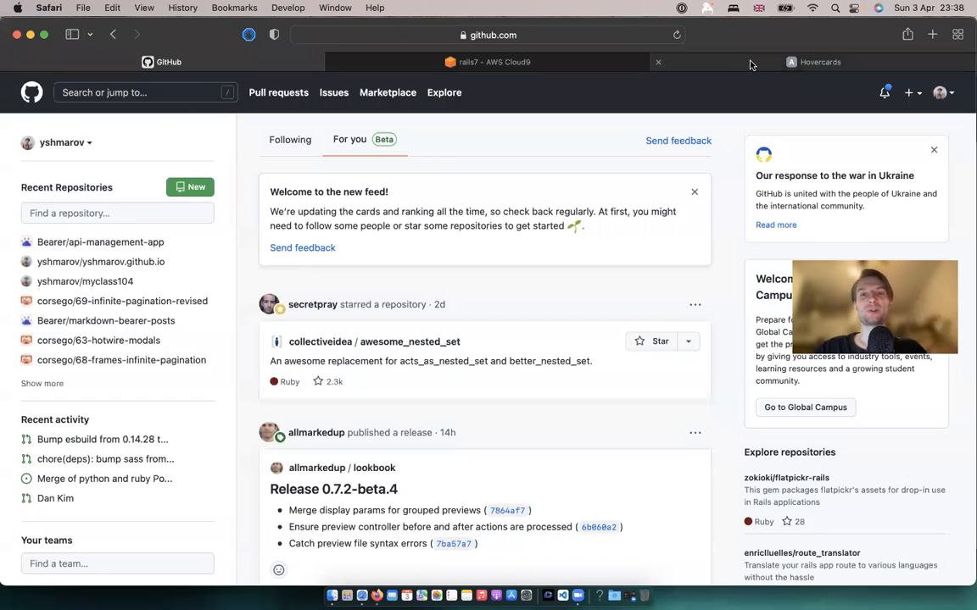
pyautogui.moveTo(741, 112)
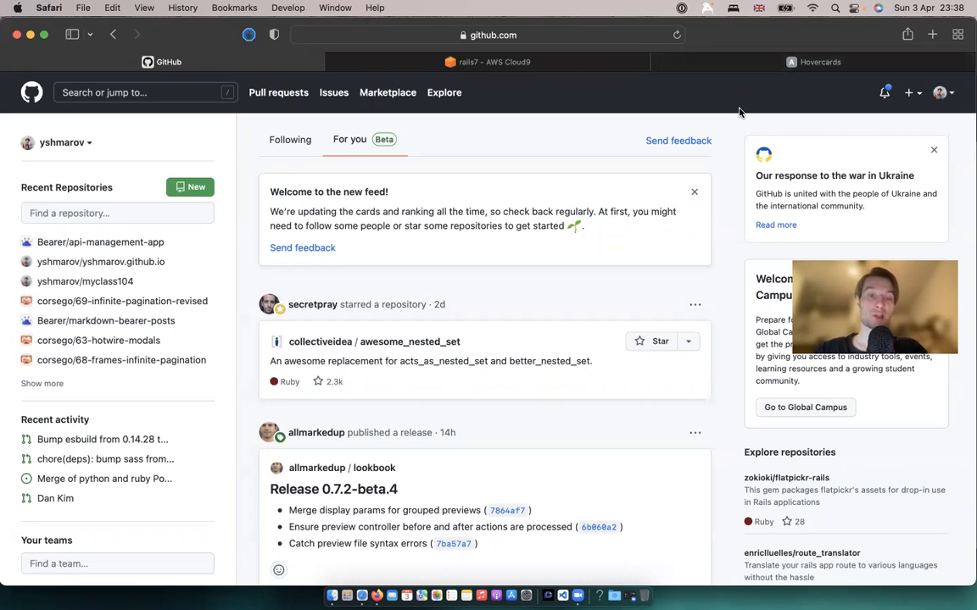
pyautogui.moveTo(261, 206)
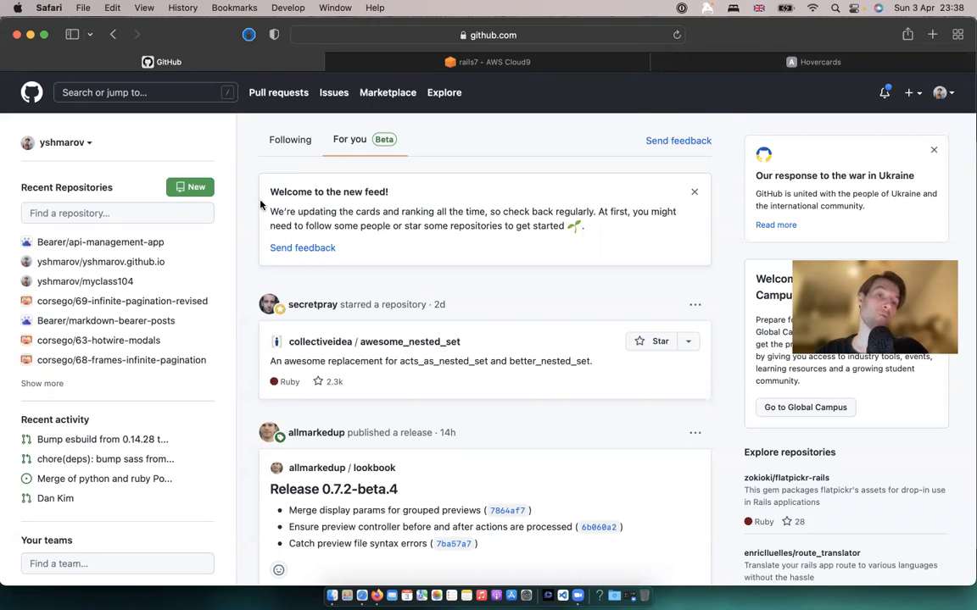
pyautogui.moveTo(269, 305)
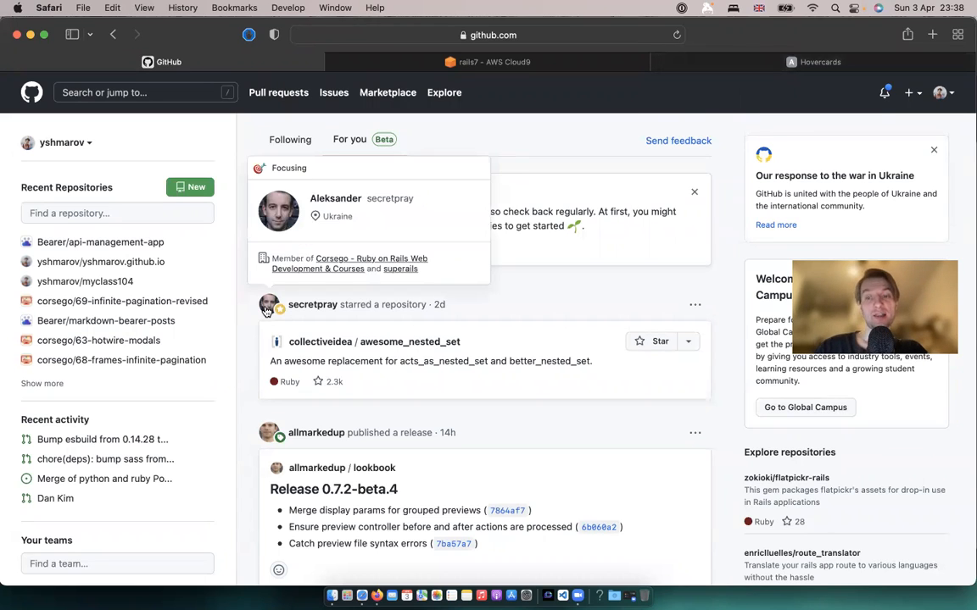
pyautogui.moveTo(269, 305)
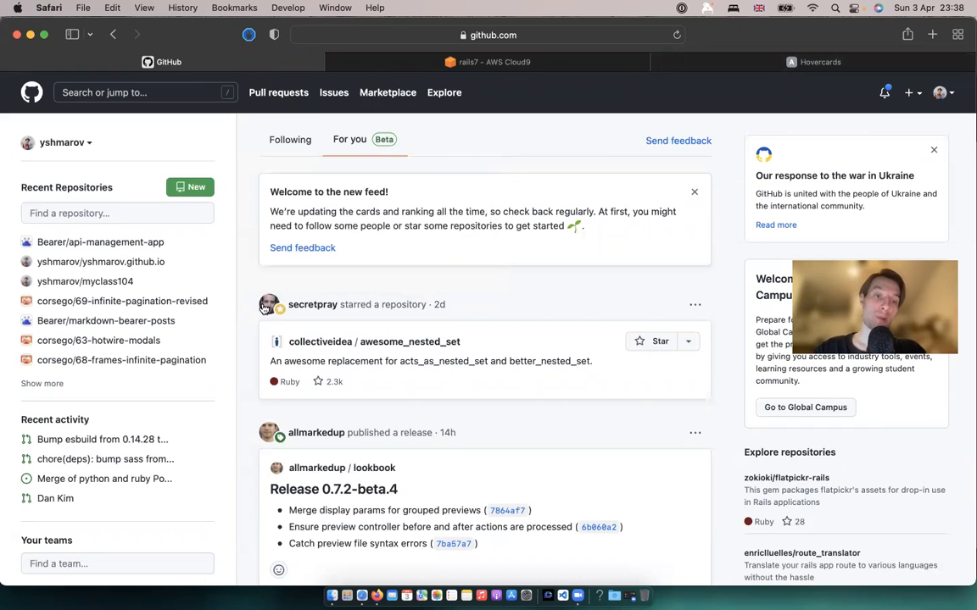
pyautogui.moveTo(269, 305)
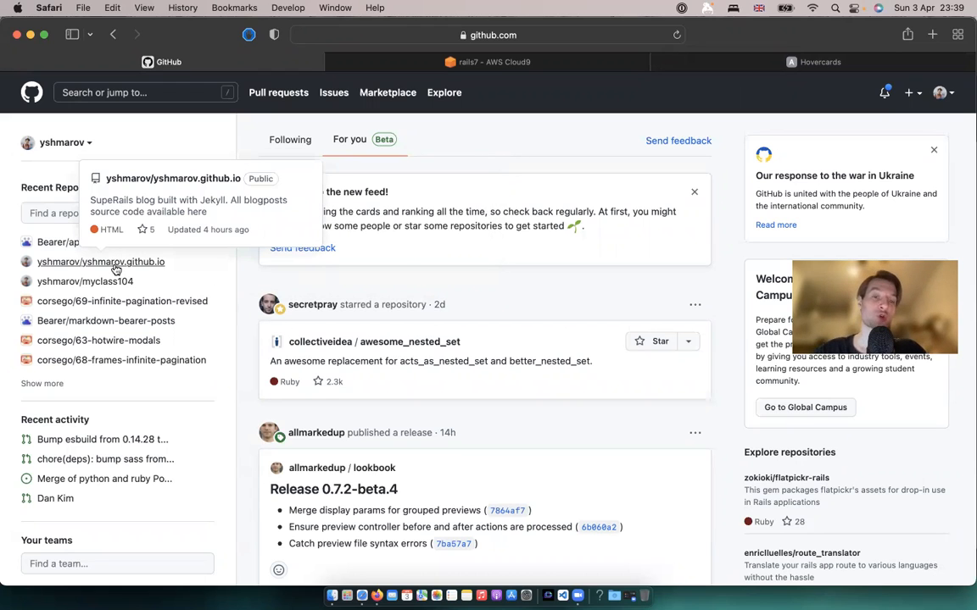
pyautogui.moveTo(85, 282)
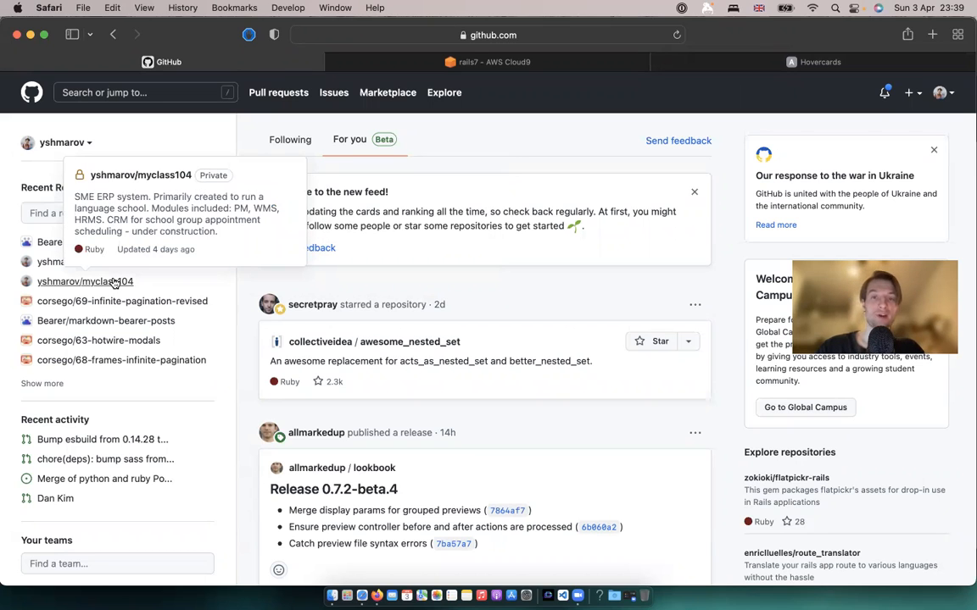
# Step: Switch from the GitHub feed to the Hovercards demo People page
pyautogui.click(488, 61)
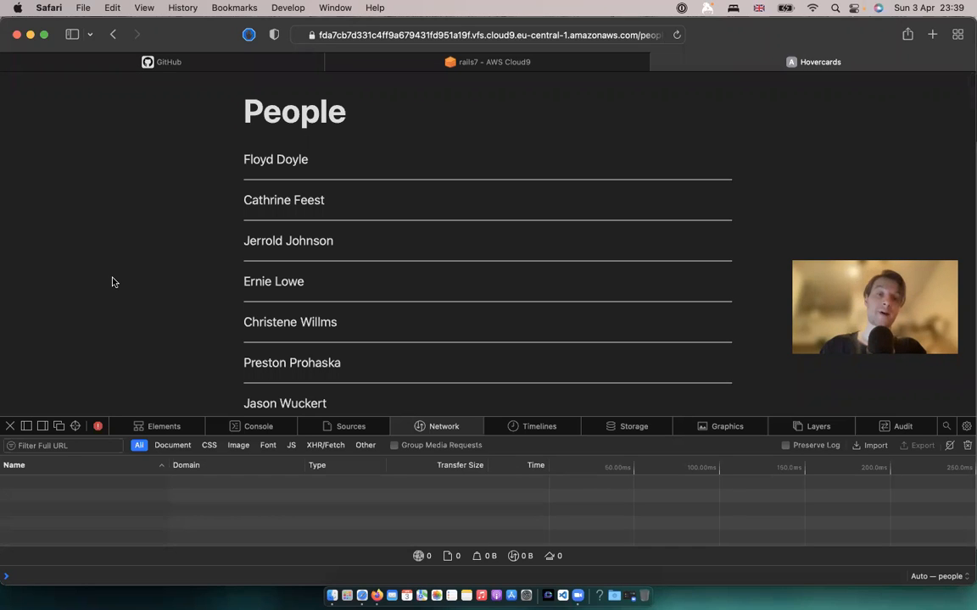
pyautogui.moveTo(180, 173)
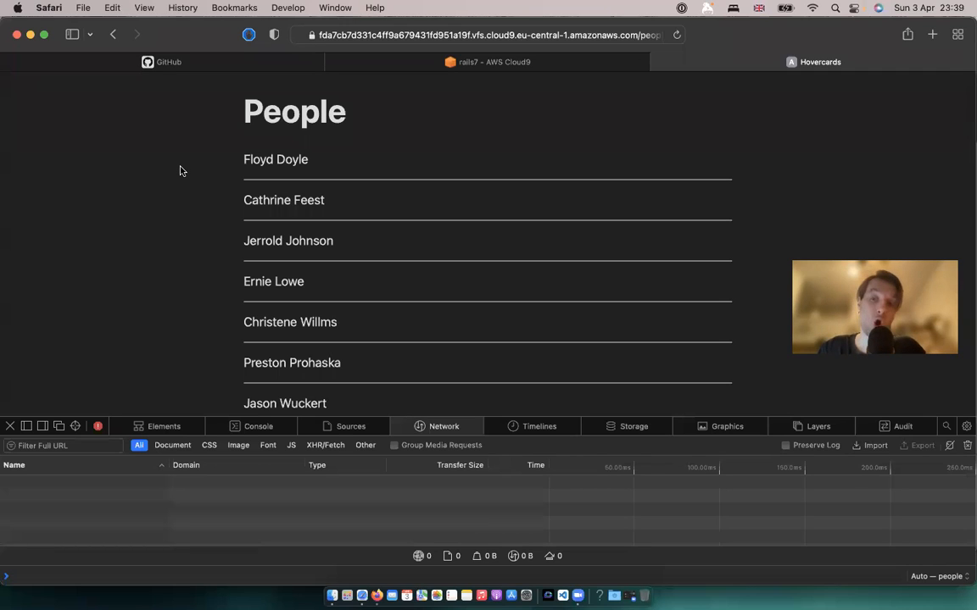
pyautogui.moveTo(274, 159)
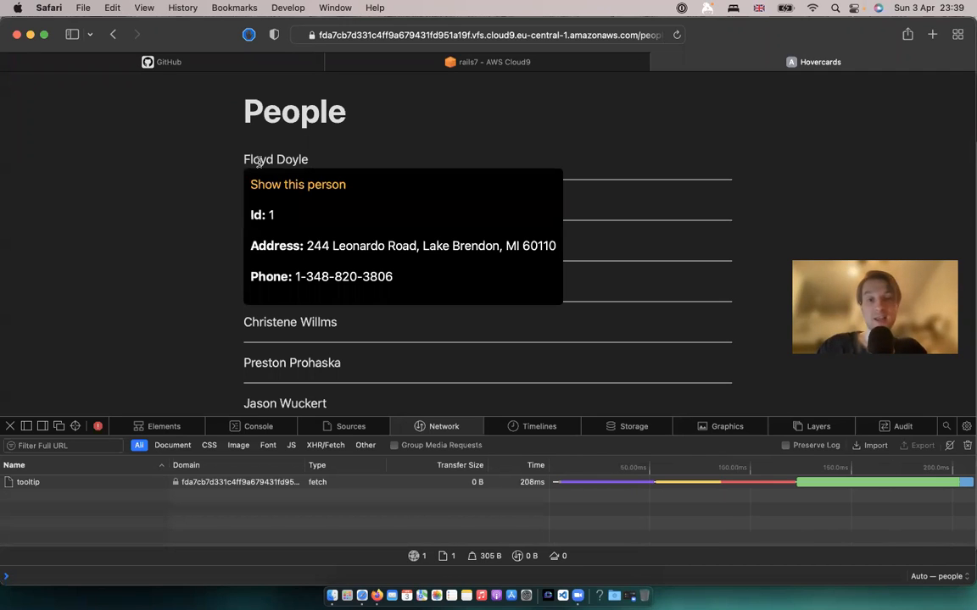
pyautogui.moveTo(263, 174)
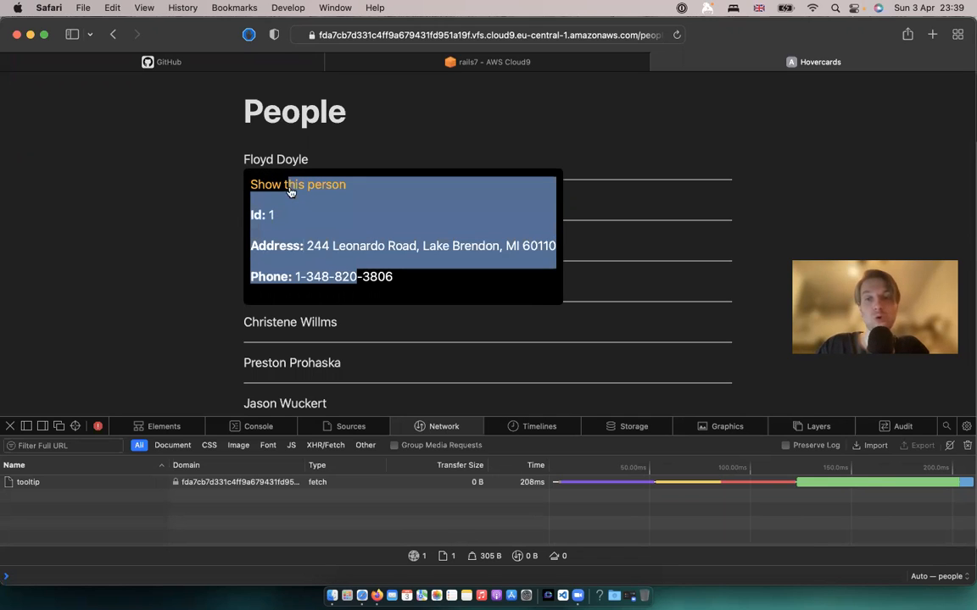
pyautogui.moveTo(132, 167)
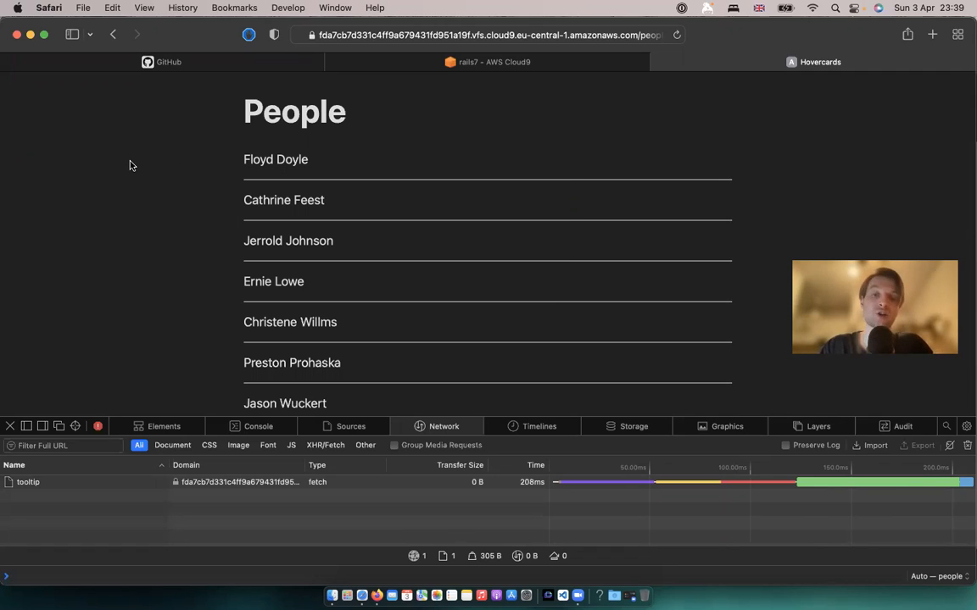
pyautogui.moveTo(166, 170)
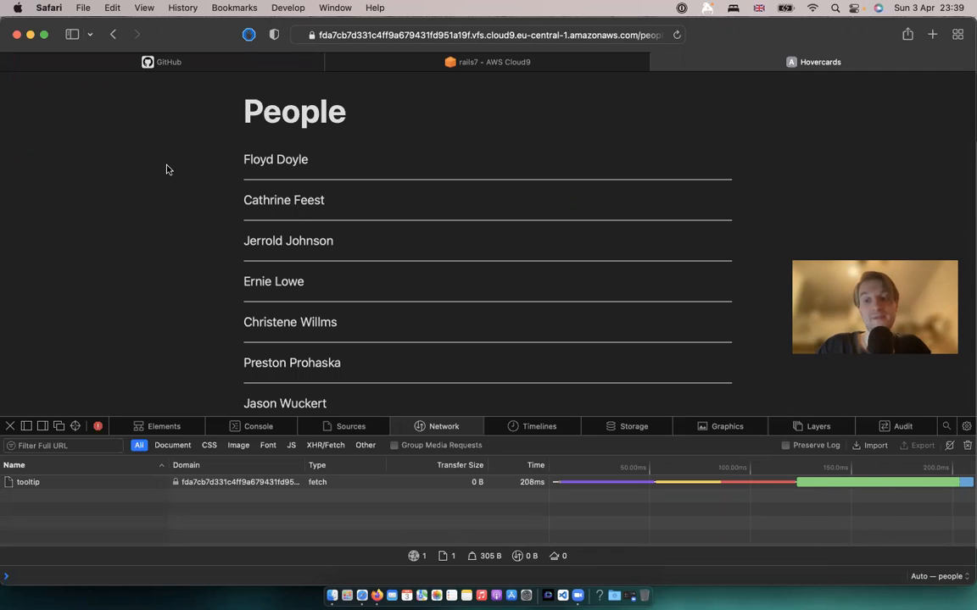
pyautogui.moveTo(275, 160)
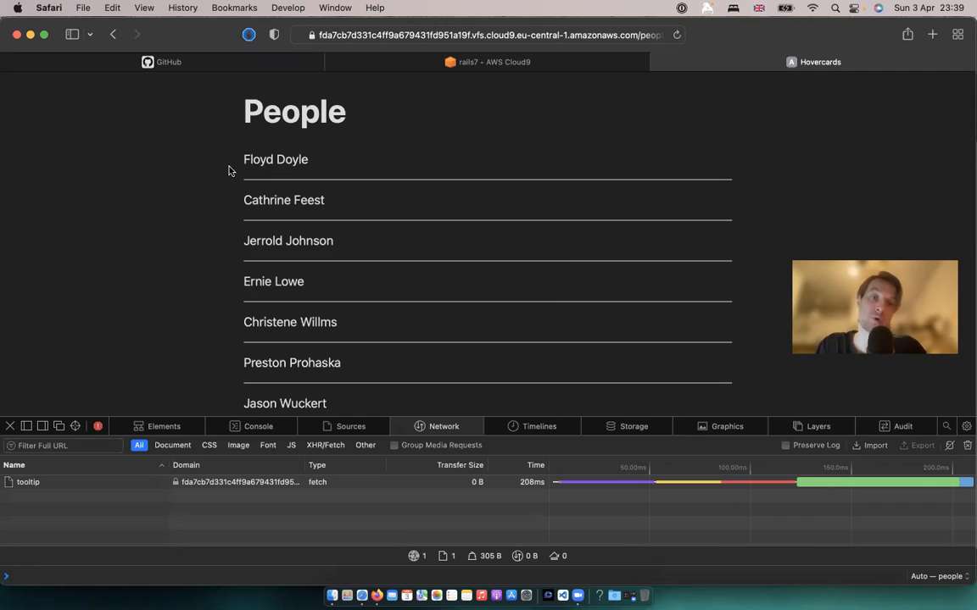
pyautogui.moveTo(274, 159)
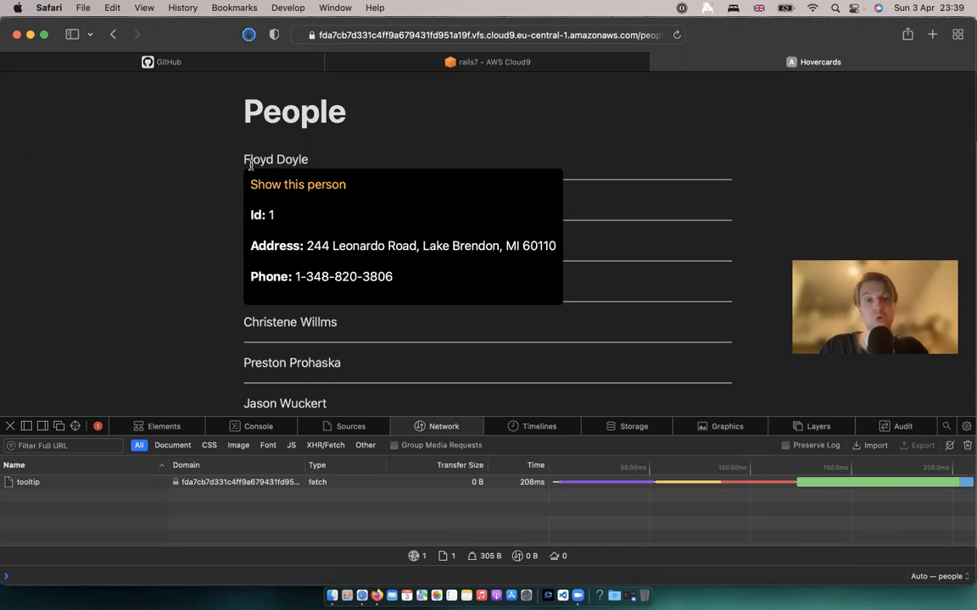
pyautogui.moveTo(278, 203)
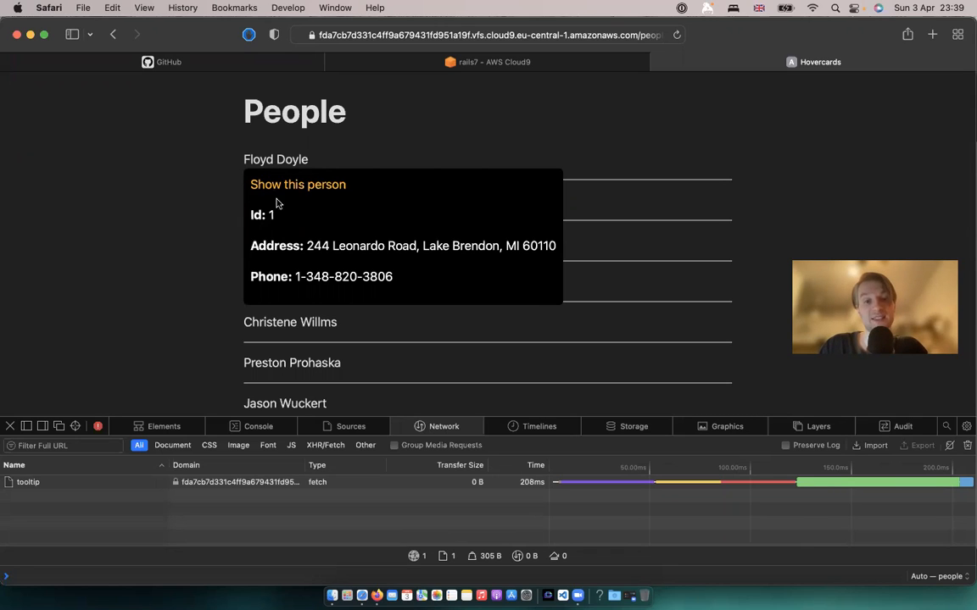
pyautogui.moveTo(190, 133)
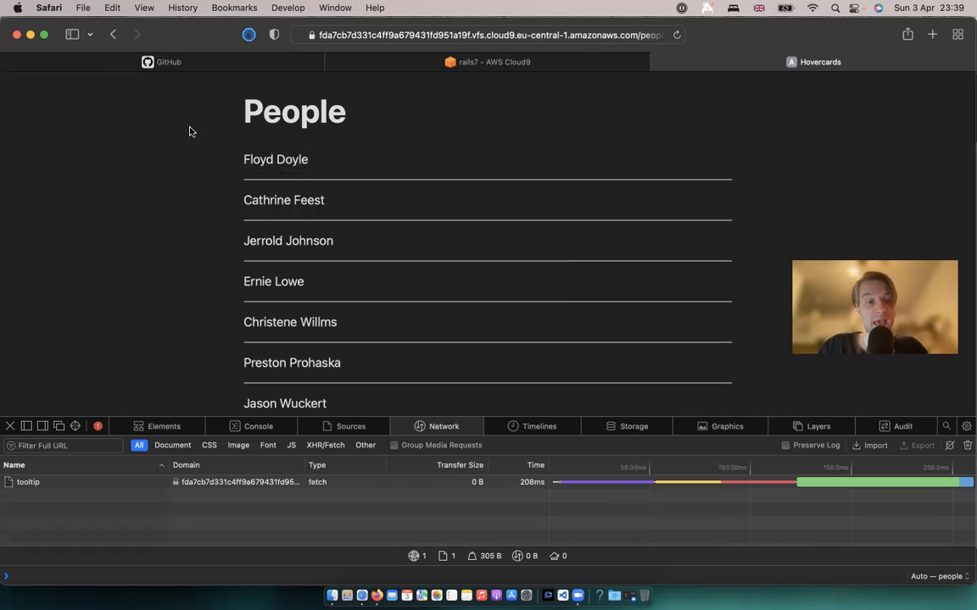
# Step: Inspect the recorded tooltip request's details in the Network panel
pyautogui.click(27, 481)
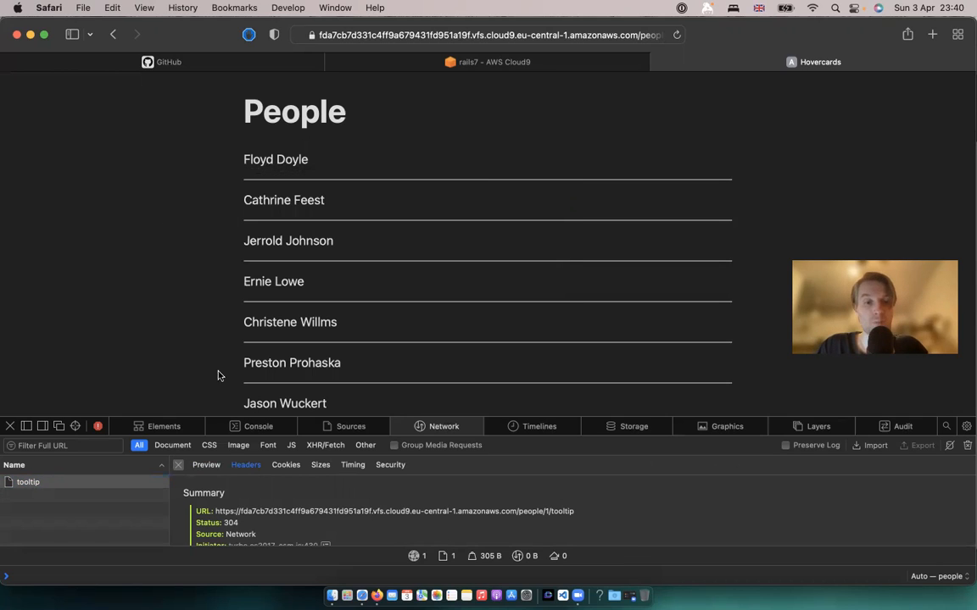
pyautogui.moveTo(290, 322)
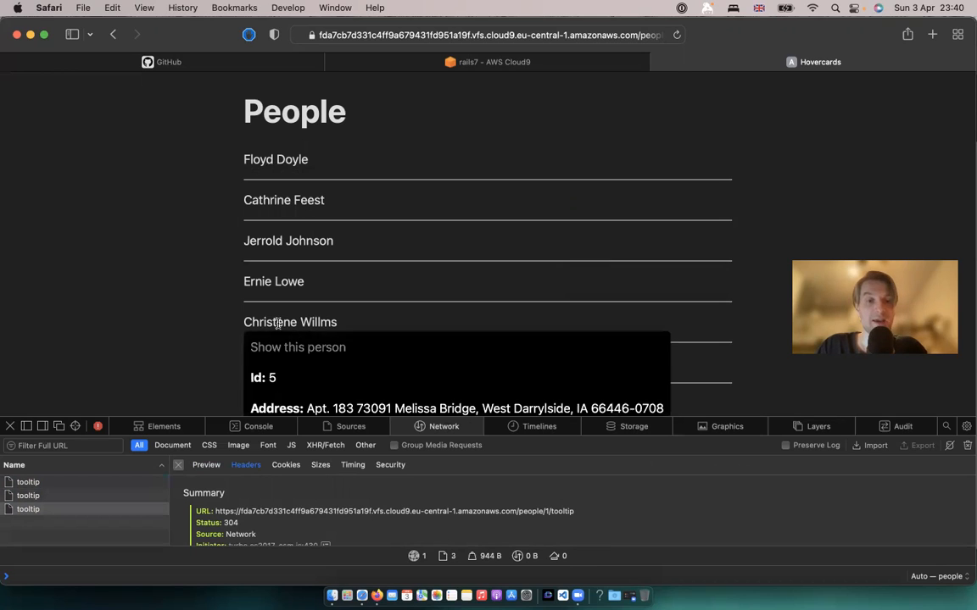
pyautogui.moveTo(289, 241)
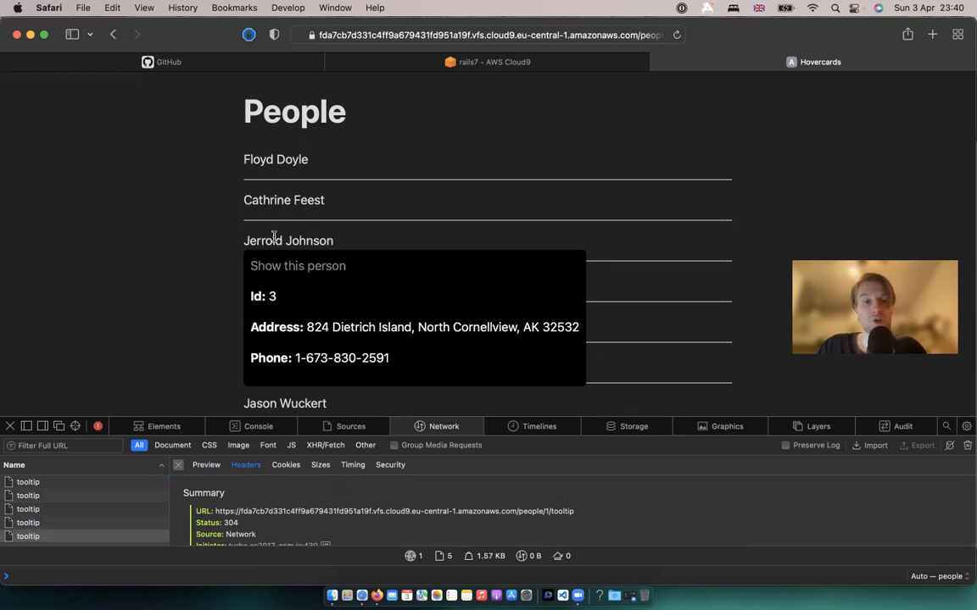
pyautogui.moveTo(272, 219)
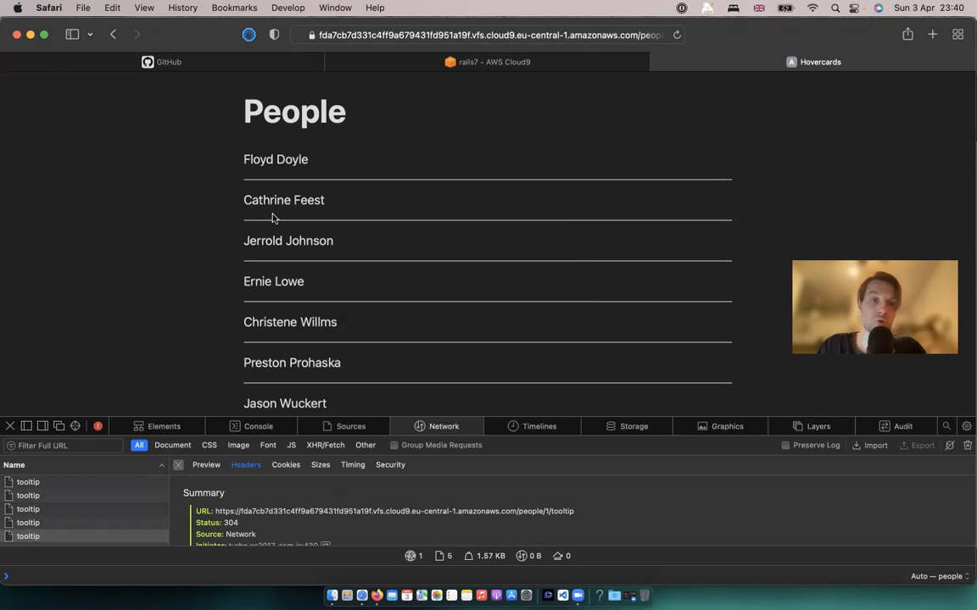
pyautogui.moveTo(283, 200)
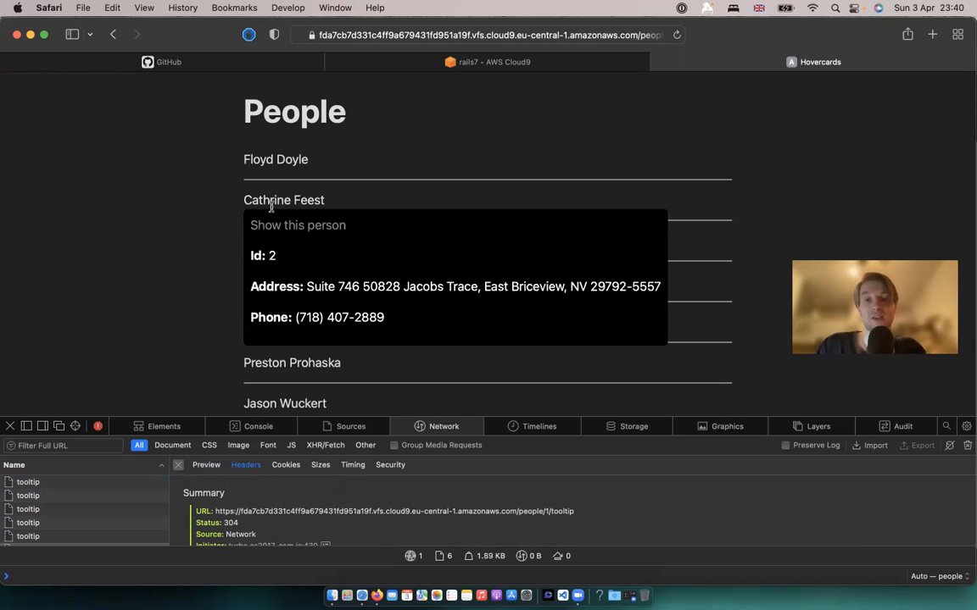
pyautogui.moveTo(129, 202)
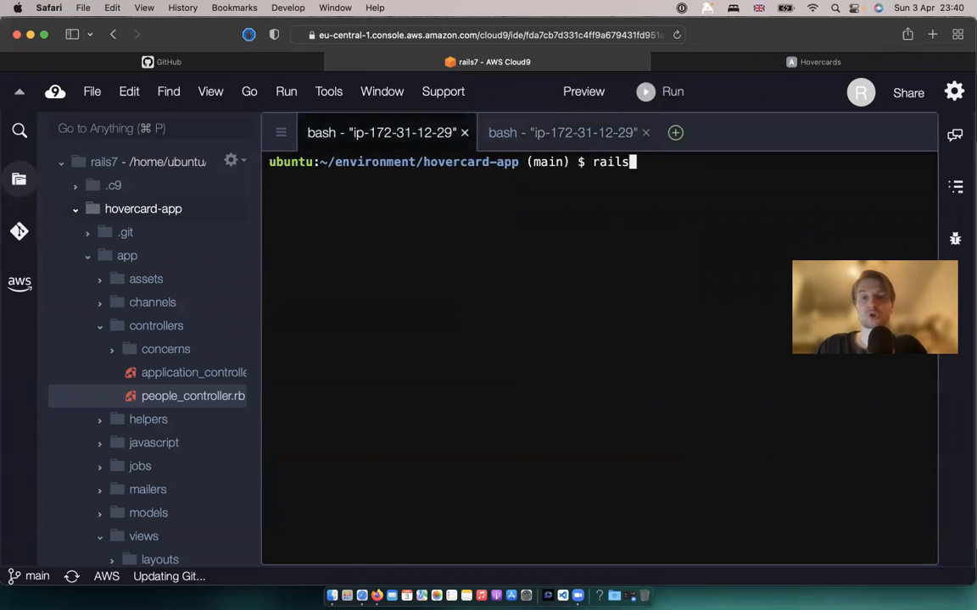
# Step: View the unstyled HovercardApp People page listing names, addresses, phones and birth dates
pyautogui.click(645, 132)
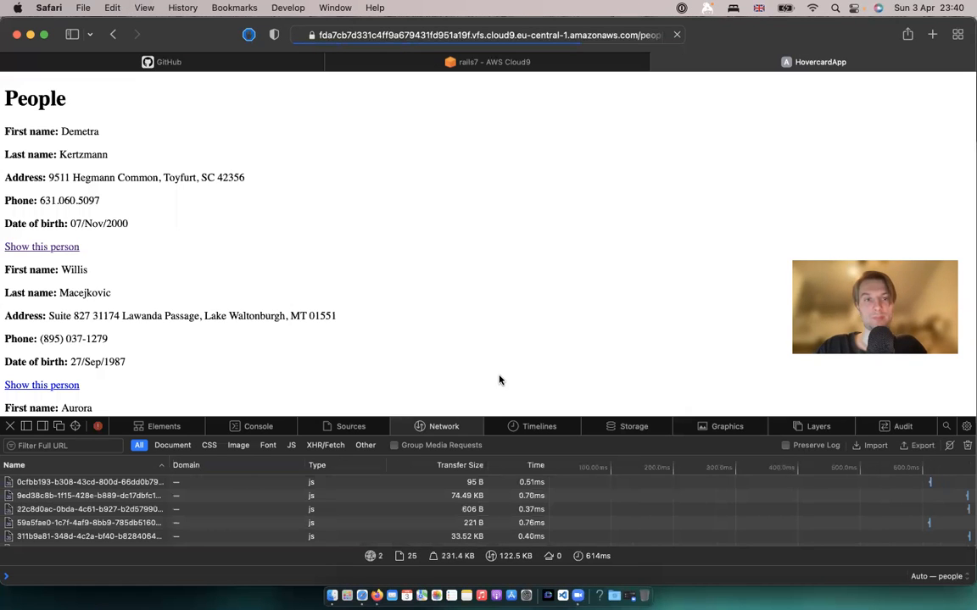
pyautogui.scroll(-3)
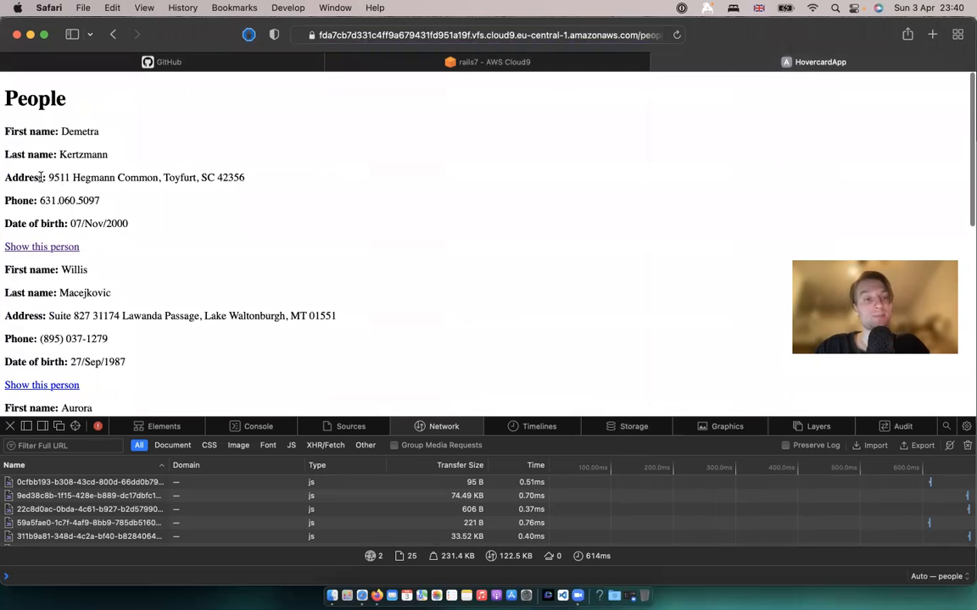
pyautogui.moveTo(42, 178); pyautogui.dragTo(110, 200)
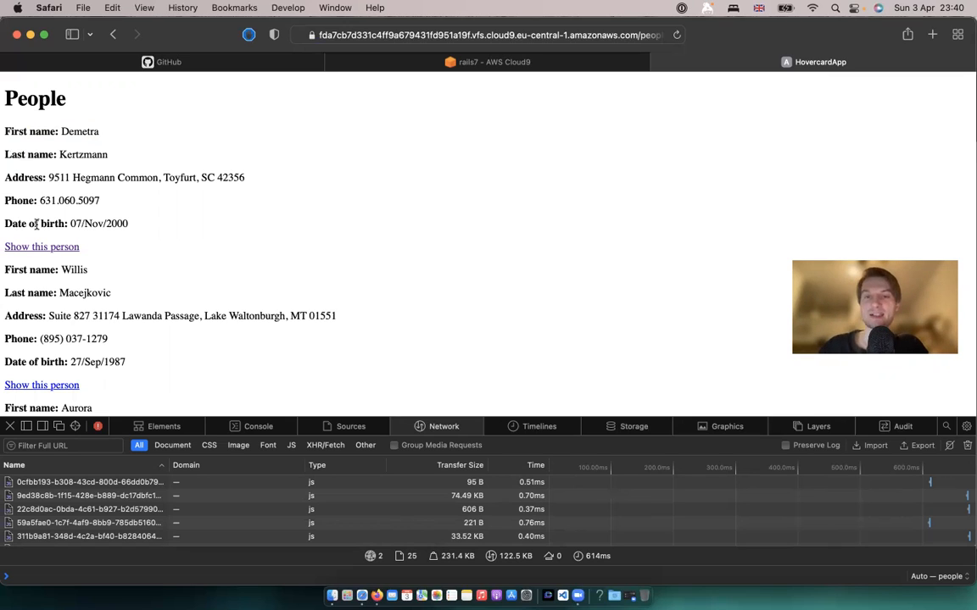
# Step: Search for 'html details' and reach the MDN Try it demo
pyautogui.click(932, 34)
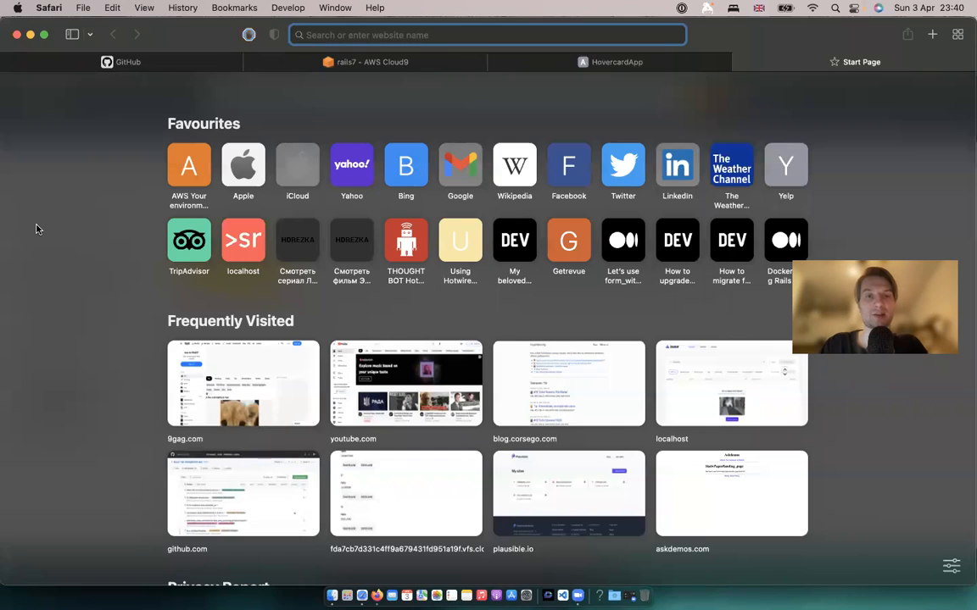
pyautogui.write('html details')
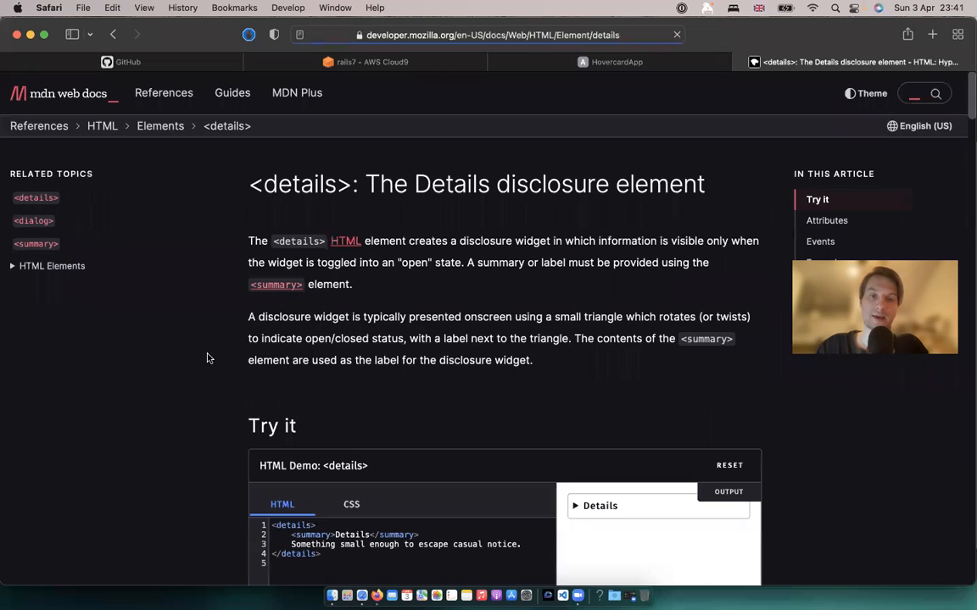
pyautogui.scroll(-3)
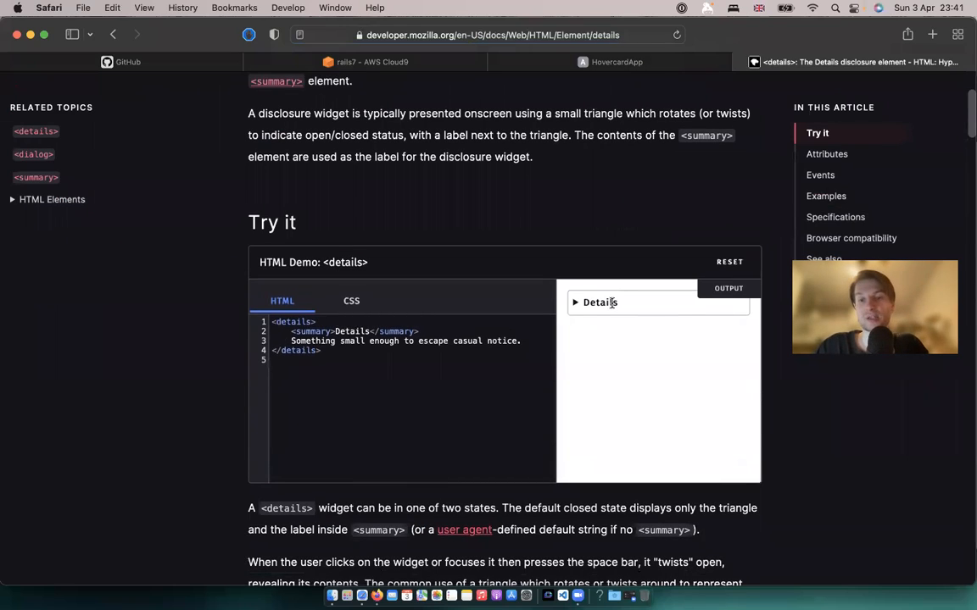
# Step: Expand the Details disclosure in the demo output to reveal its hidden sentence
pyautogui.click(600, 302)
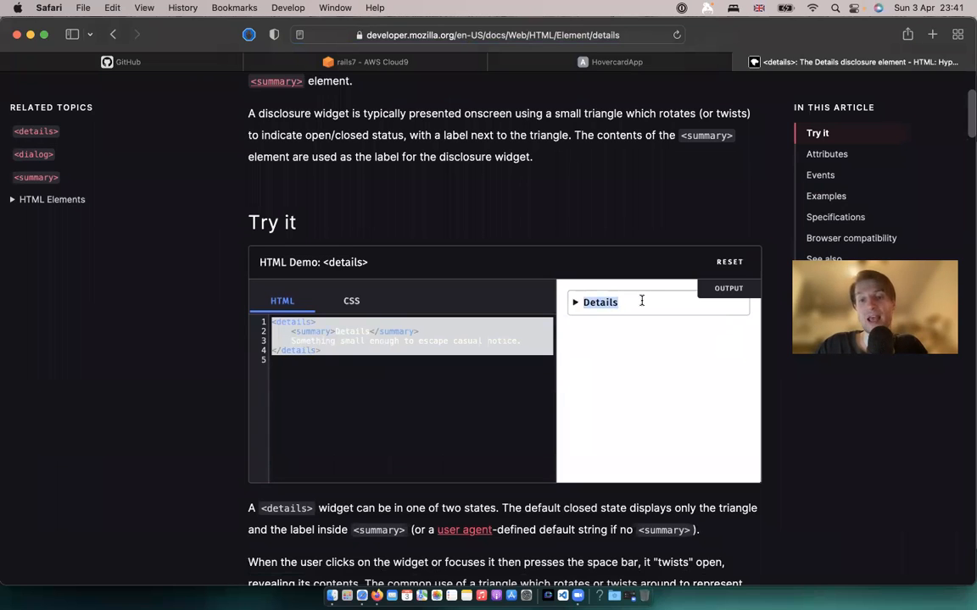
pyautogui.click(600, 302)
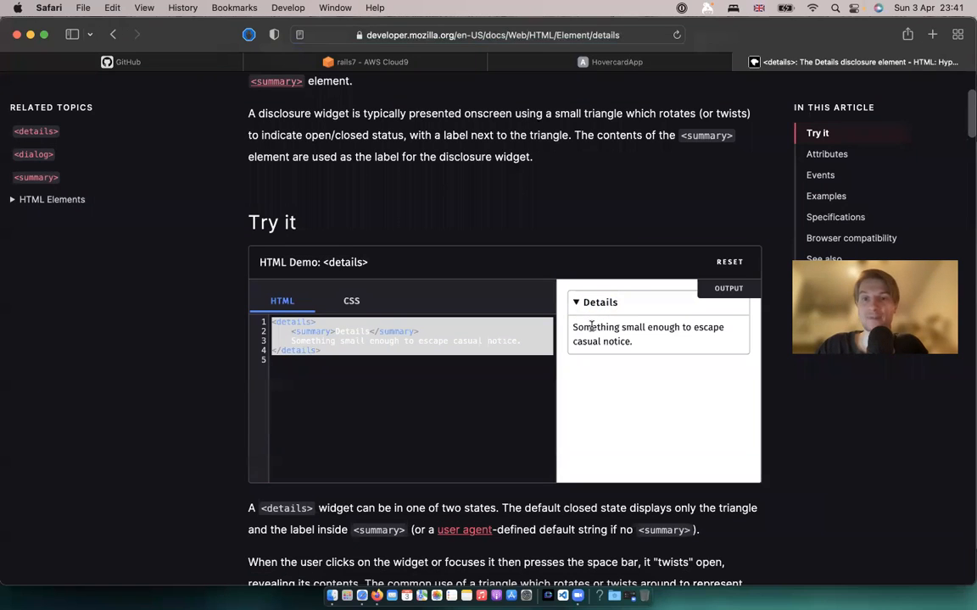
pyautogui.click(127, 61)
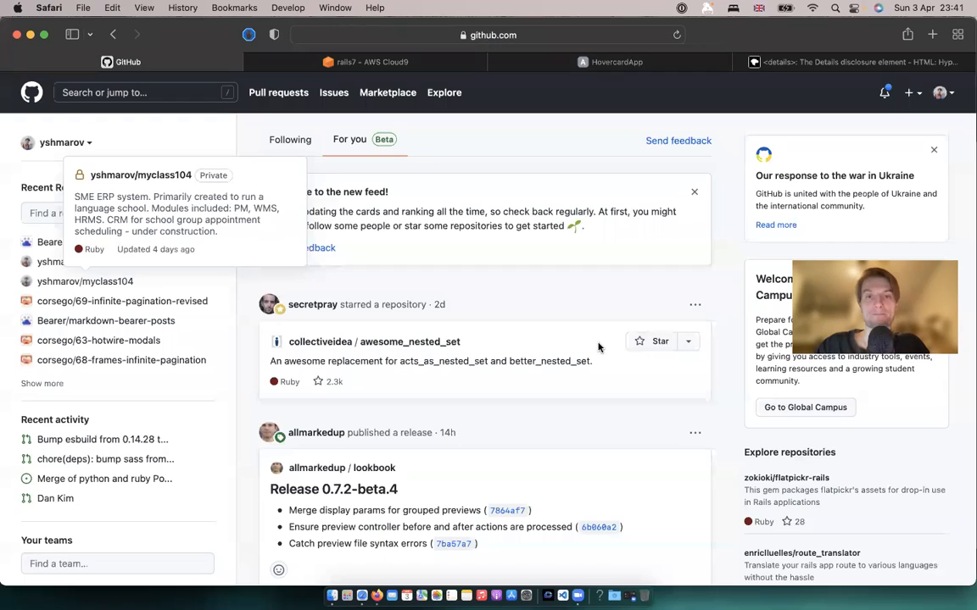
# Step: Switch to the Cloud9 editor to wrap each person in a name-only <details> disclosure
pyautogui.click(364, 61)
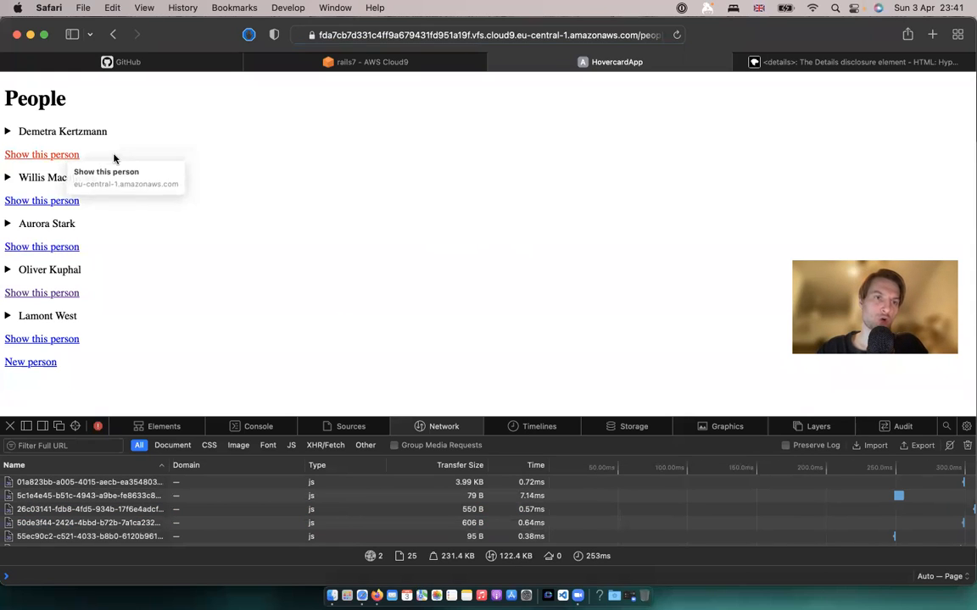
# Step: Add link_to 'Show this person' inside the <details> in _person.html.erb
pyautogui.click(365, 61)
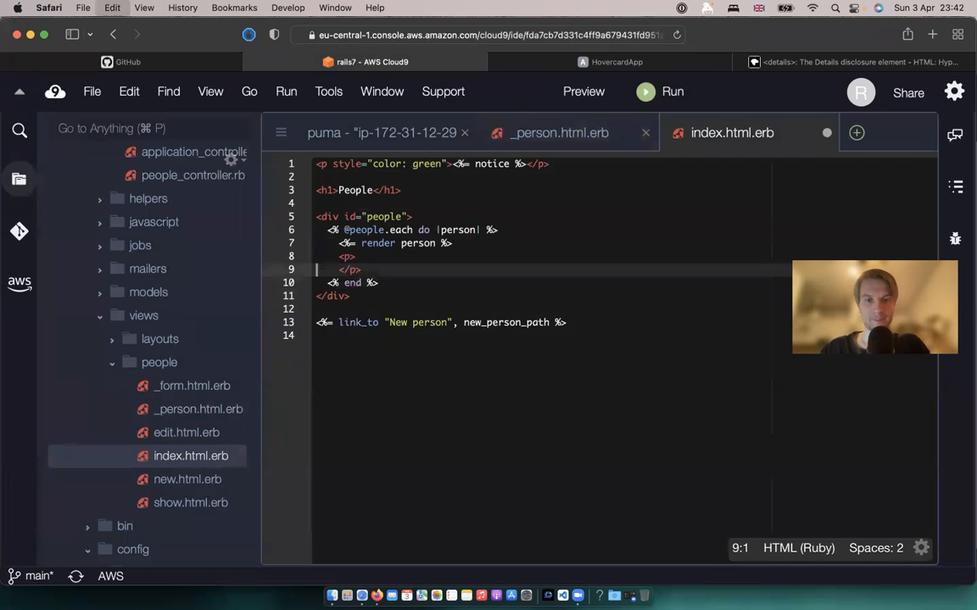
pyautogui.click(560, 132)
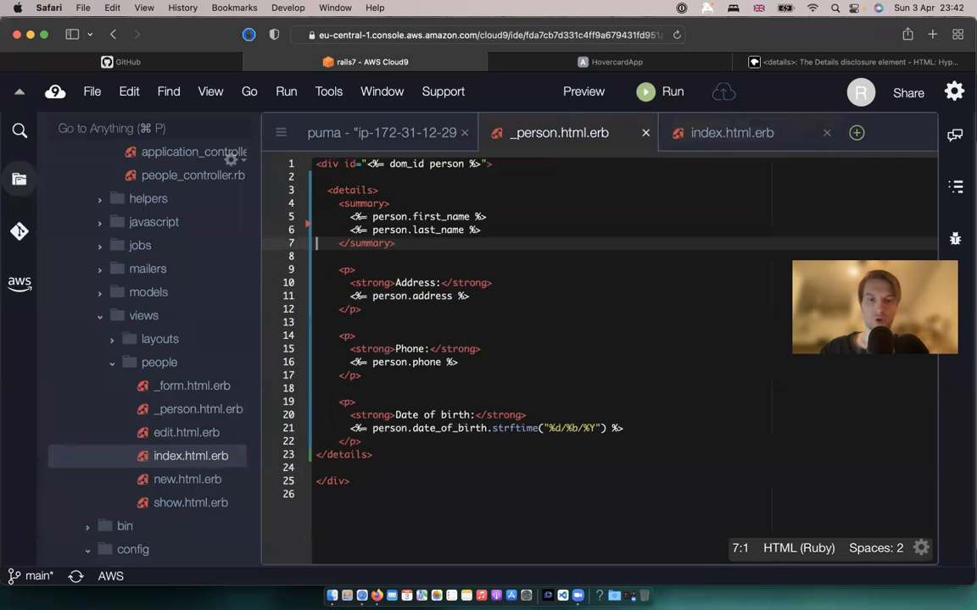
pyautogui.write('<%= link_to "Show this person", person %>')
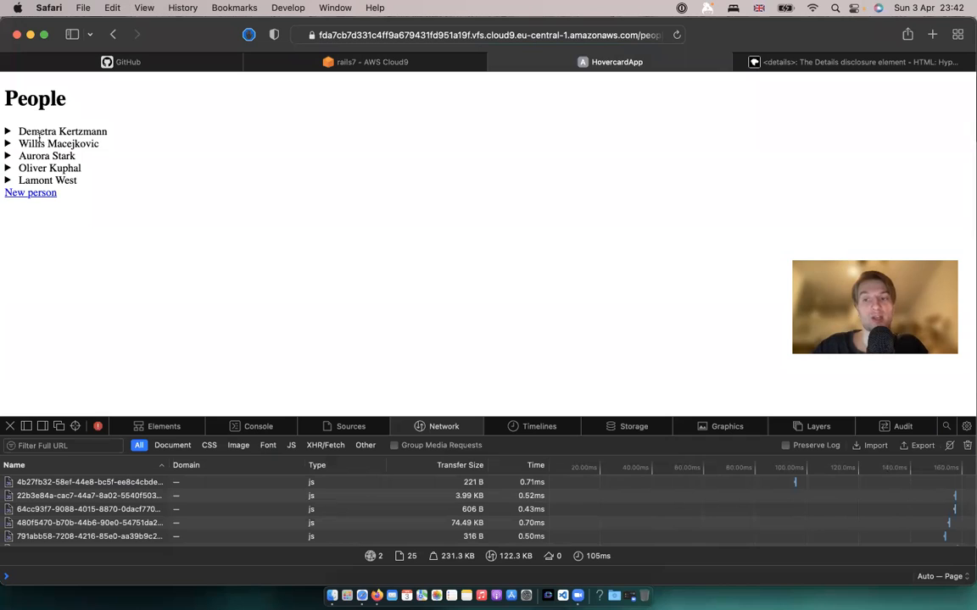
# Step: Expand Demetra Kertzmann's details, follow her show link, and inspect Willis Macejkovic's summary markup
pyautogui.click(9, 132)
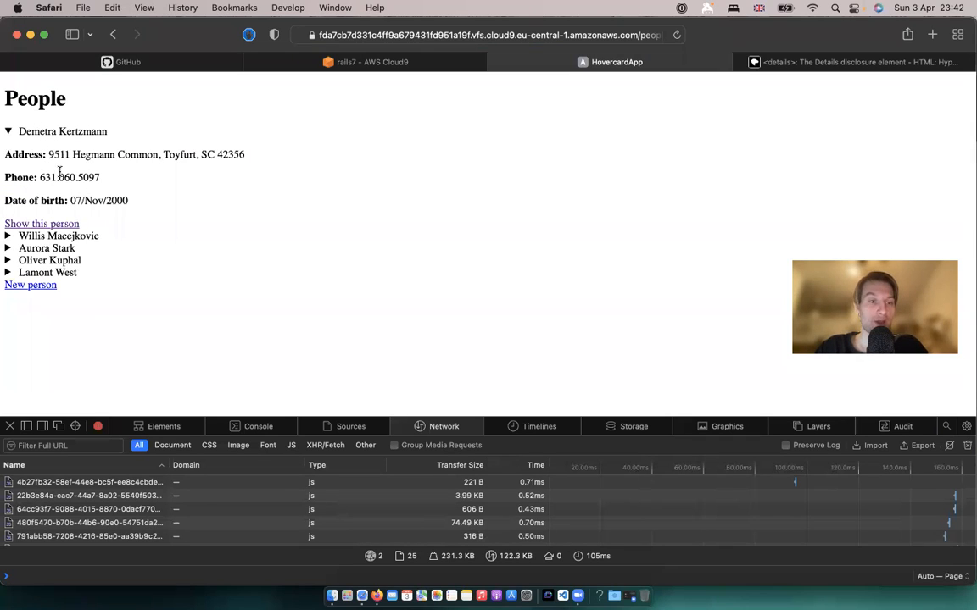
pyautogui.click(9, 132)
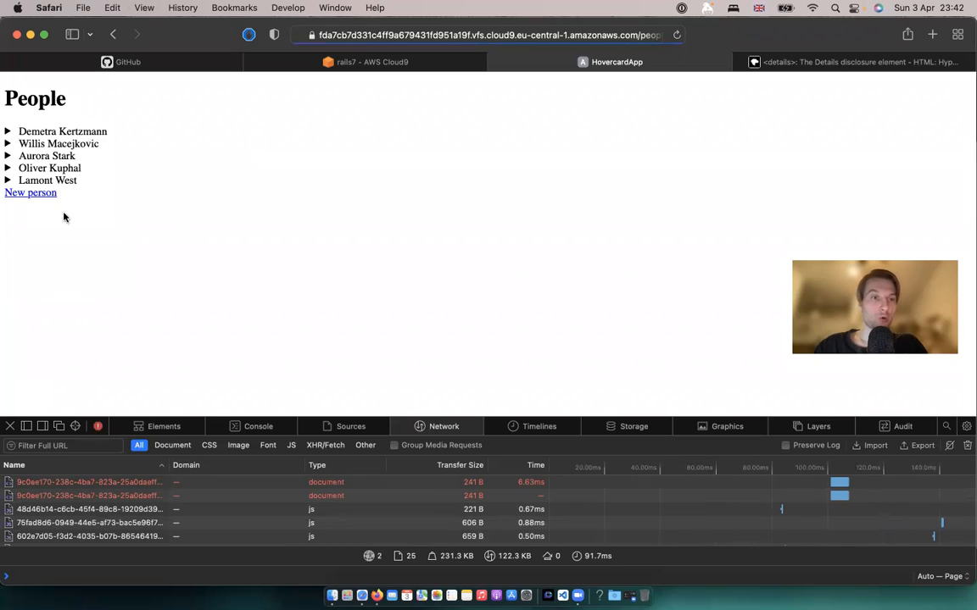
pyautogui.click(163, 427)
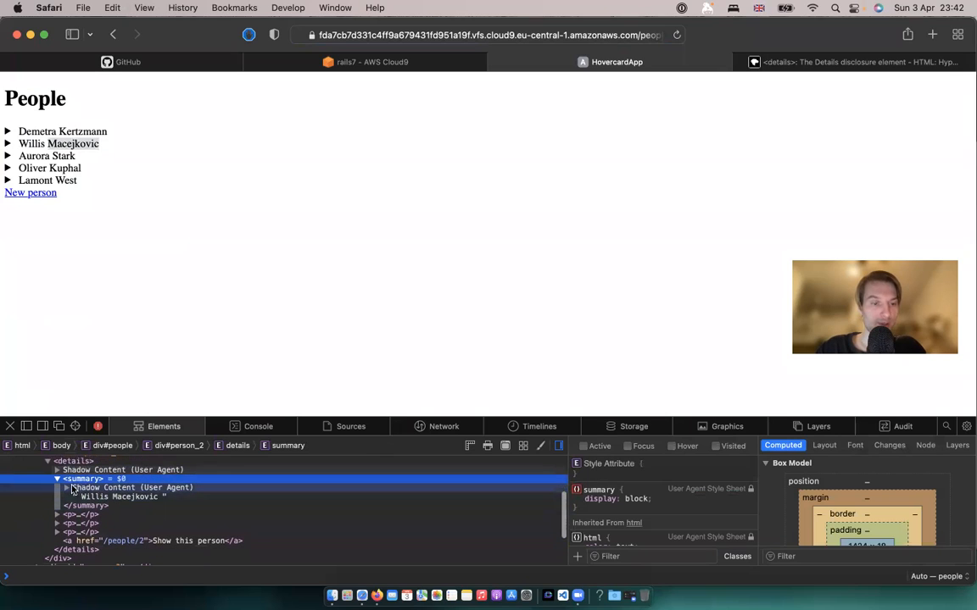
# Step: Expand the person's <details> markup in the Elements panel
pyautogui.click(67, 488)
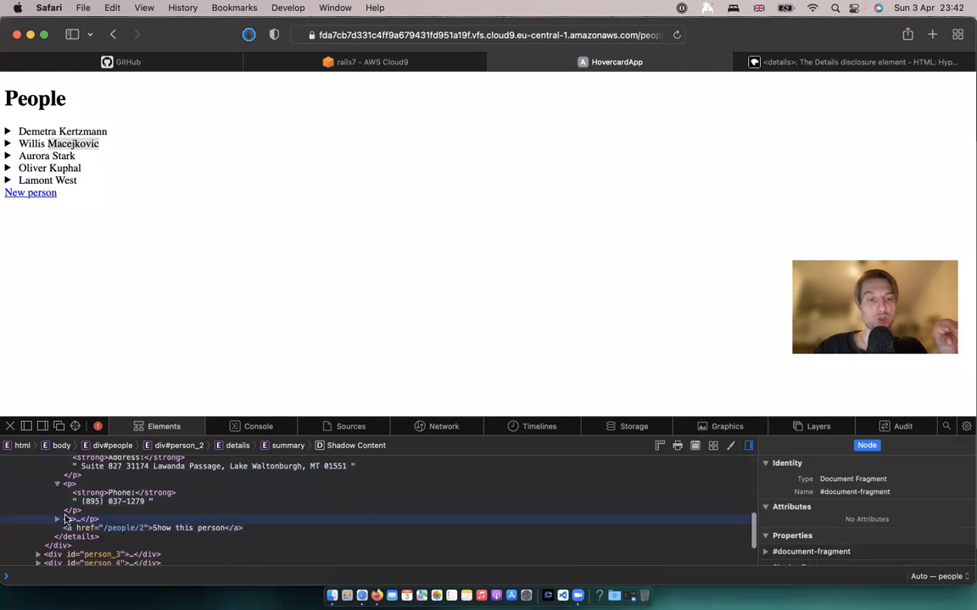
pyautogui.click(57, 518)
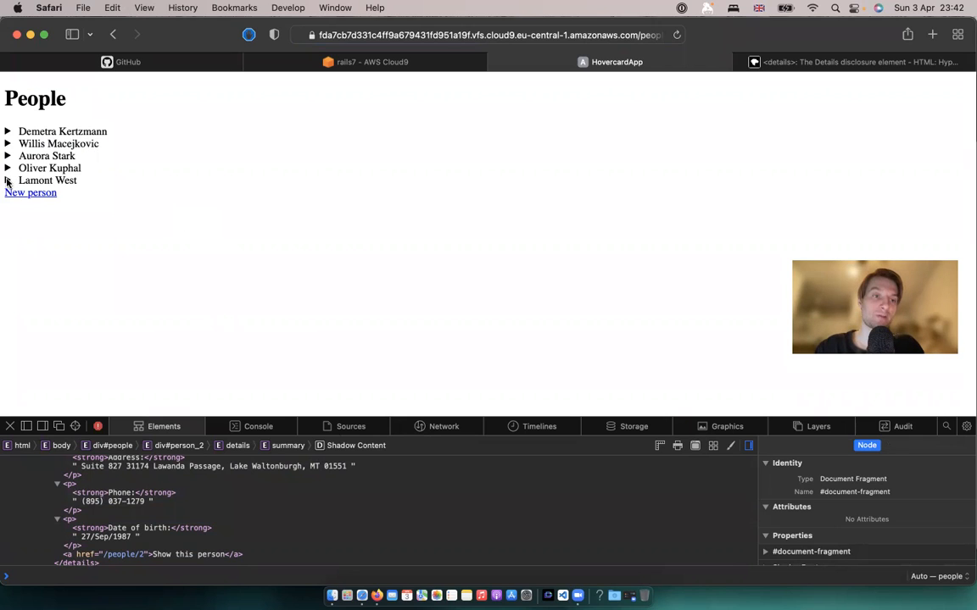
pyautogui.click(8, 180)
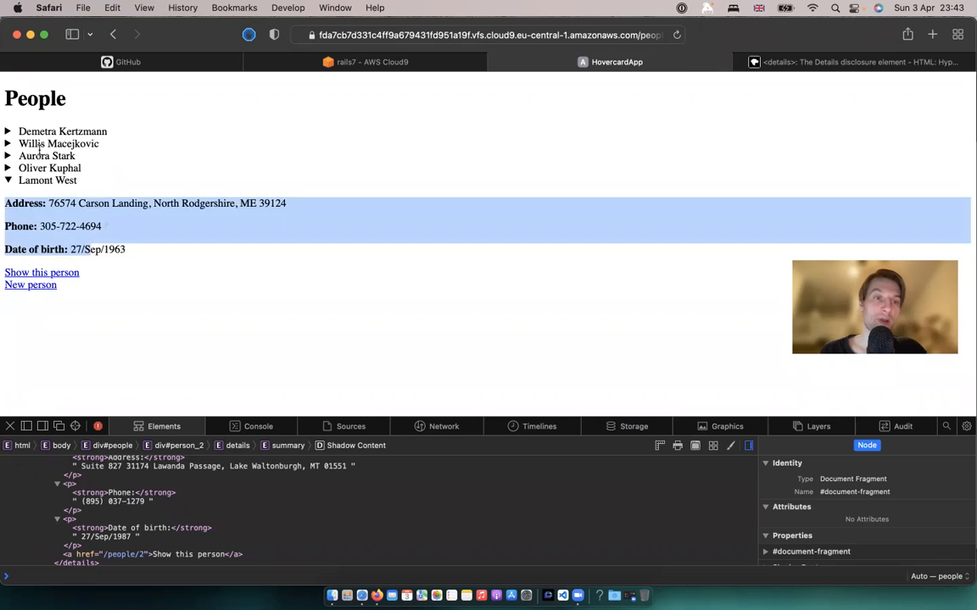
pyautogui.click(8, 132)
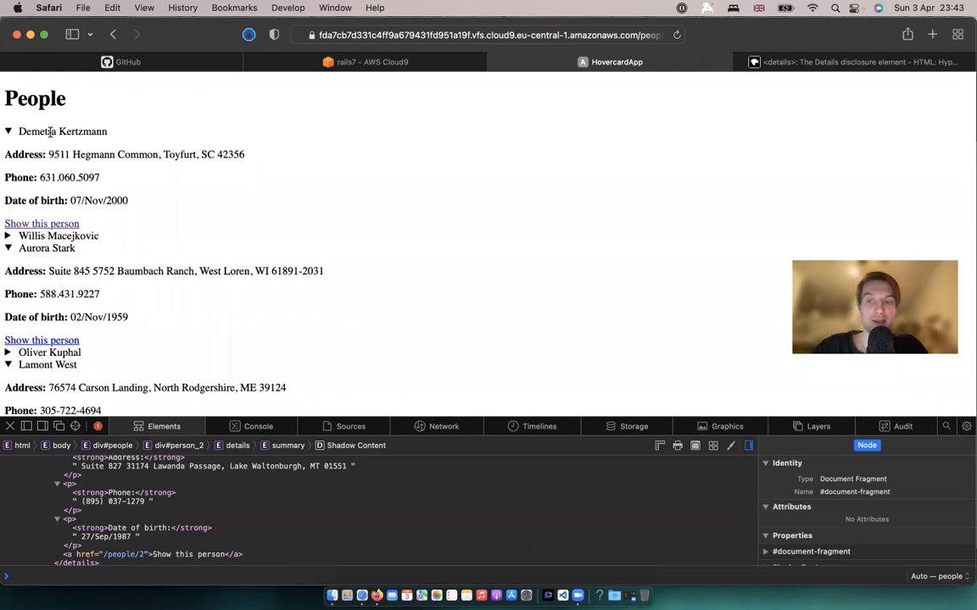
pyautogui.moveTo(37, 151)
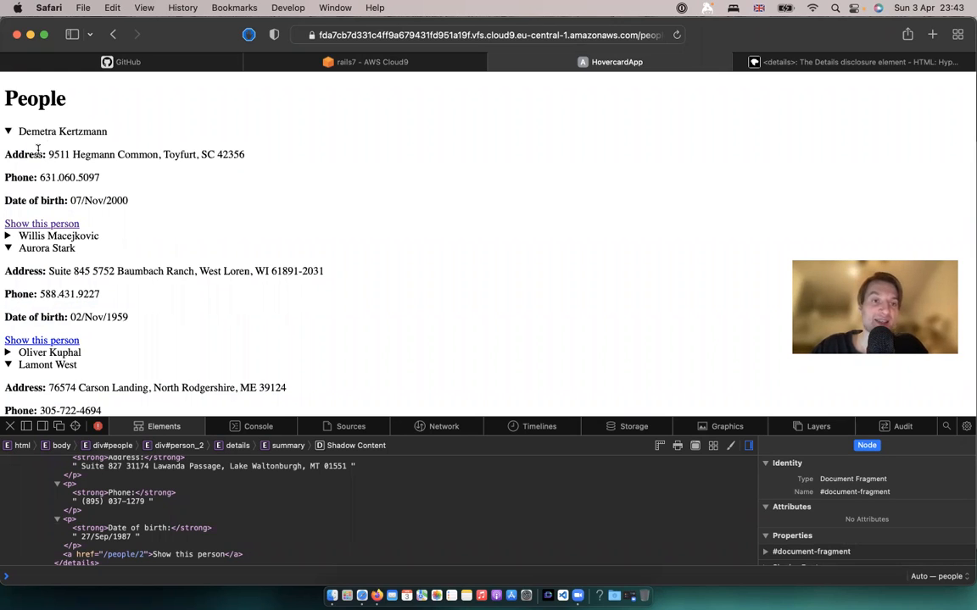
pyautogui.click(365, 61)
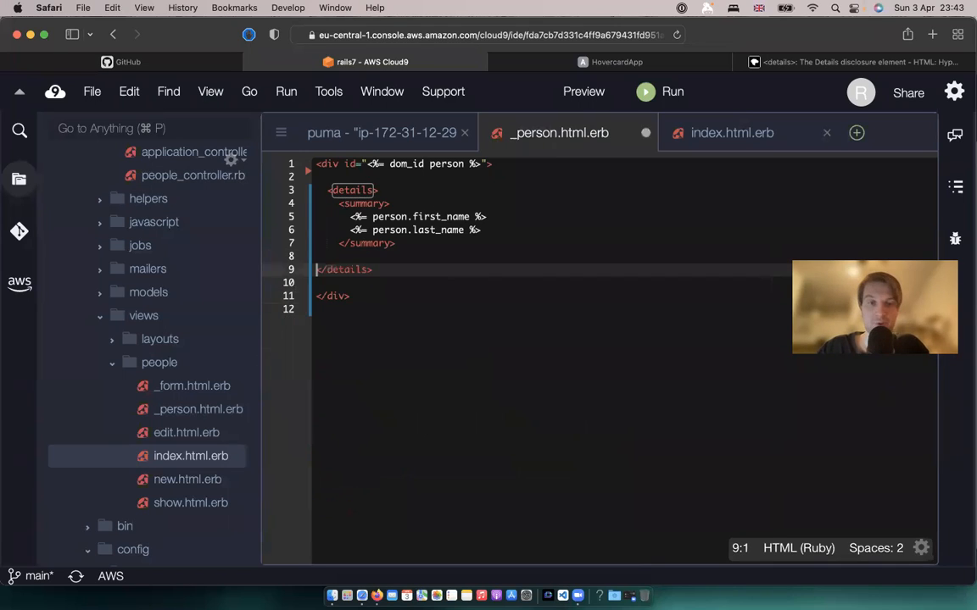
# Step: Create views/people/hovercard.html.erb holding the address, phone, birth date and show link
pyautogui.scroll(-3)
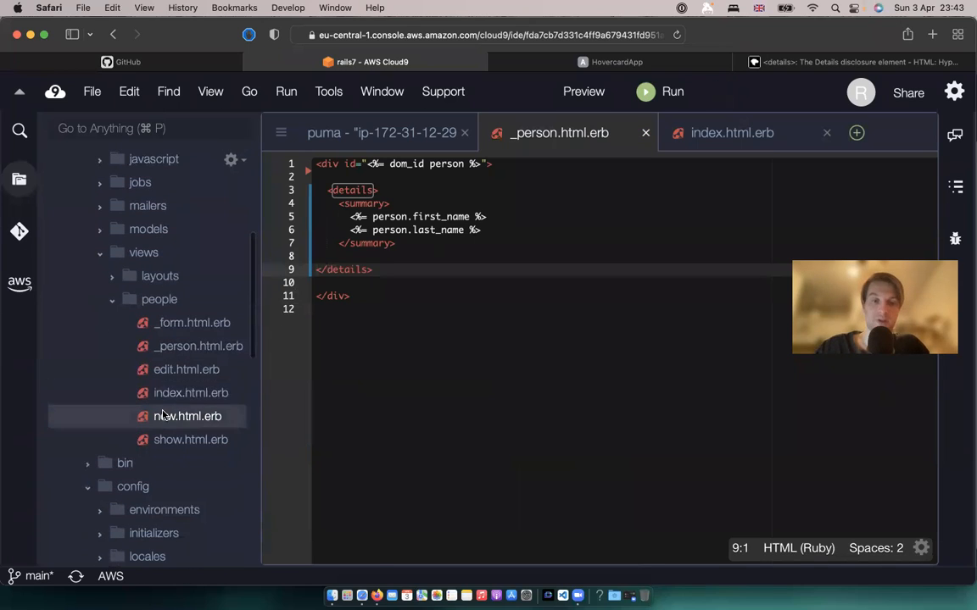
pyautogui.write('hovercal')
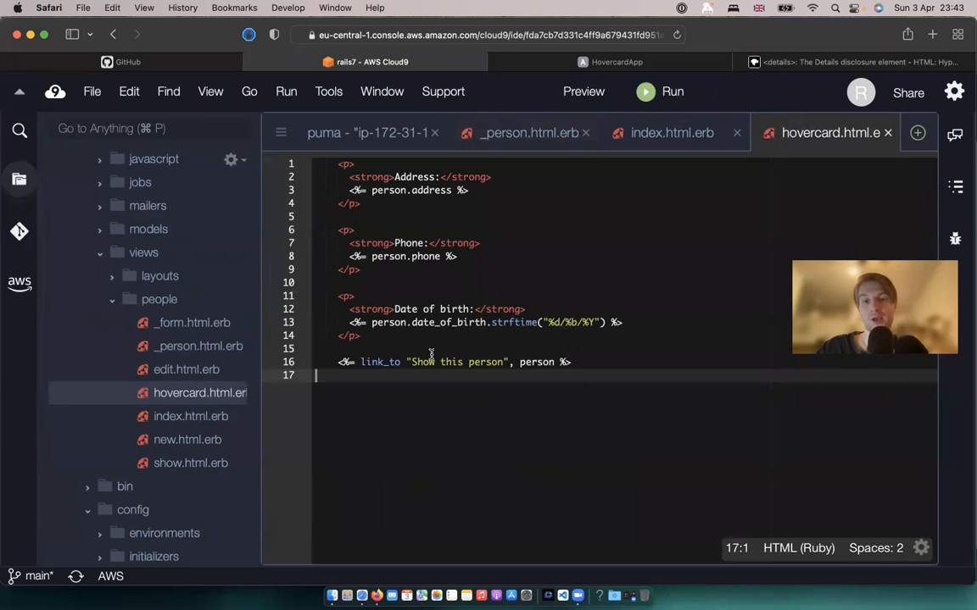
pyautogui.doubleClick(424, 363)
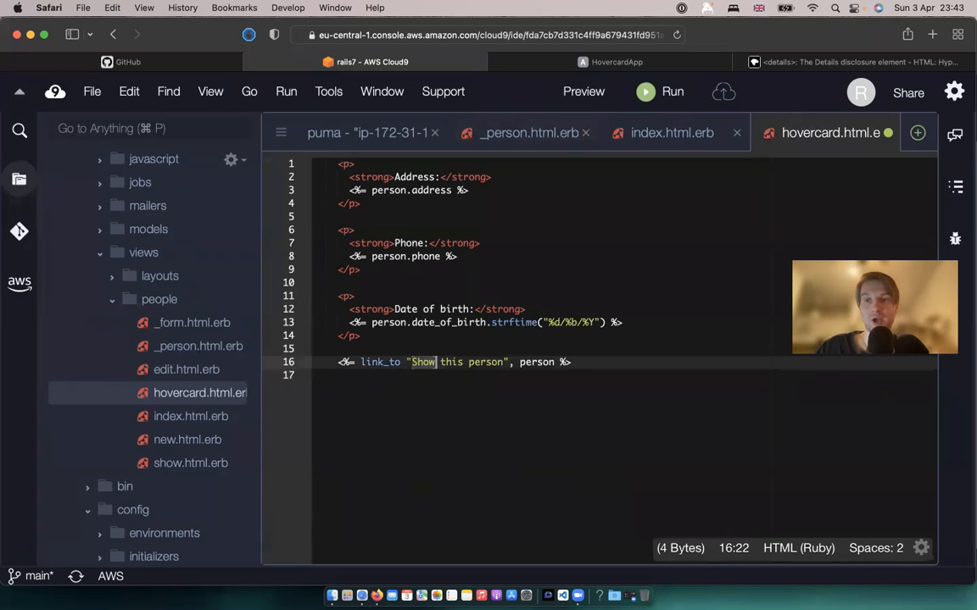
pyautogui.click(527, 132)
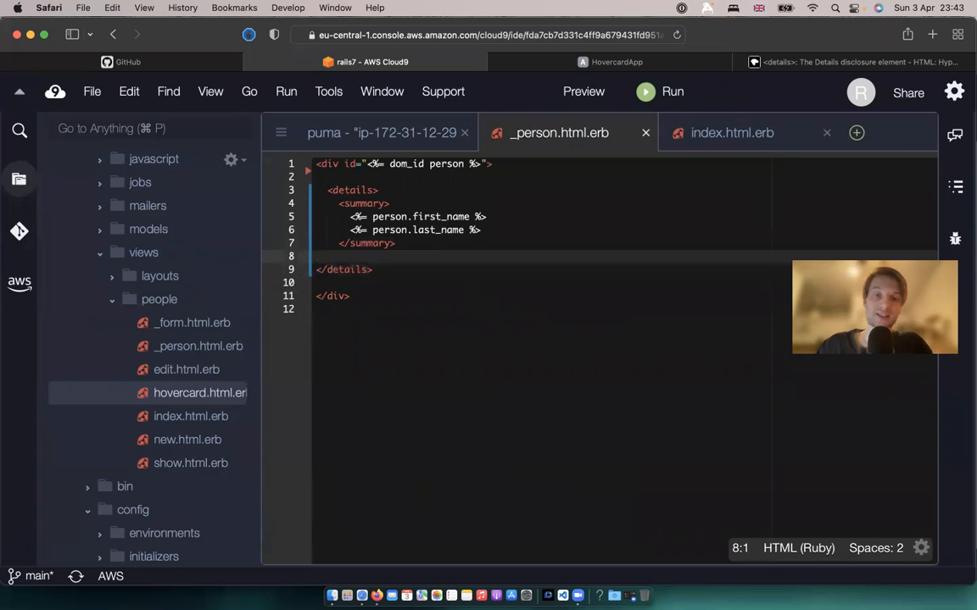
# Step: Add a turbo_frame_tag with a dom_id(person, ...) scoped id in the person partial
pyautogui.write('<%')
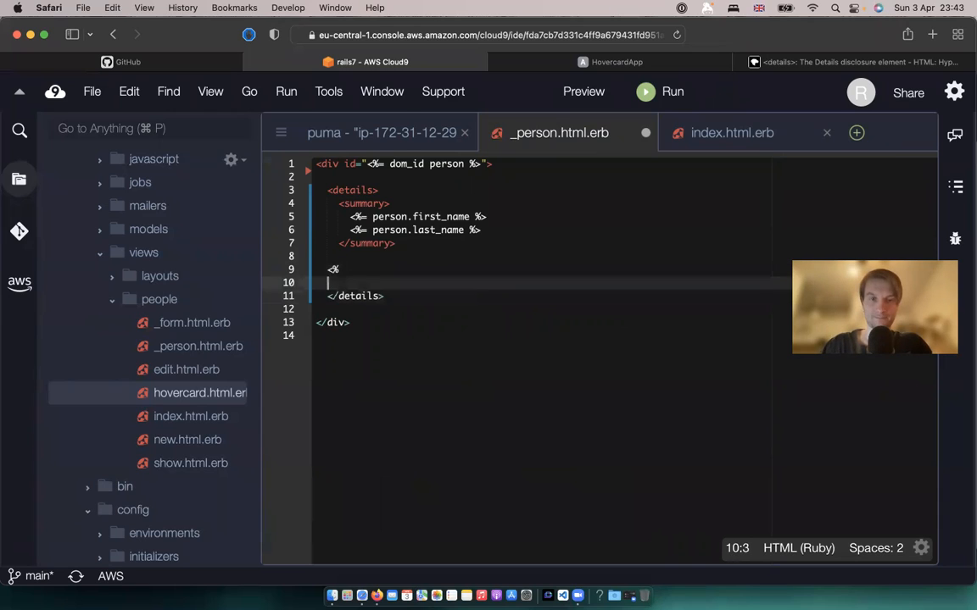
pyautogui.write('turbo_fra')
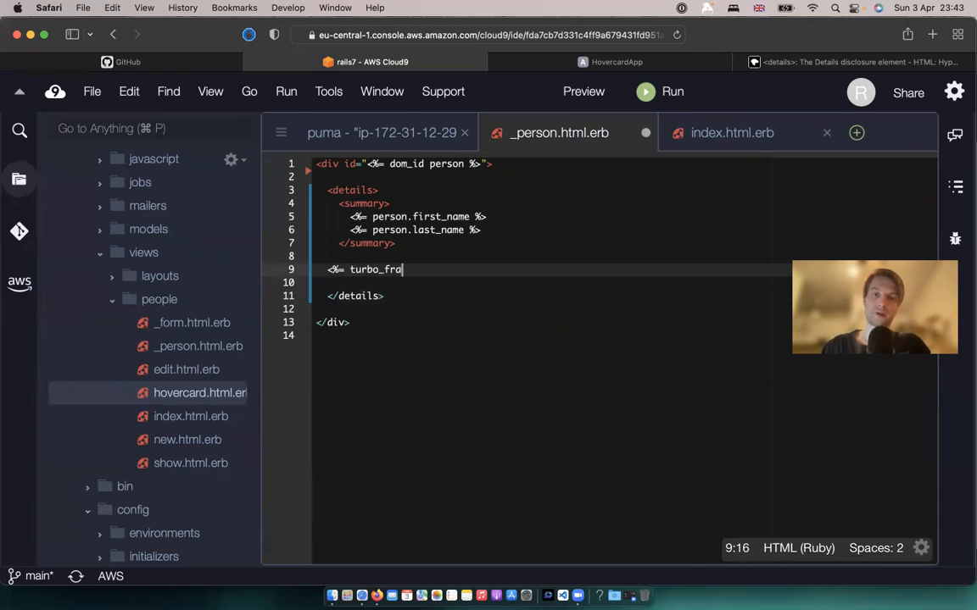
pyautogui.write('me_tag')
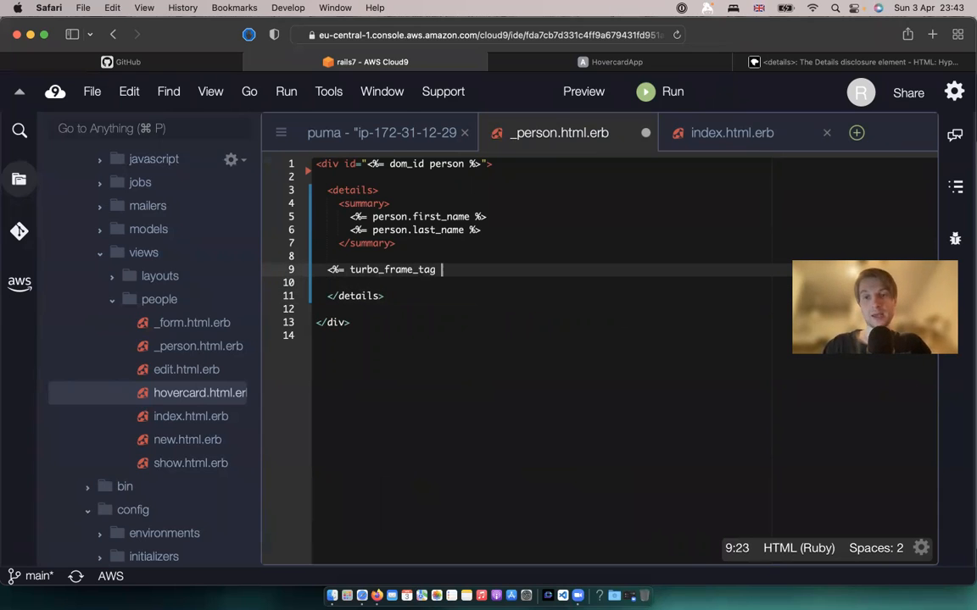
pyautogui.write('d')
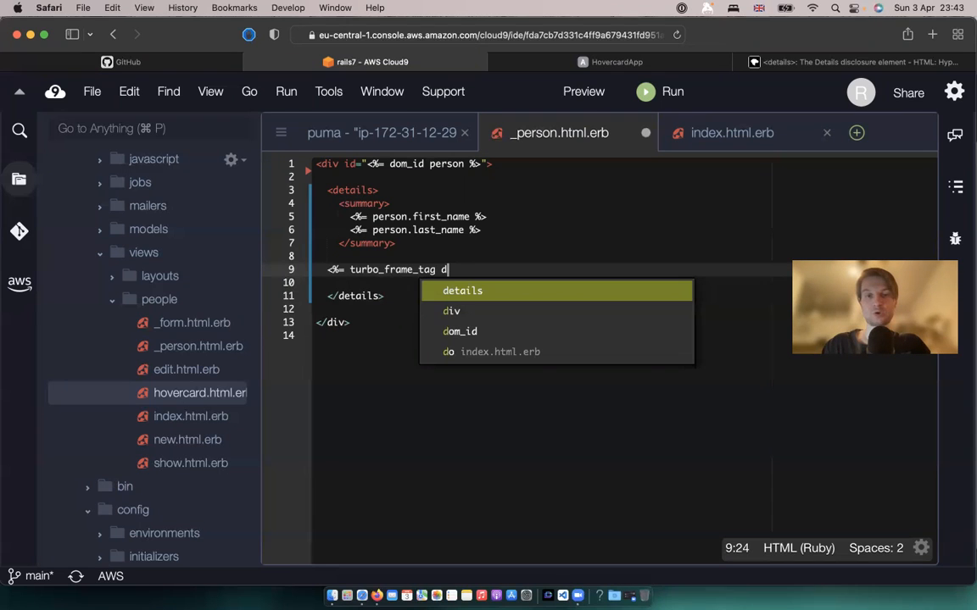
pyautogui.write('om_id')
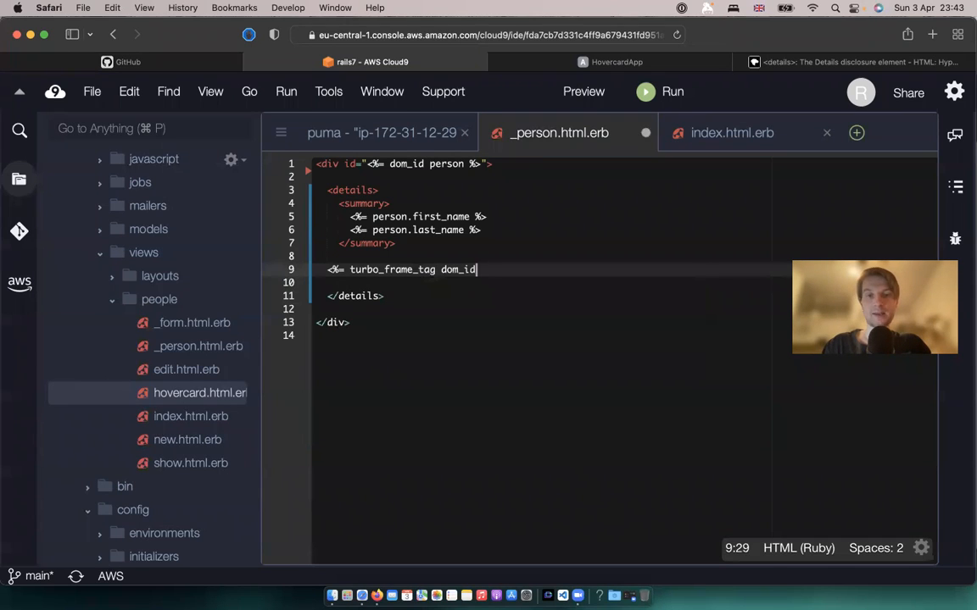
pyautogui.write('(person)')
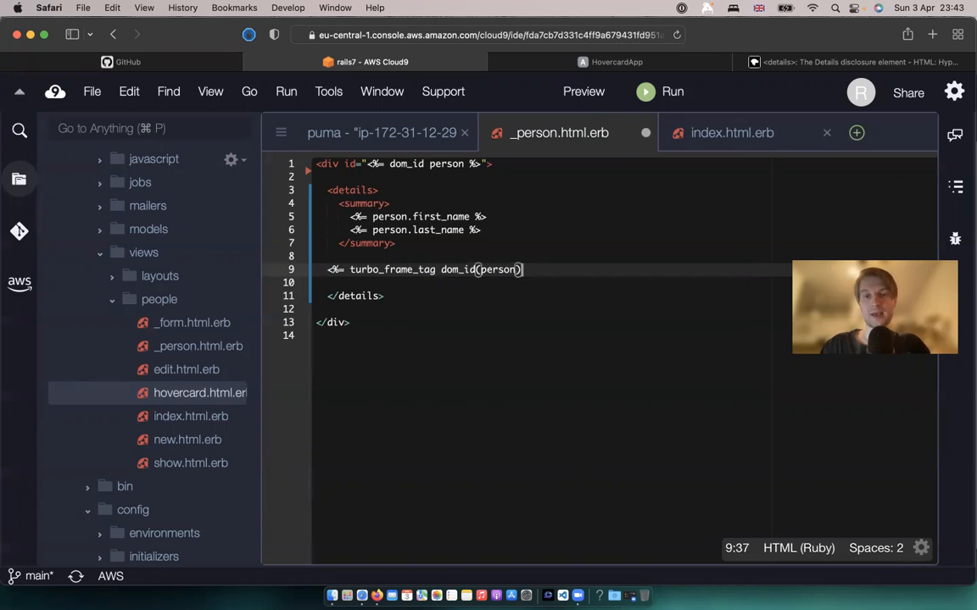
pyautogui.write(', :hover')
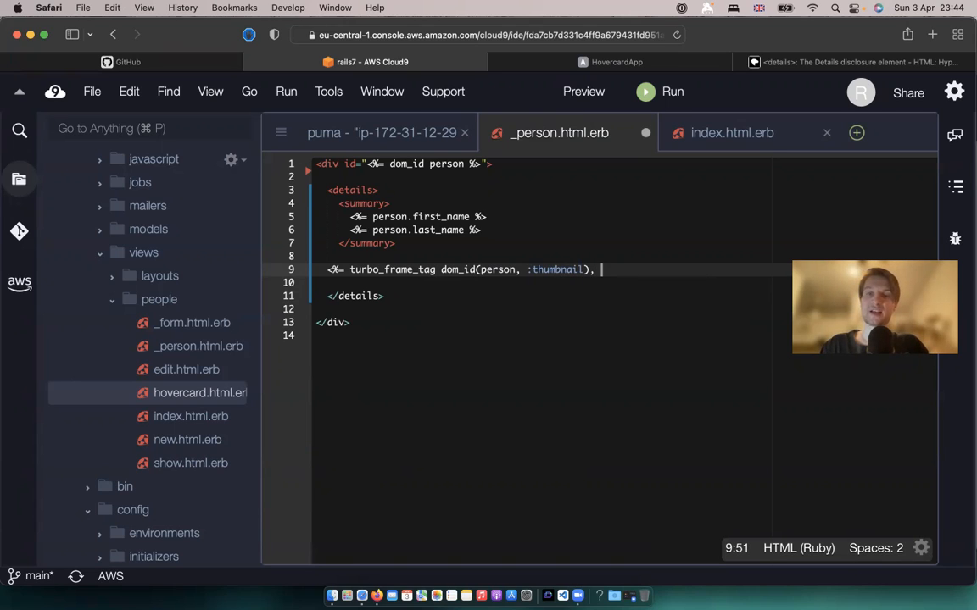
# Step: Make the turbo frame load lazily and begin its src: option
pyautogui.write('loading: :lazy')
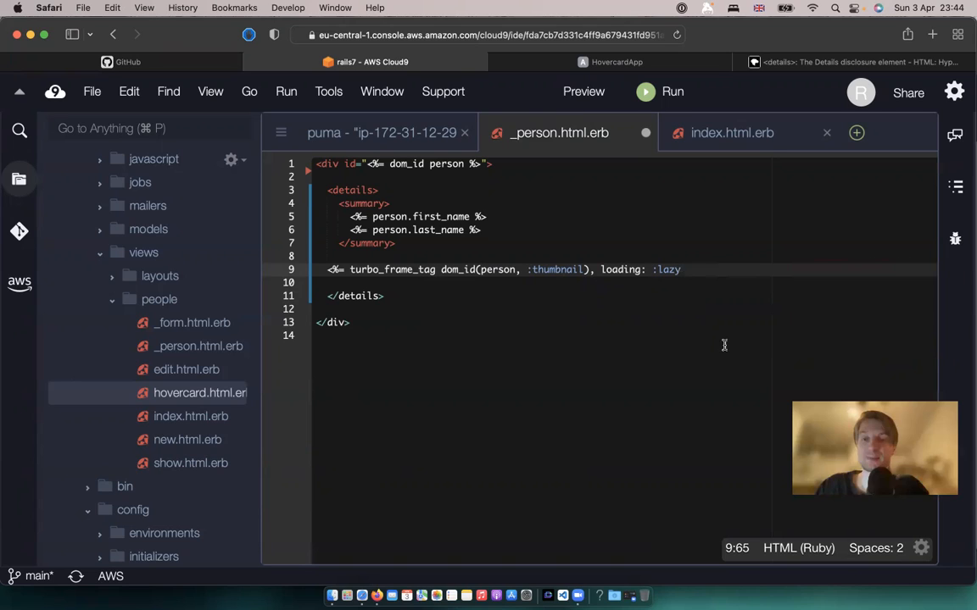
pyautogui.write(', src:')
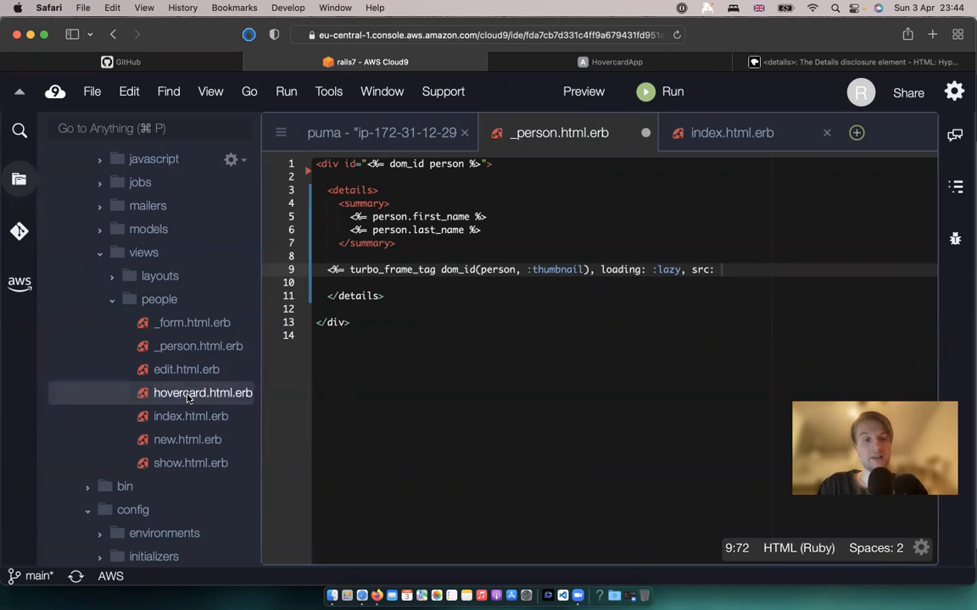
pyautogui.click(203, 393)
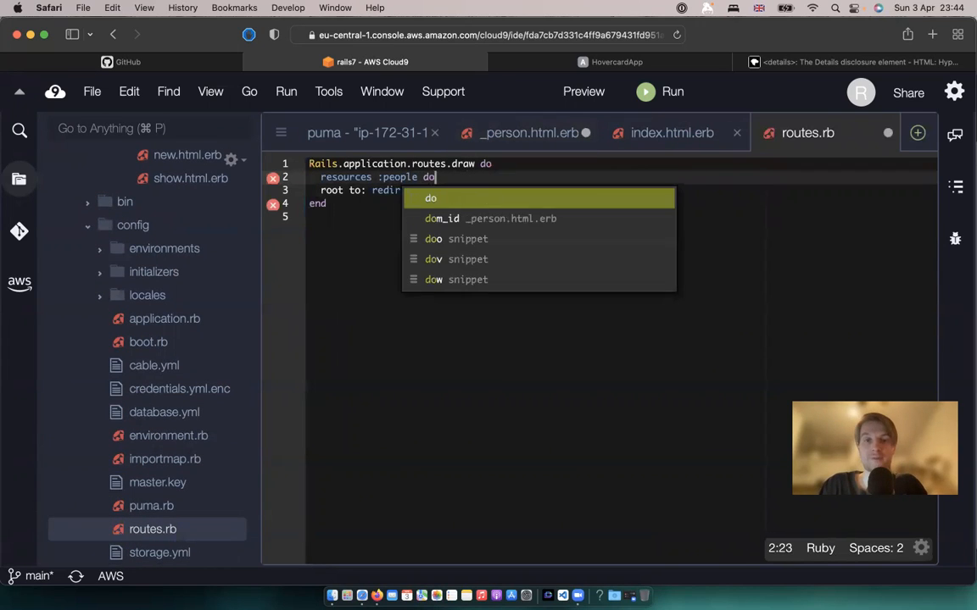
# Step: Inside resources :people, add a member do block with get :hovercard
pyautogui.press('Return')
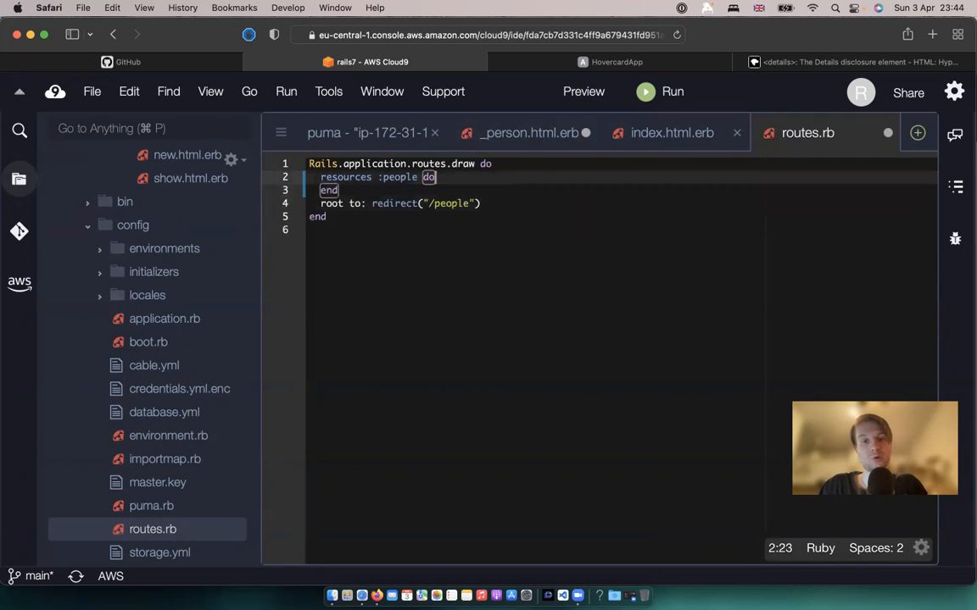
pyautogui.write('member do')
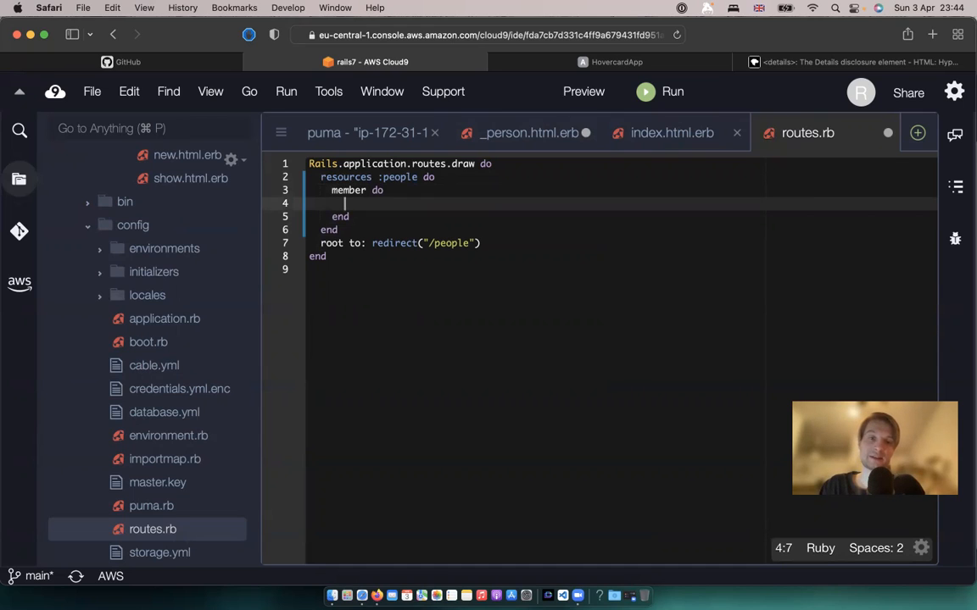
pyautogui.write('get')
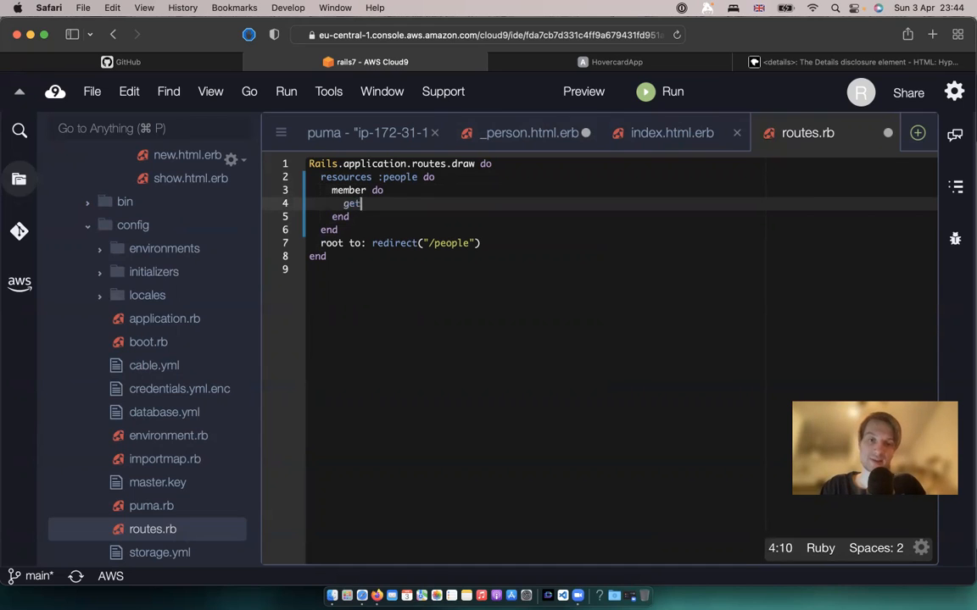
pyautogui.write(':')
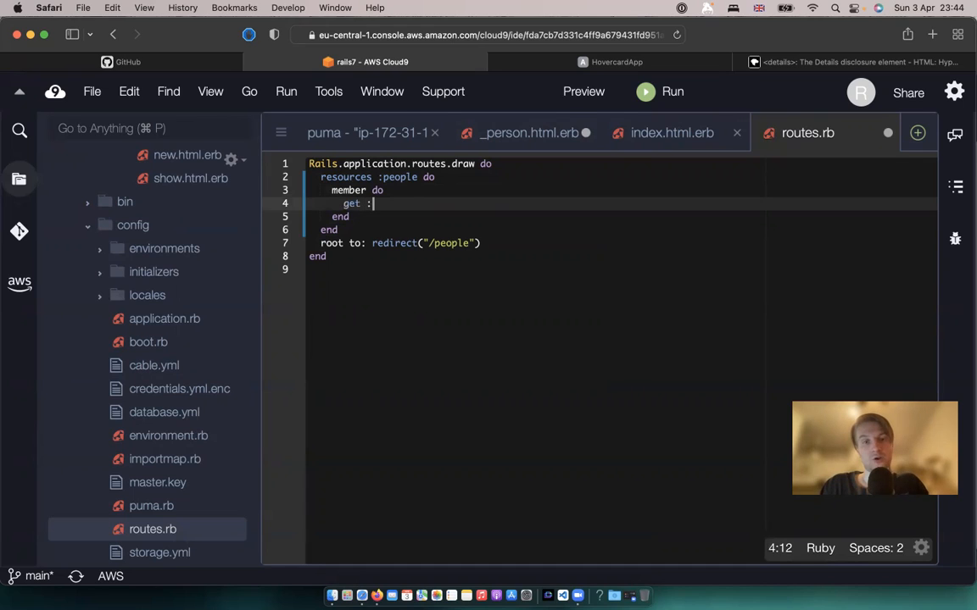
pyautogui.write('h')
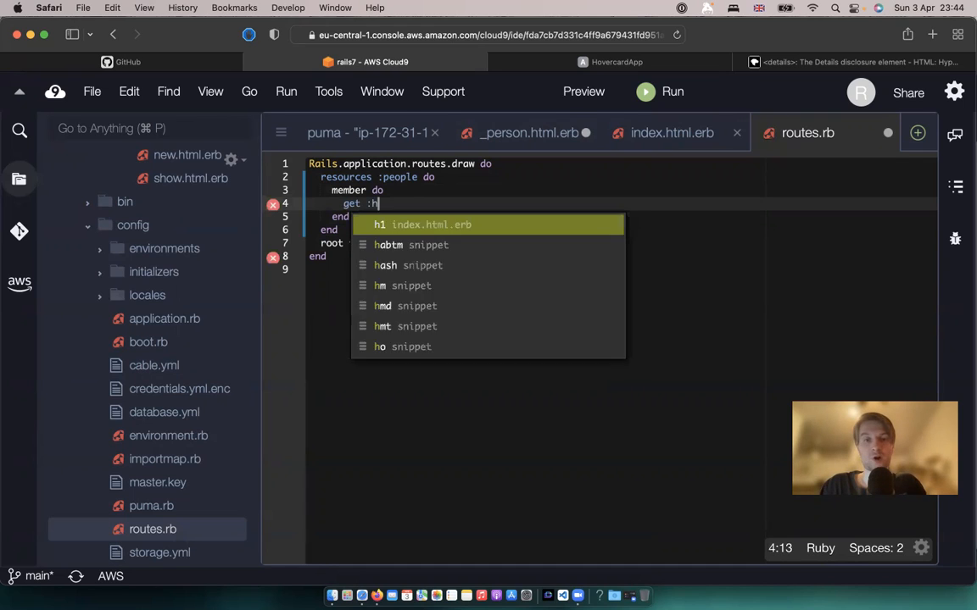
pyautogui.write('overcard')
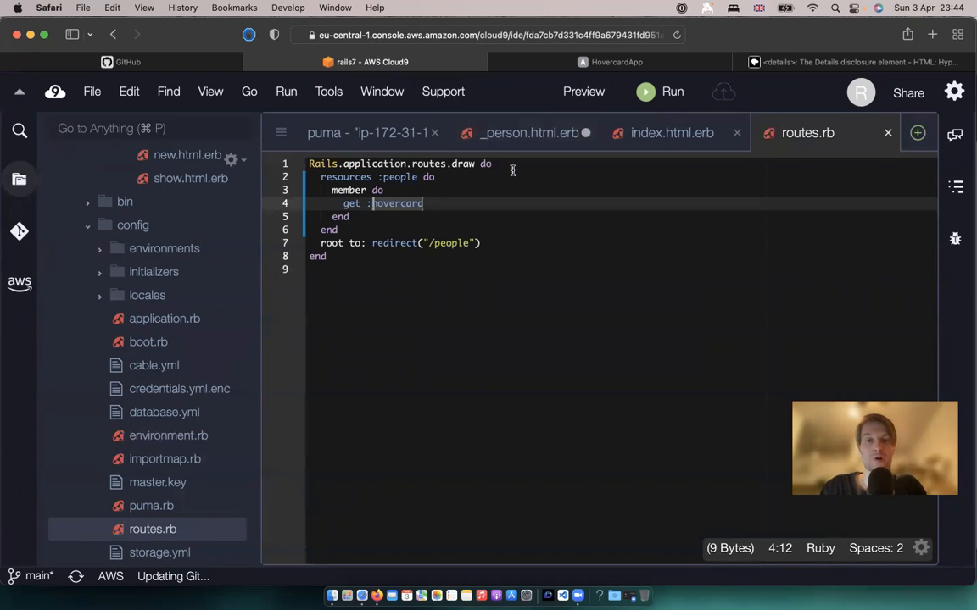
# Step: In people_controller.rb, add a hovercard action and include it in the set_person before_action list
pyautogui.click(483, 34)
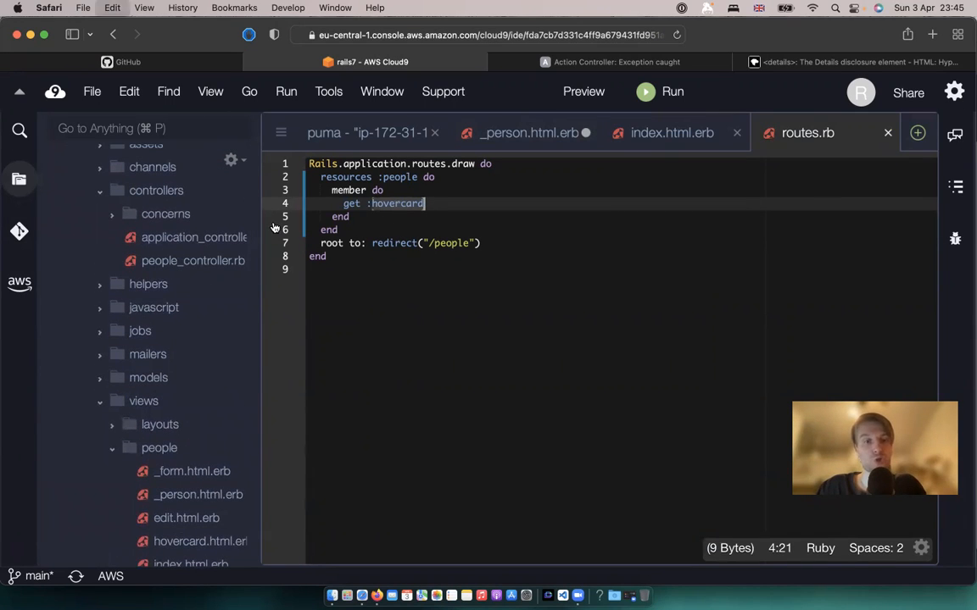
pyautogui.click(193, 261)
pyautogui.write('def hovercard')
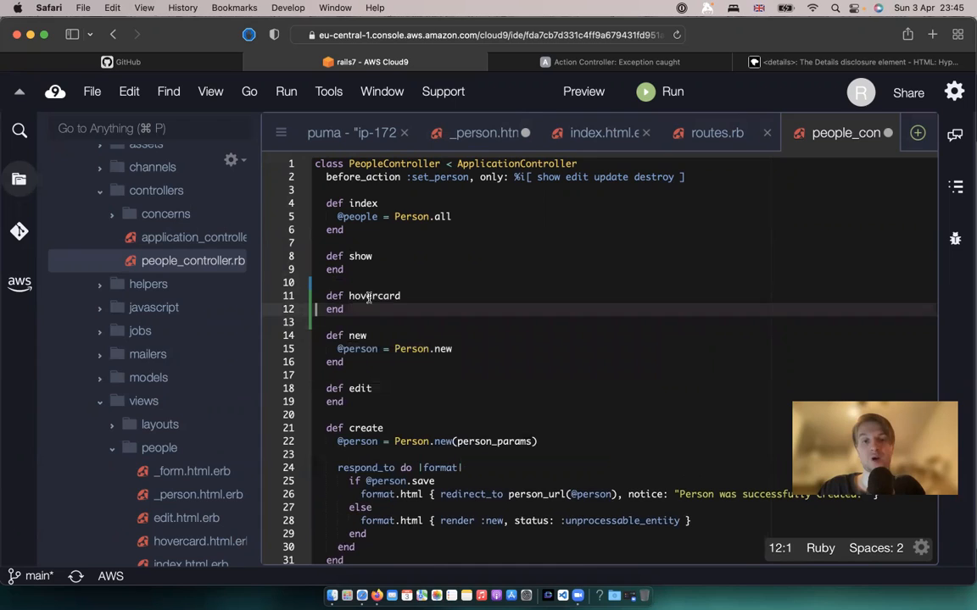
pyautogui.doubleClick(439, 178)
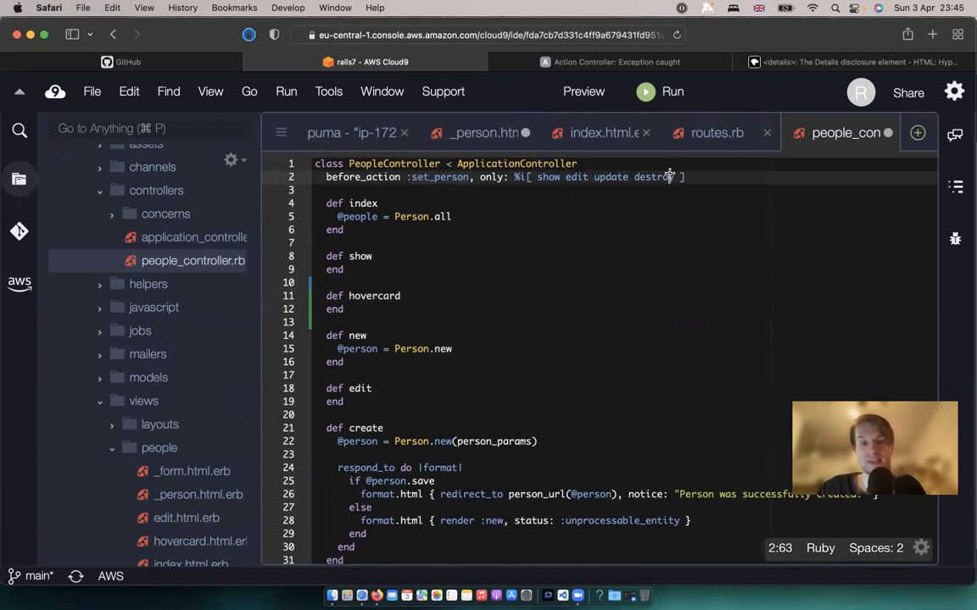
pyautogui.write('hovercard')
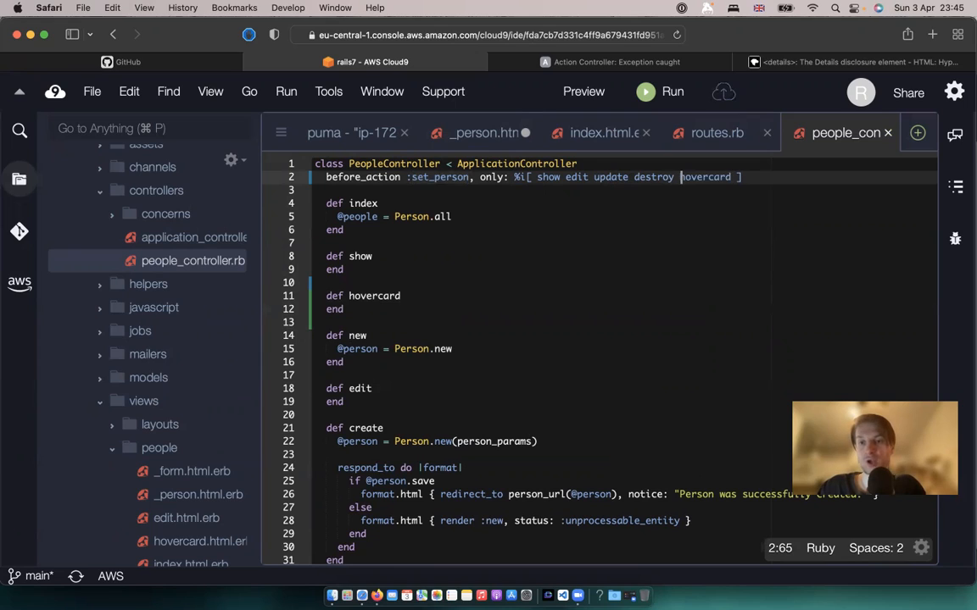
pyautogui.doubleClick(373, 295)
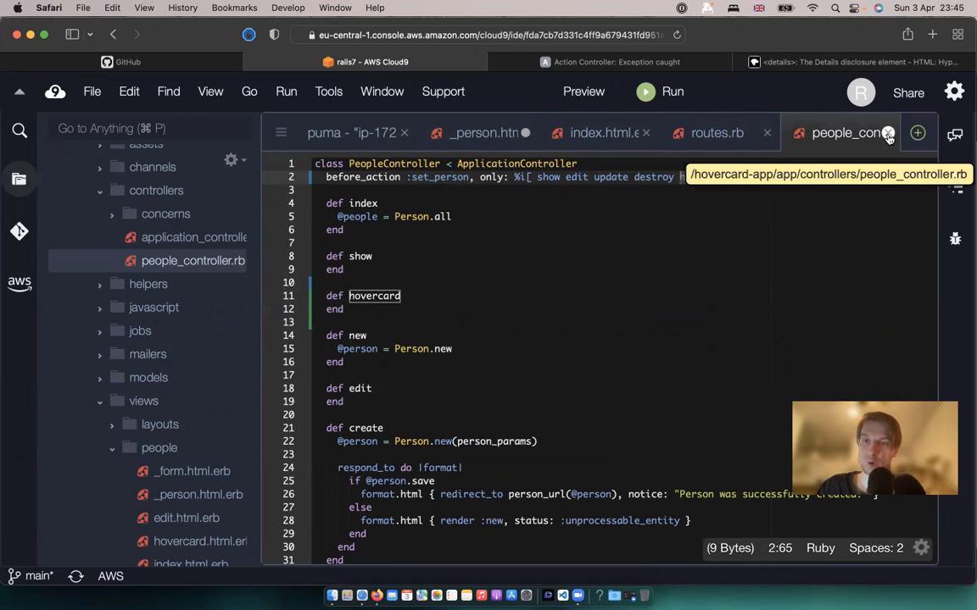
# Step: Check the app's route list in the browser for the hovercard path, then return to Cloud9
pyautogui.click(807, 132)
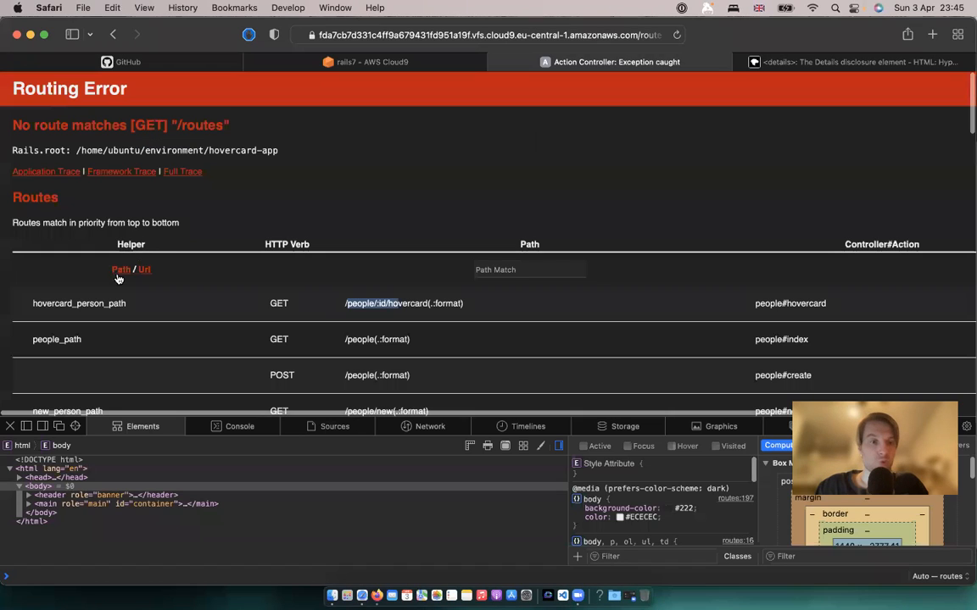
pyautogui.click(365, 61)
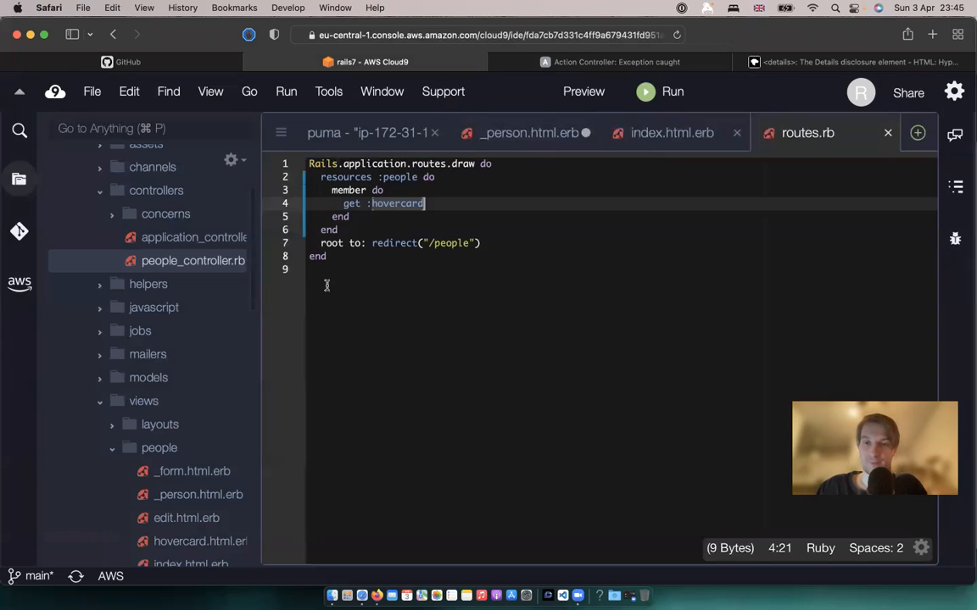
# Step: In _person.html.erb, set the lazy turbo frame's src to hovercard_person_path(person)
pyautogui.click(524, 132)
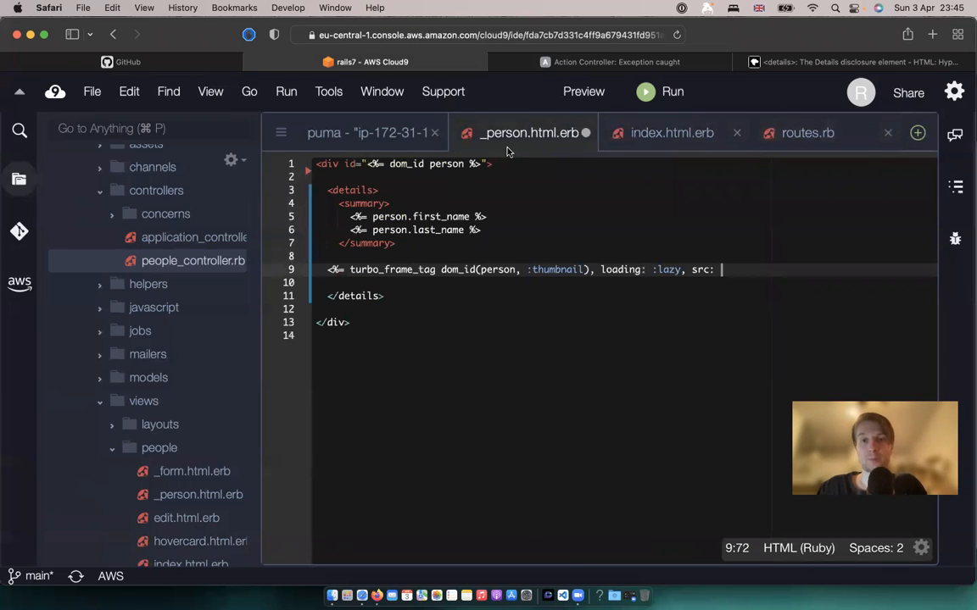
pyautogui.write('hovercard_person_path')
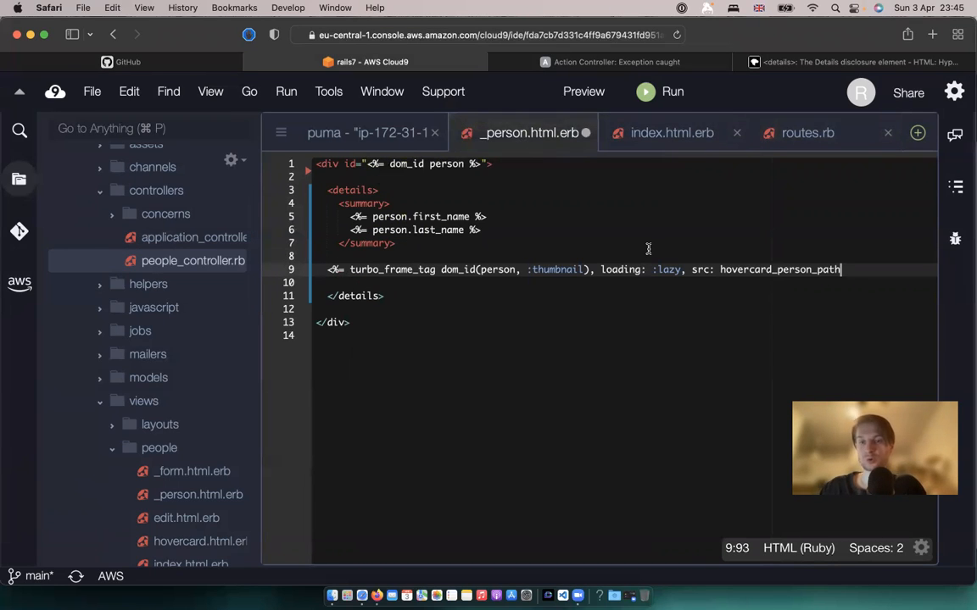
pyautogui.write('()')
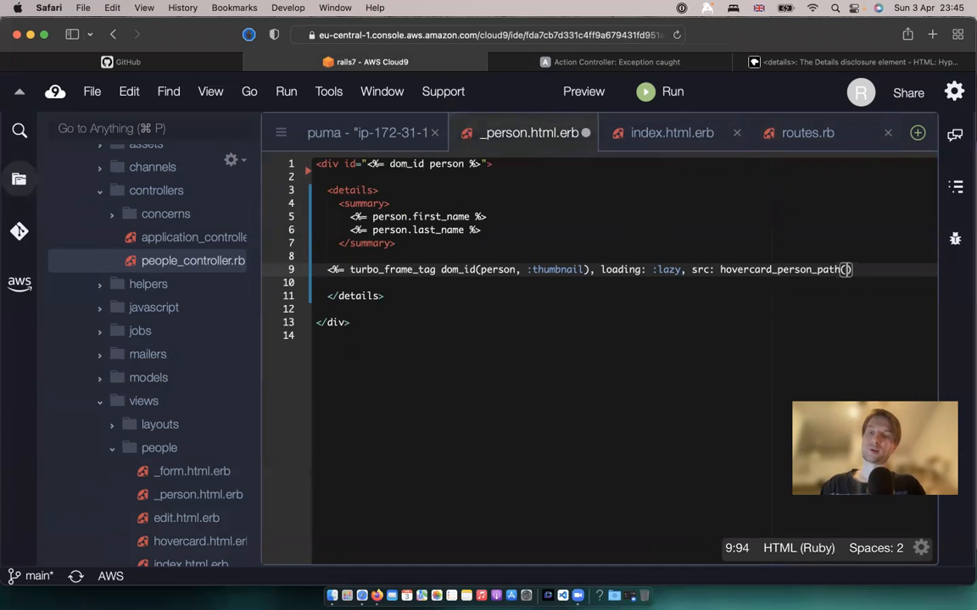
pyautogui.write('person')
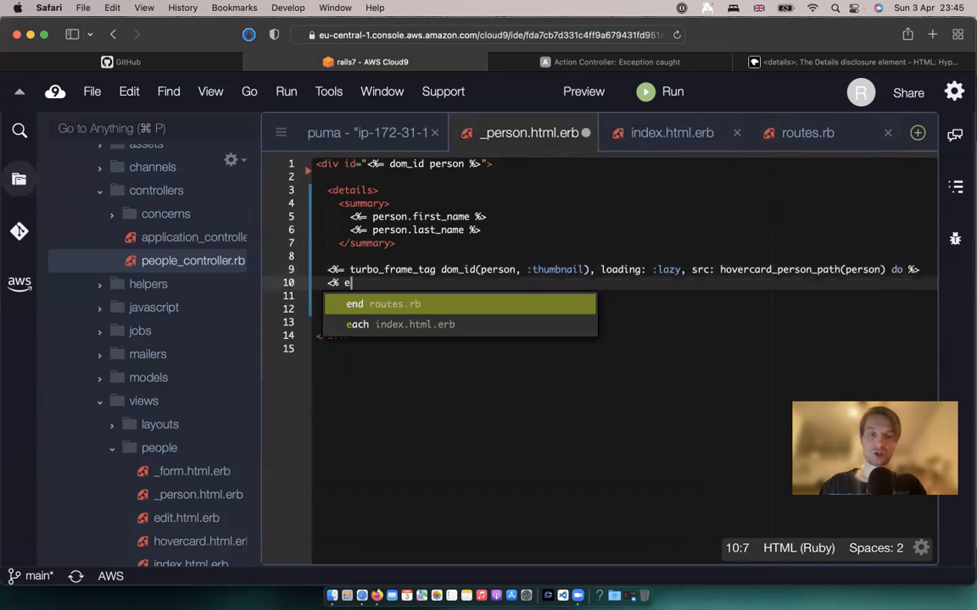
# Step: Turn the frame into a block showing 'Loading...' with a closing end, and reindent
pyautogui.press('Enter')
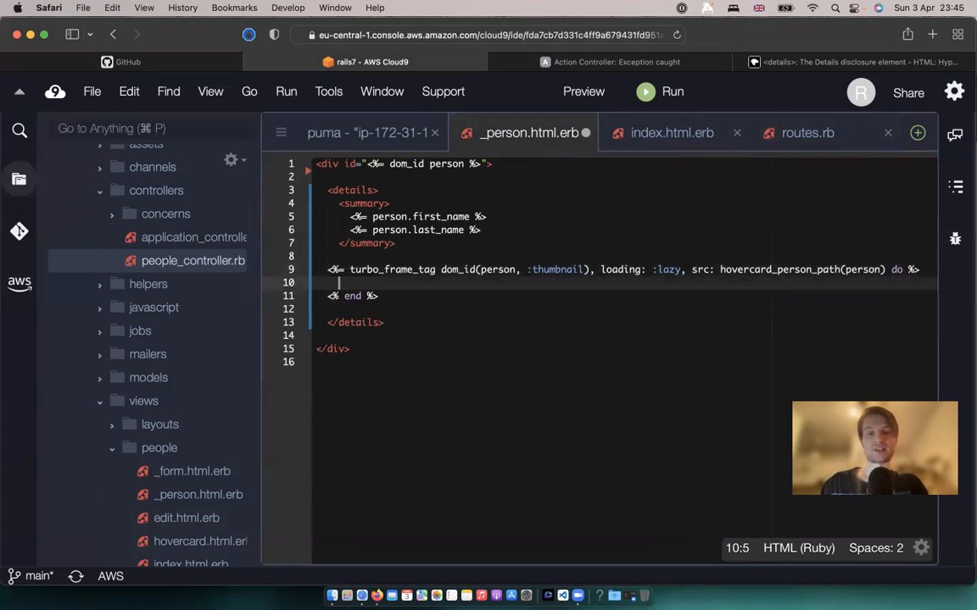
pyautogui.write('Loading...')
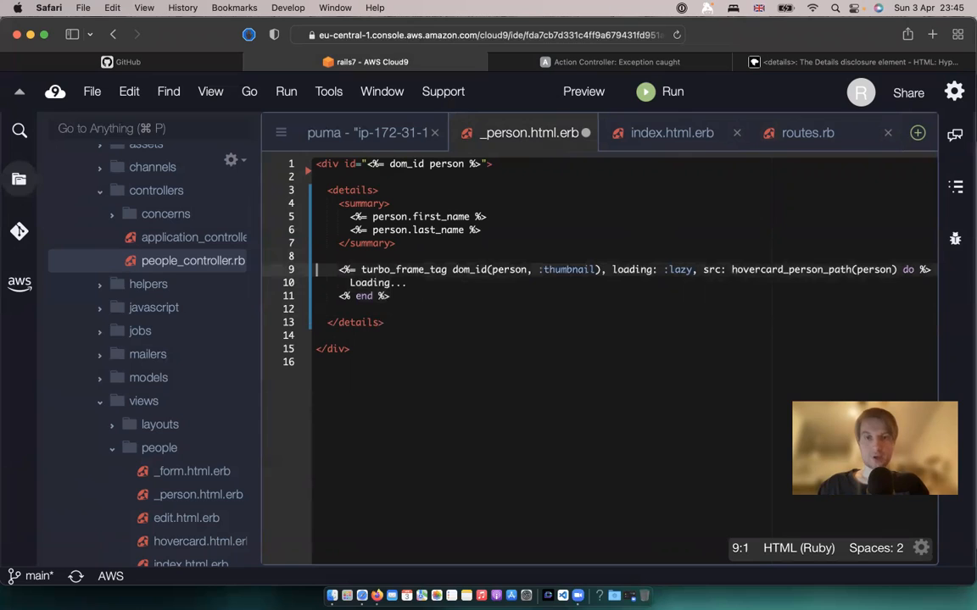
pyautogui.doubleClick(403, 269)
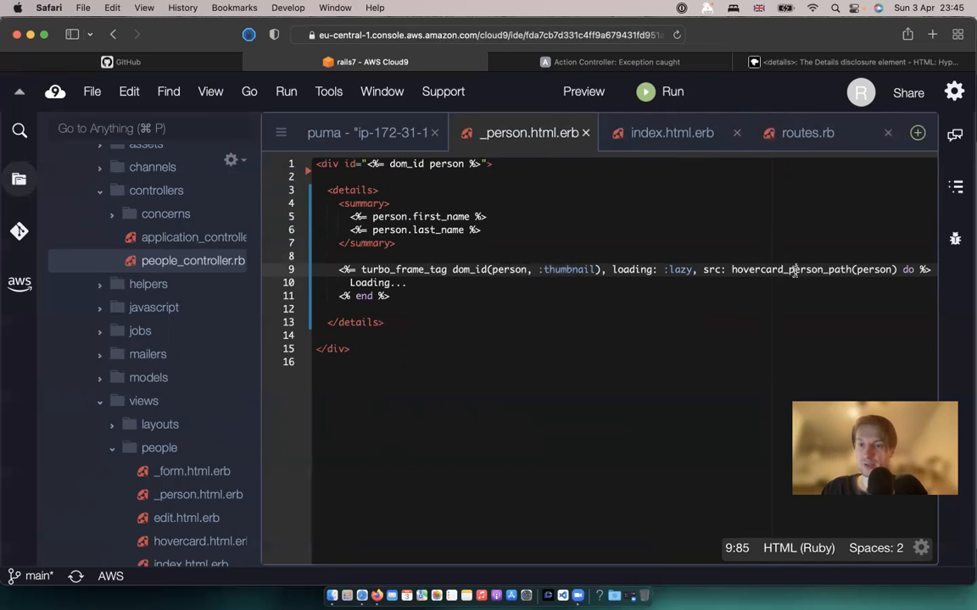
pyautogui.doubleClick(790, 269)
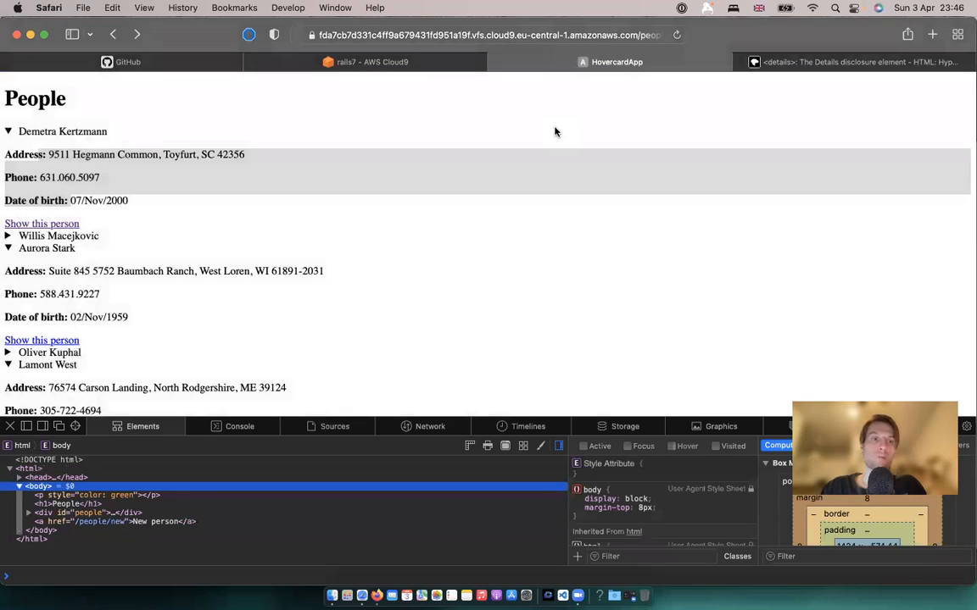
# Step: Expand Demetra Kertzmann and find the hovercard request failing with 500 in Web Inspector's Network tab
pyautogui.click(8, 133)
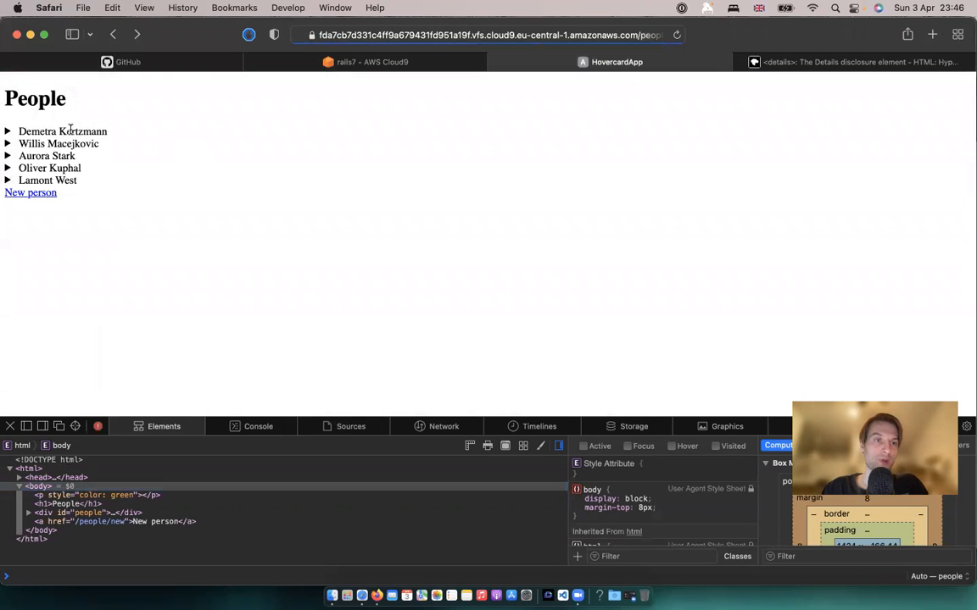
pyautogui.click(8, 132)
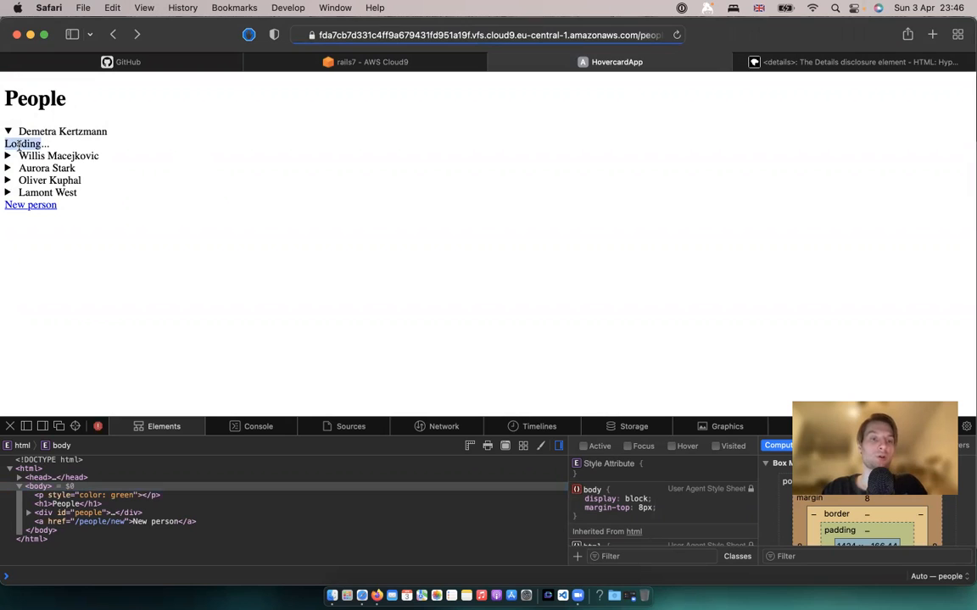
pyautogui.click(258, 428)
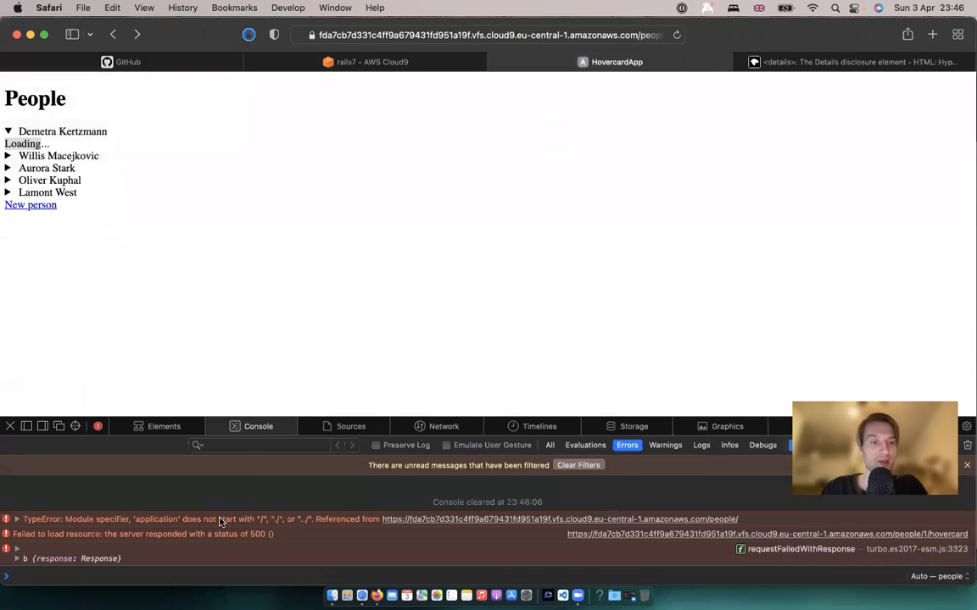
pyautogui.click(444, 427)
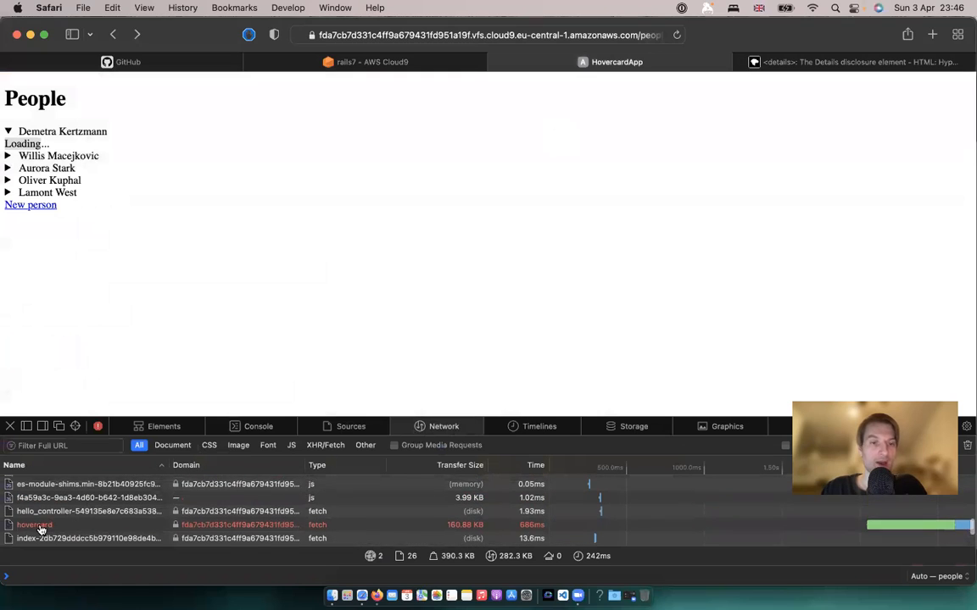
pyautogui.click(34, 525)
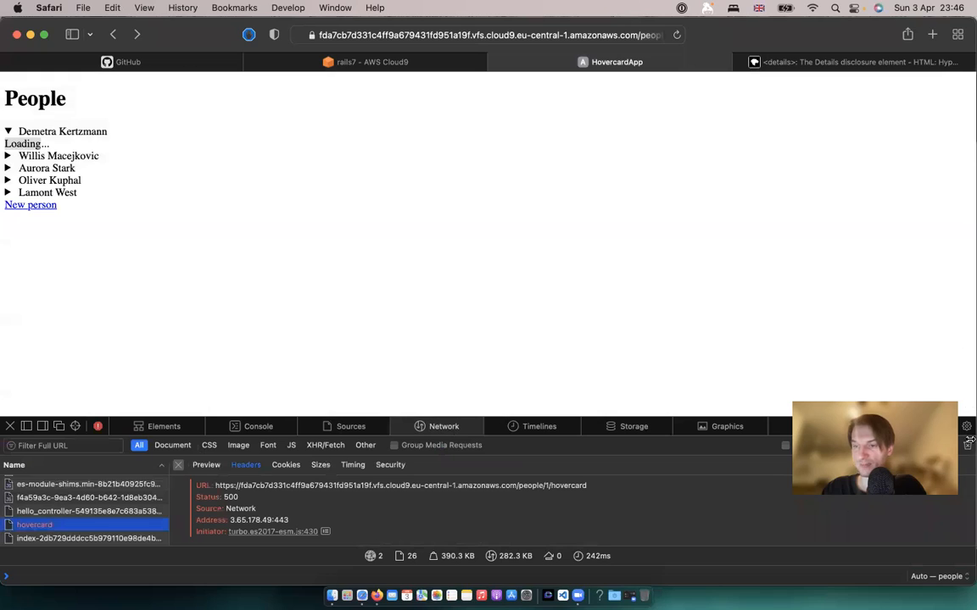
# Step: Expand Aurora Stark's entry too, then switch to Cloud9 to read the server log
pyautogui.click(10, 426)
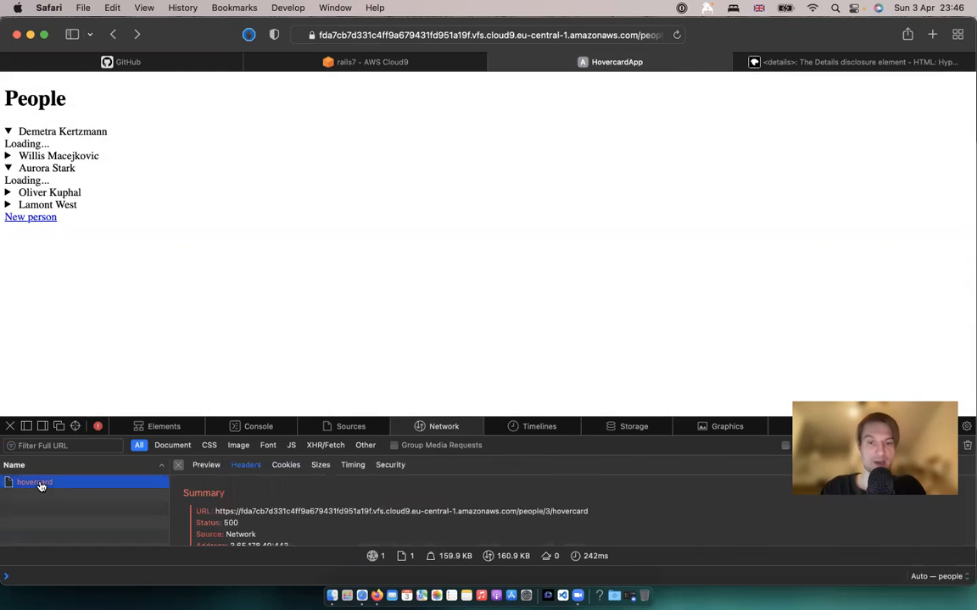
pyautogui.click(364, 61)
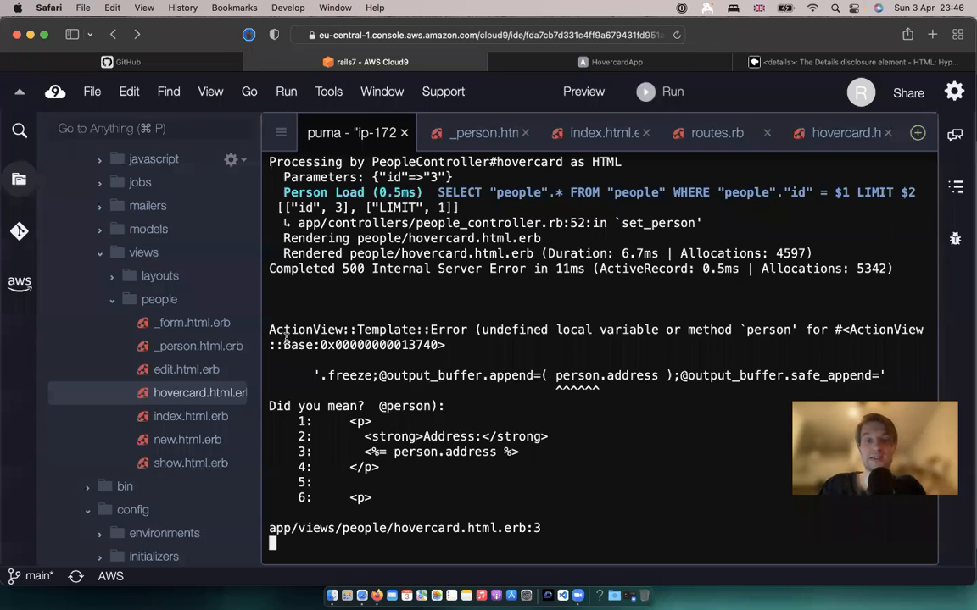
pyautogui.moveTo(284, 337); pyautogui.dragTo(696, 337)
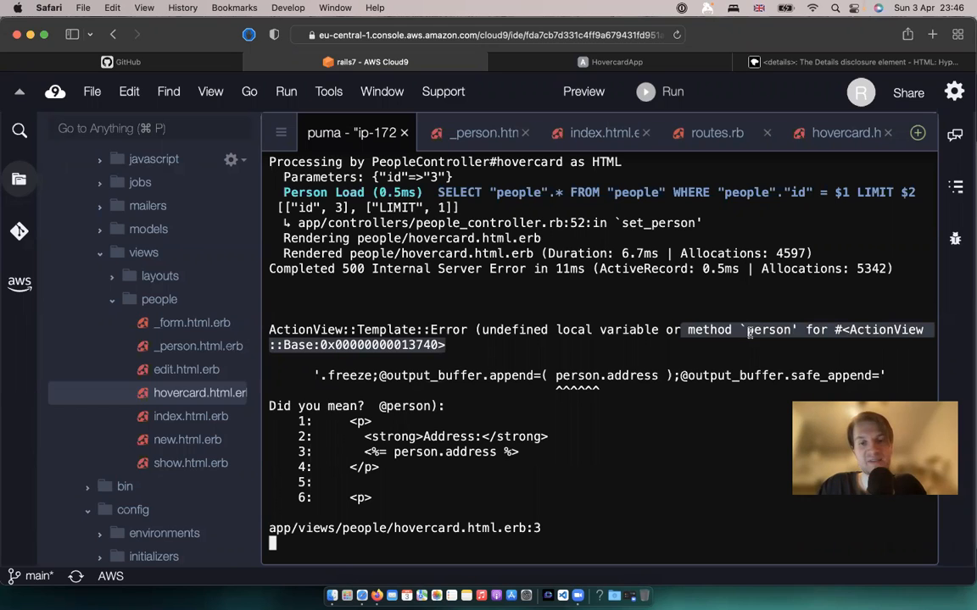
pyautogui.click(845, 132)
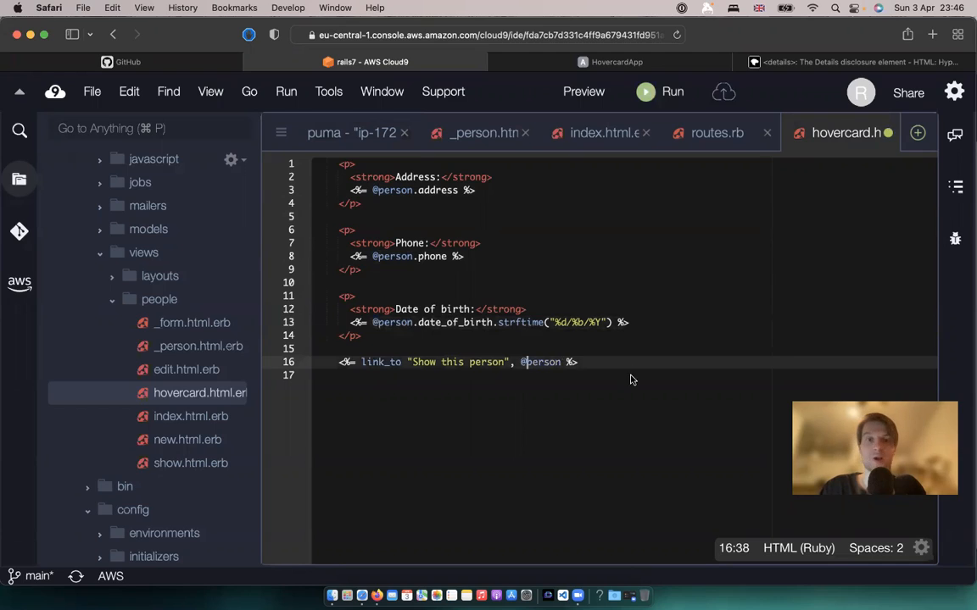
pyautogui.click(617, 61)
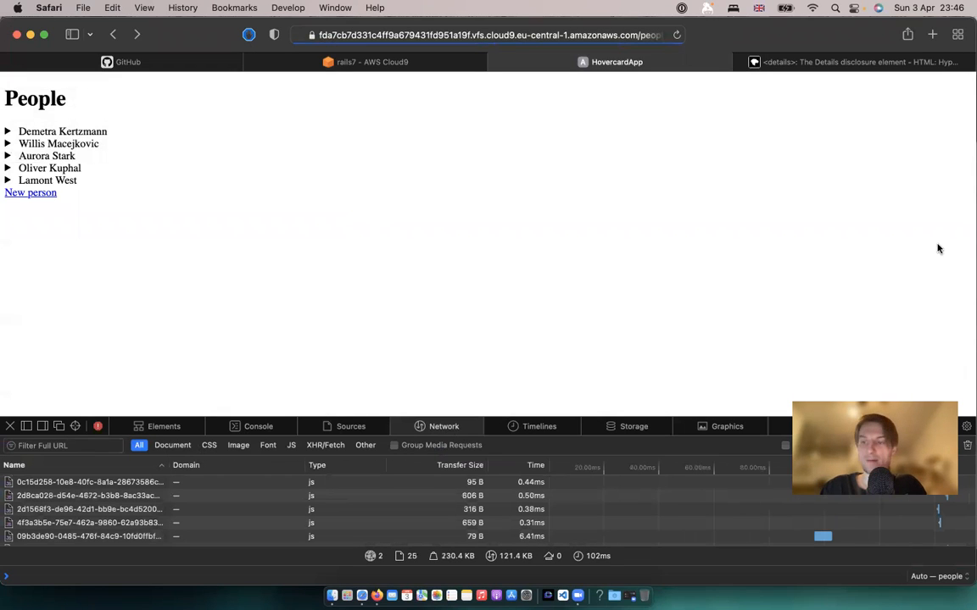
# Step: Expand people and preview each hovercard request's returned address, phone, birth date and show link
pyautogui.click(9, 180)
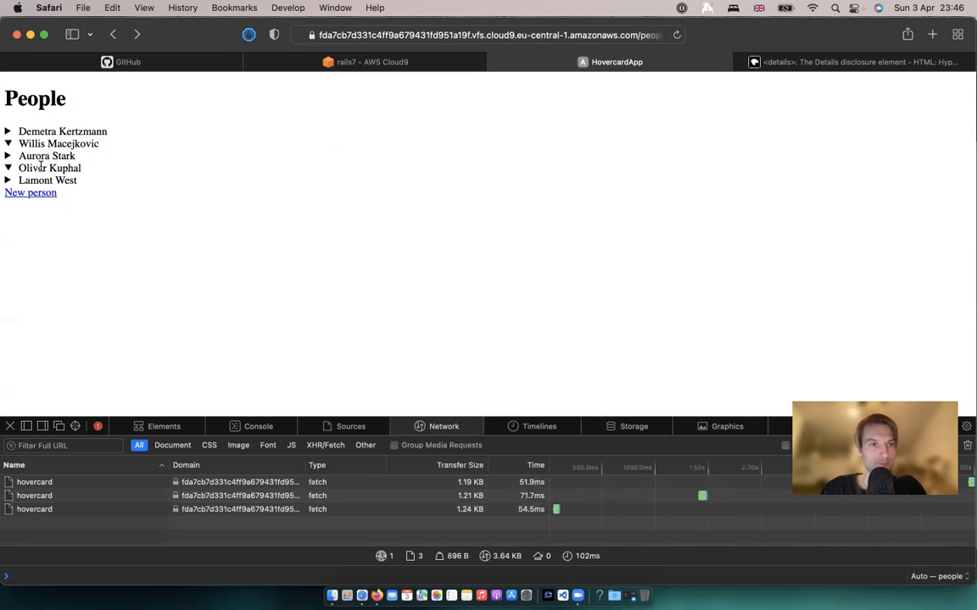
pyautogui.click(33, 495)
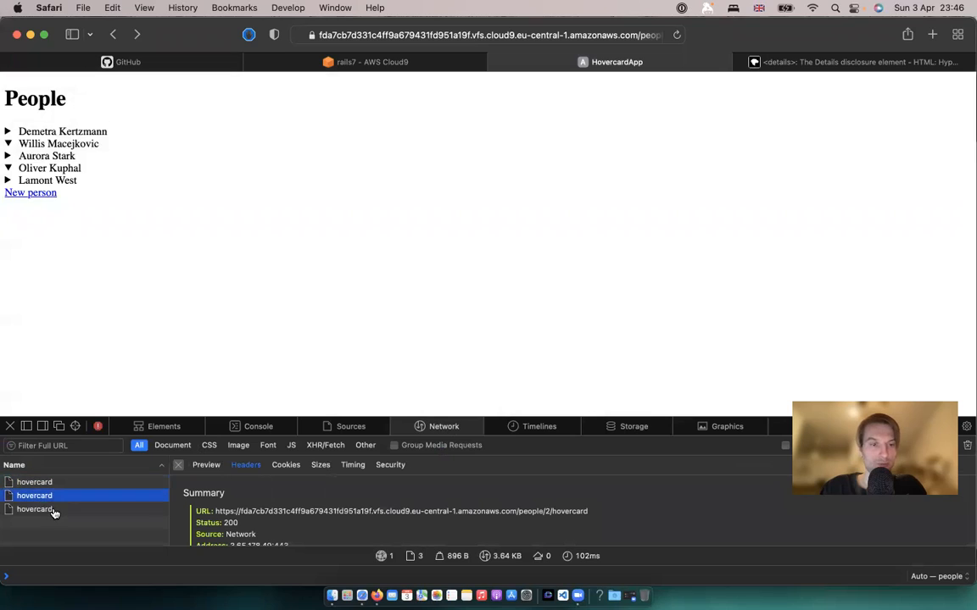
pyautogui.click(34, 509)
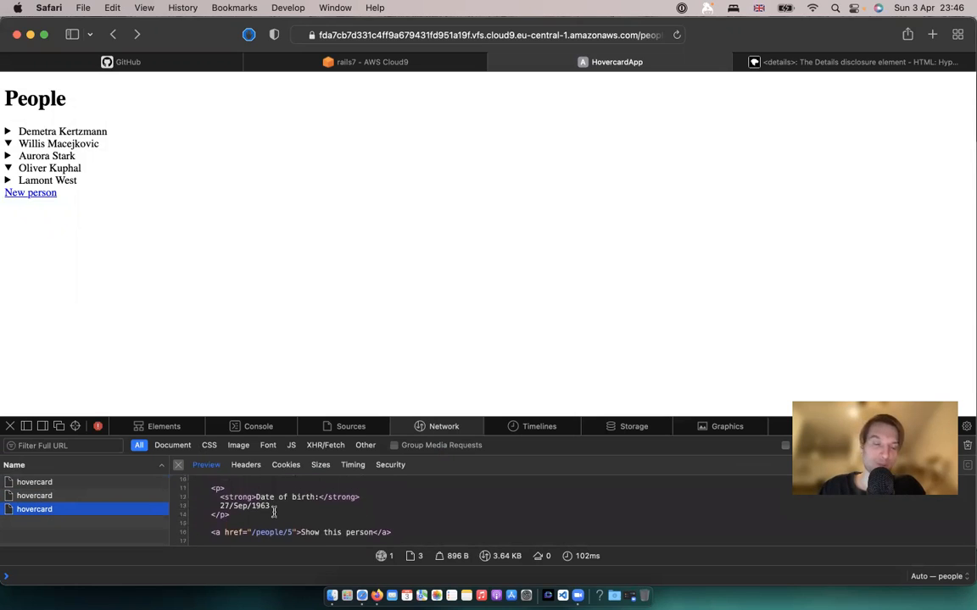
pyautogui.click(33, 495)
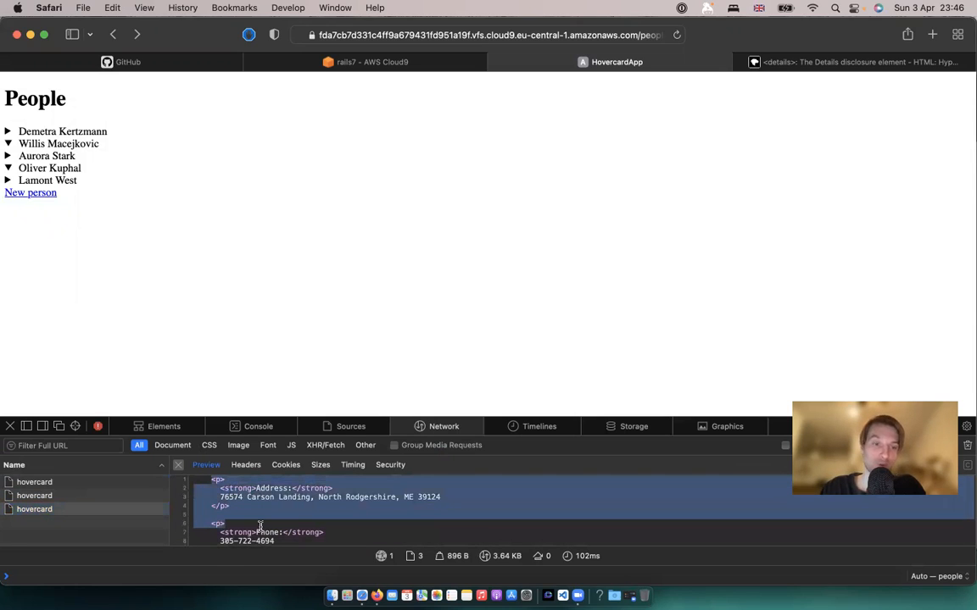
pyautogui.scroll(-3)
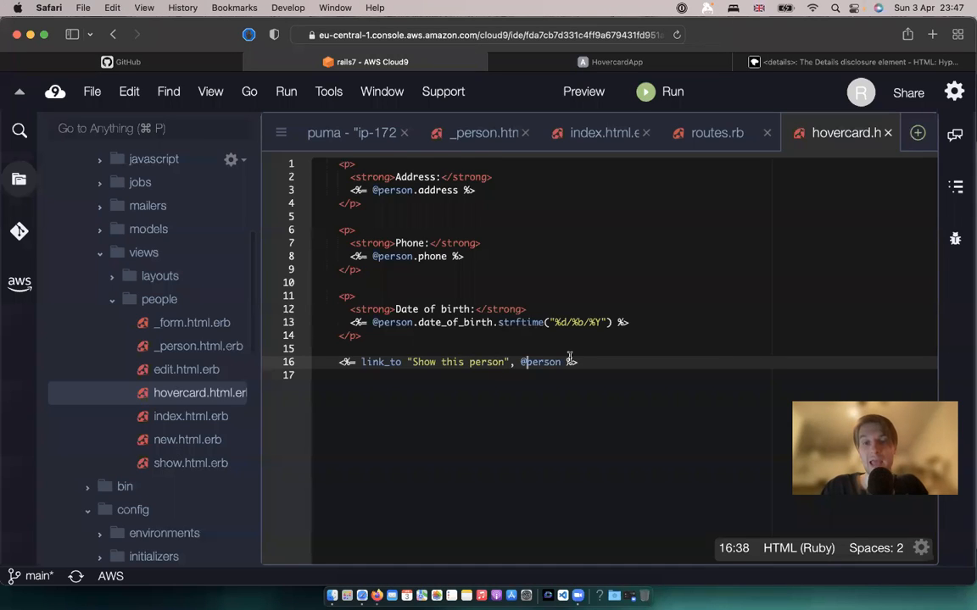
# Step: Copy the thumbnail turbo_frame_tag into hovercard.html.erb without loading/src, closing with <% end %>
pyautogui.click(478, 132)
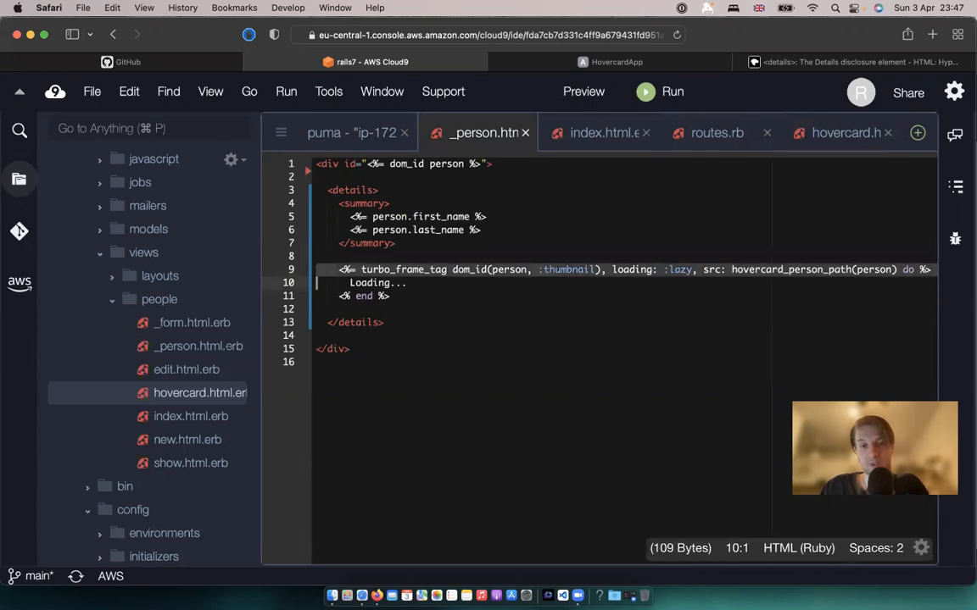
pyautogui.click(844, 132)
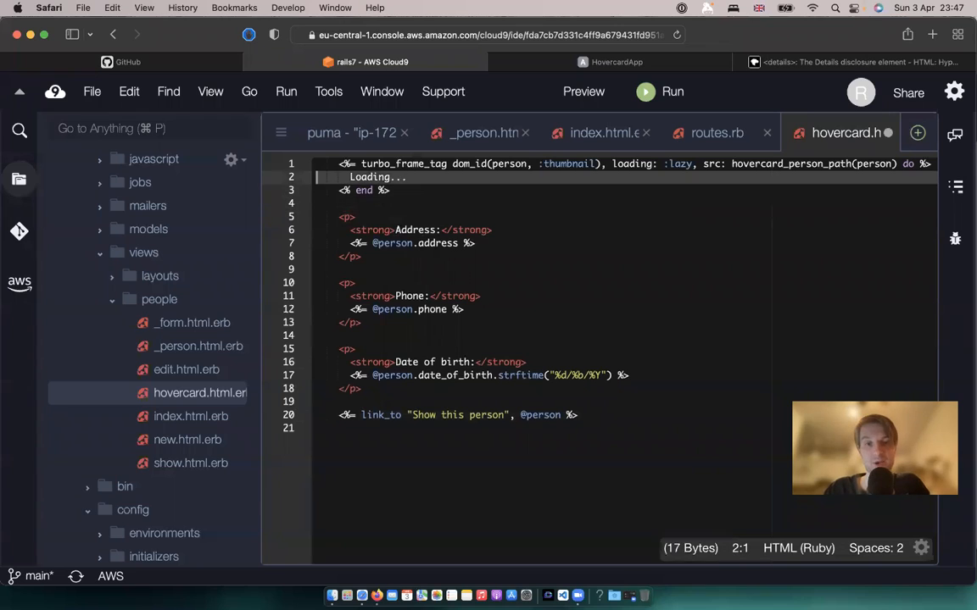
pyautogui.press('Backspace')
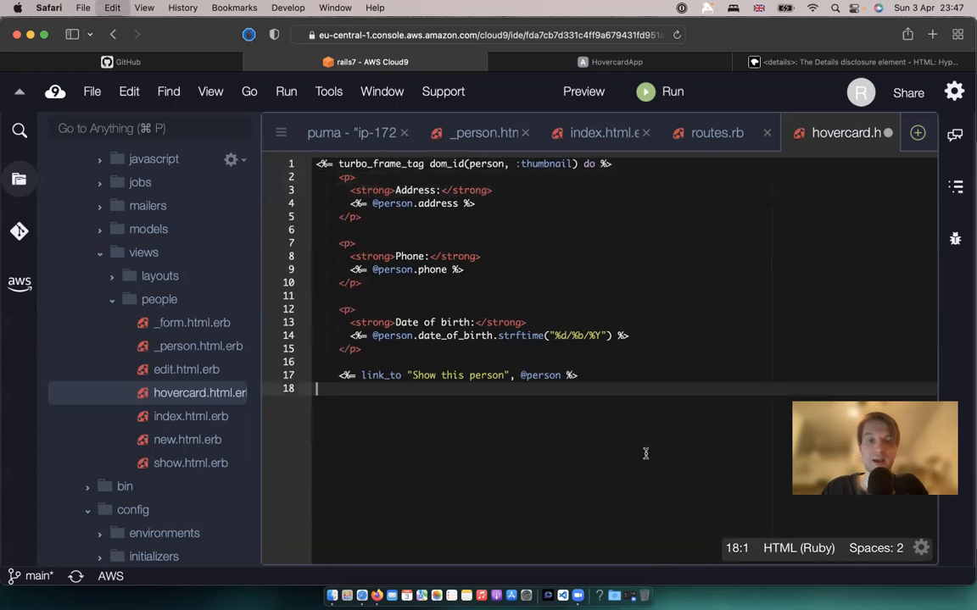
pyautogui.write('<% end %>')
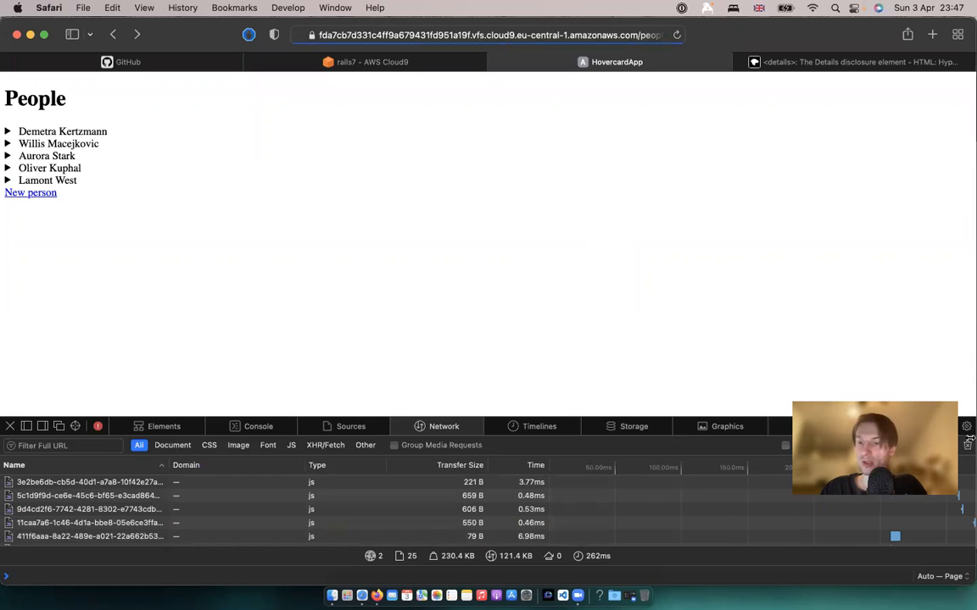
pyautogui.click(10, 427)
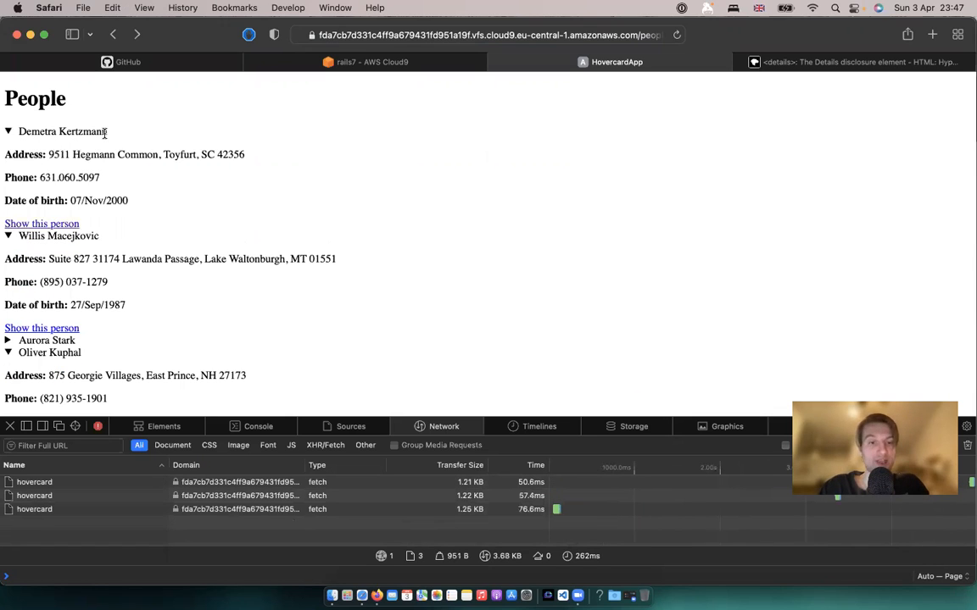
pyautogui.click(34, 509)
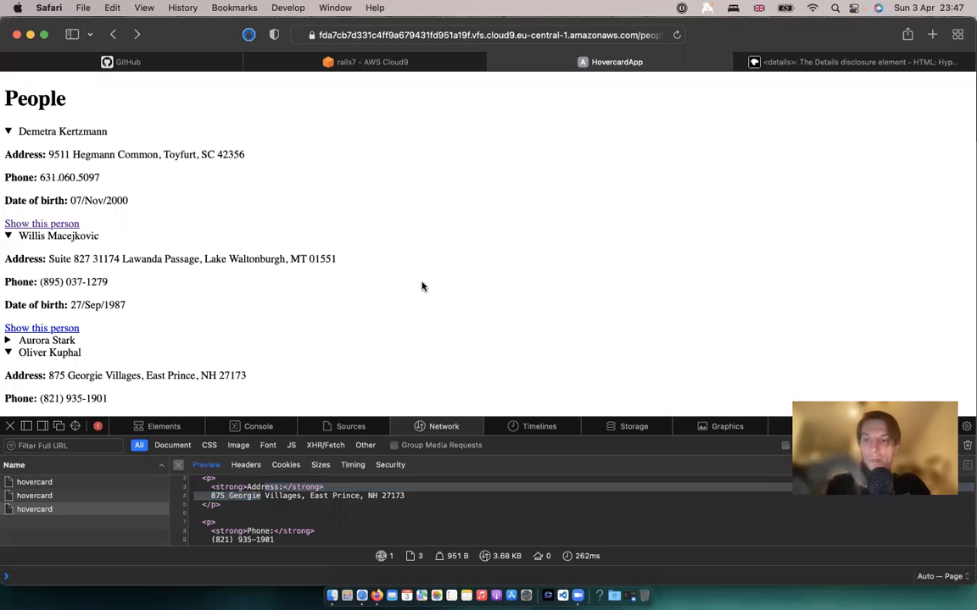
pyautogui.click(851, 61)
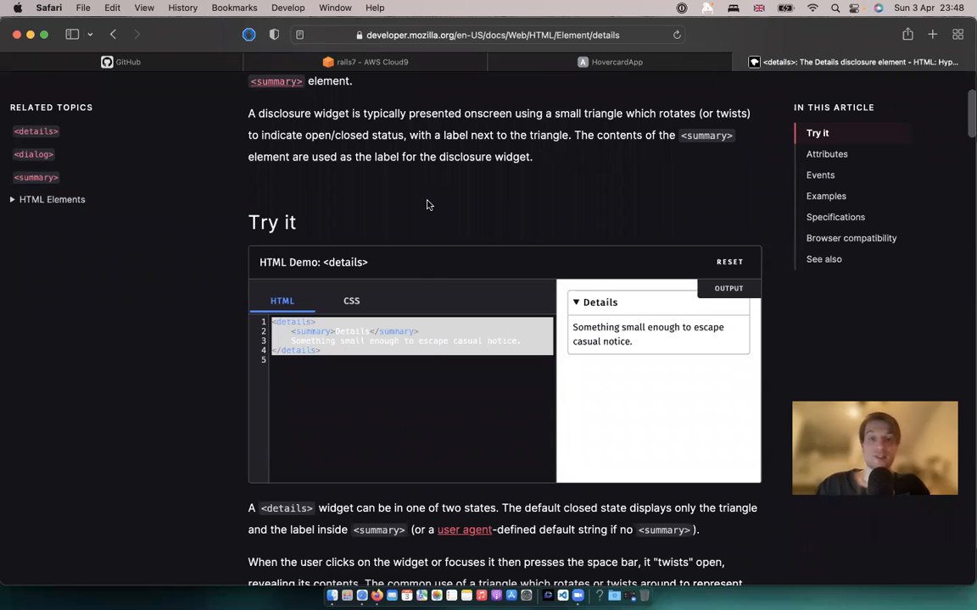
# Step: Glance at MDN's details element demo, then return to the Cloud9 server log showing 200 OK hovercards
pyautogui.click(127, 61)
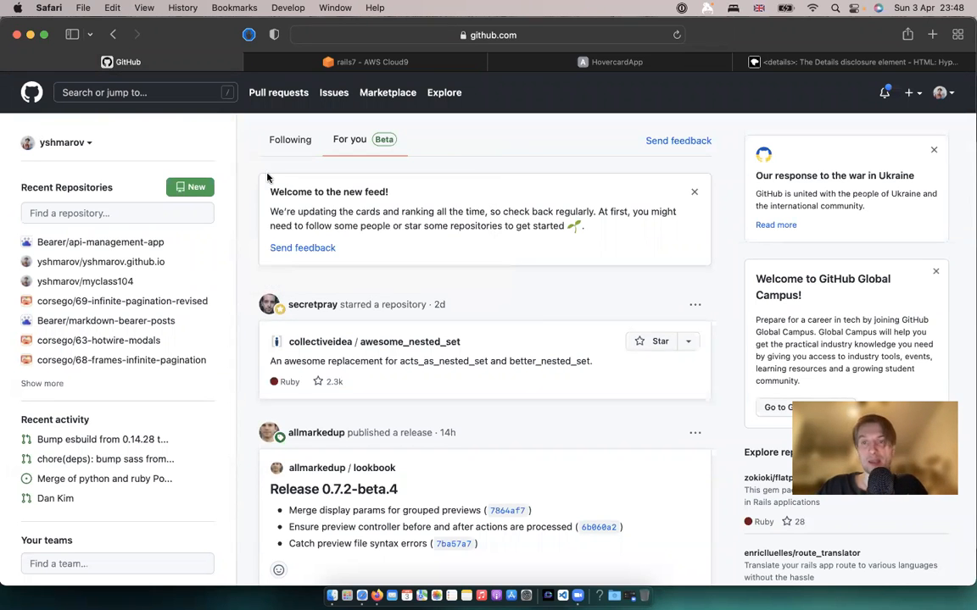
pyautogui.click(848, 61)
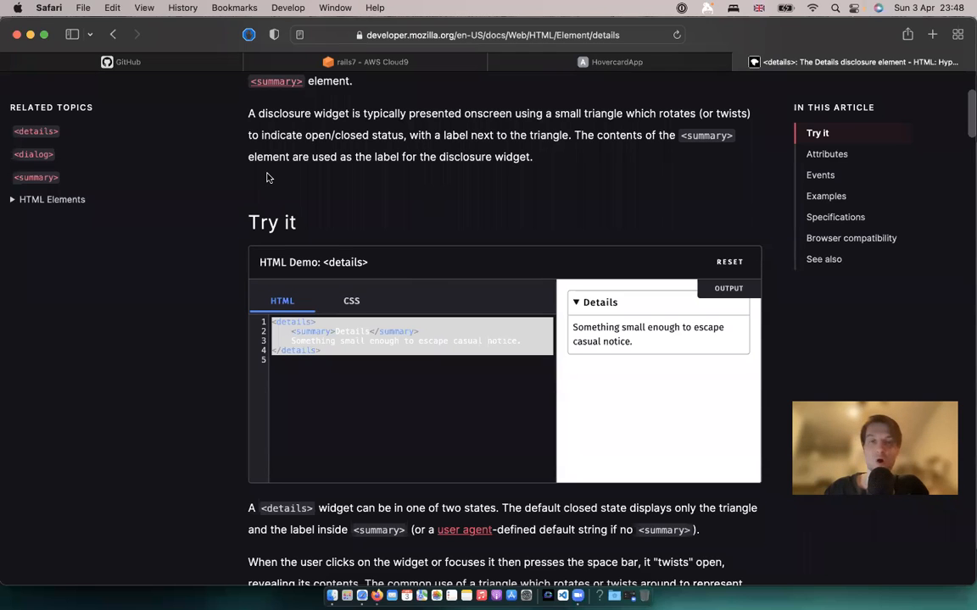
pyautogui.click(364, 61)
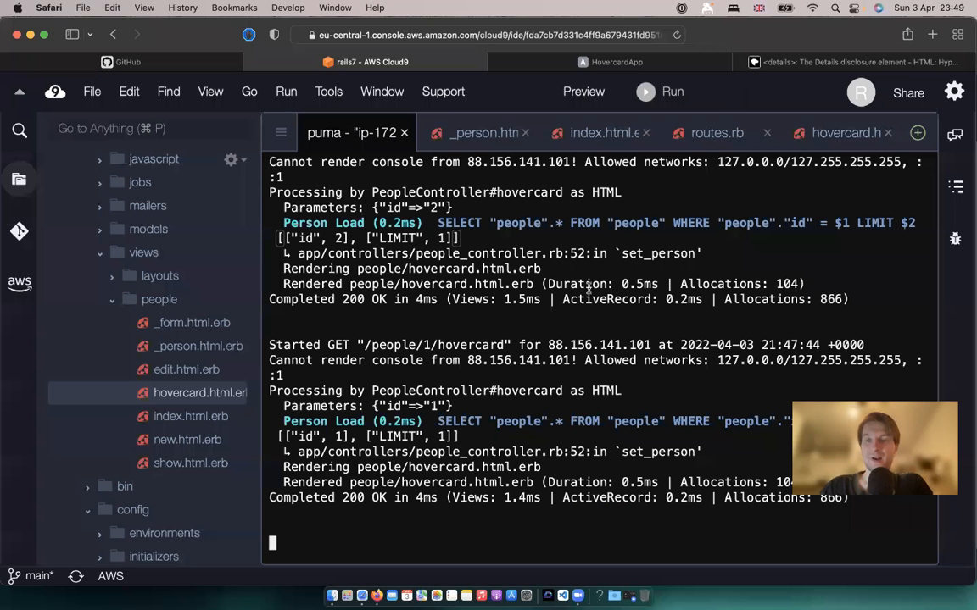
# Step: In _person.html.erb, add a div with class hoverWrapper containing 'Hover on me'
pyautogui.click(484, 132)
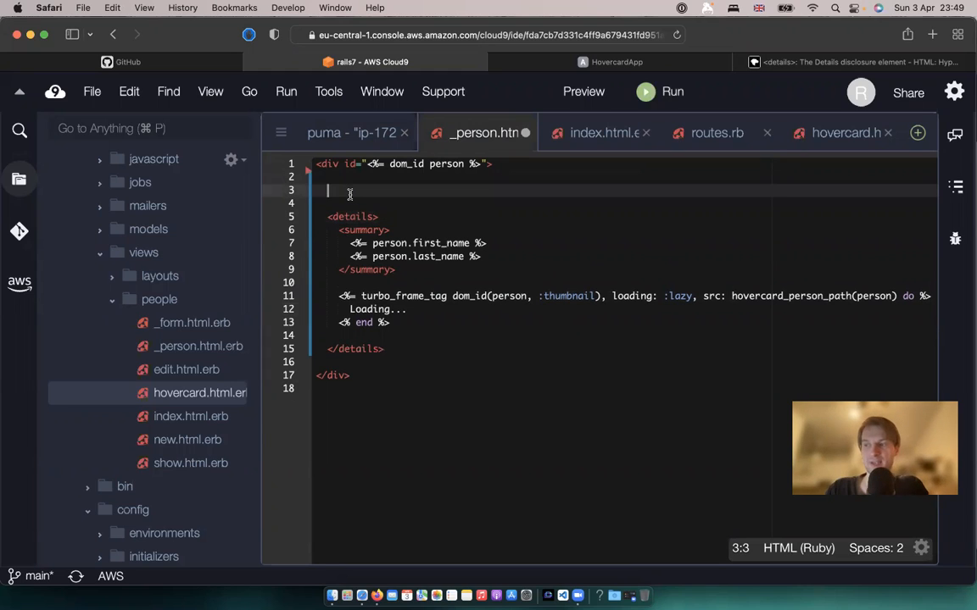
pyautogui.write('<span')
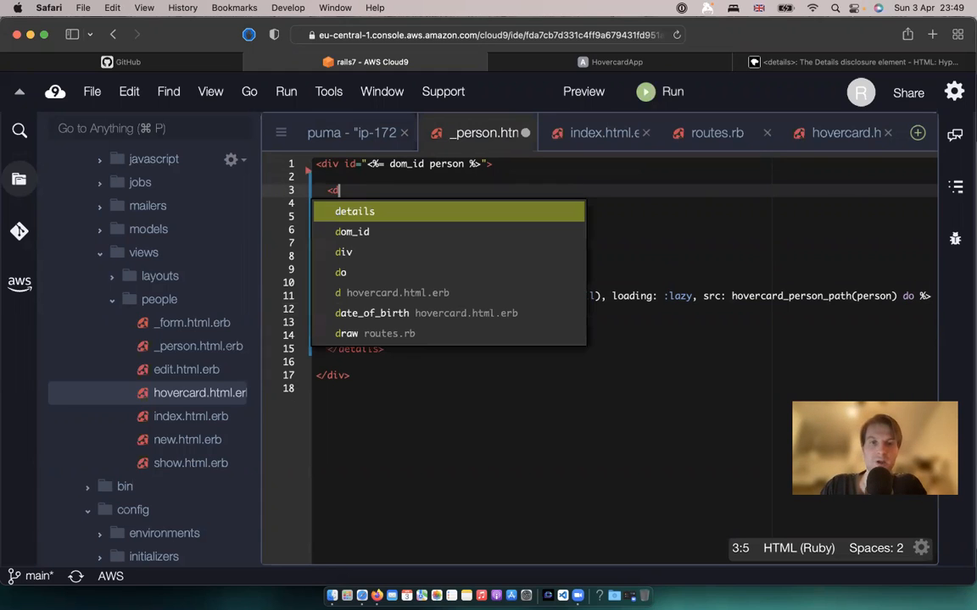
pyautogui.write('iv')
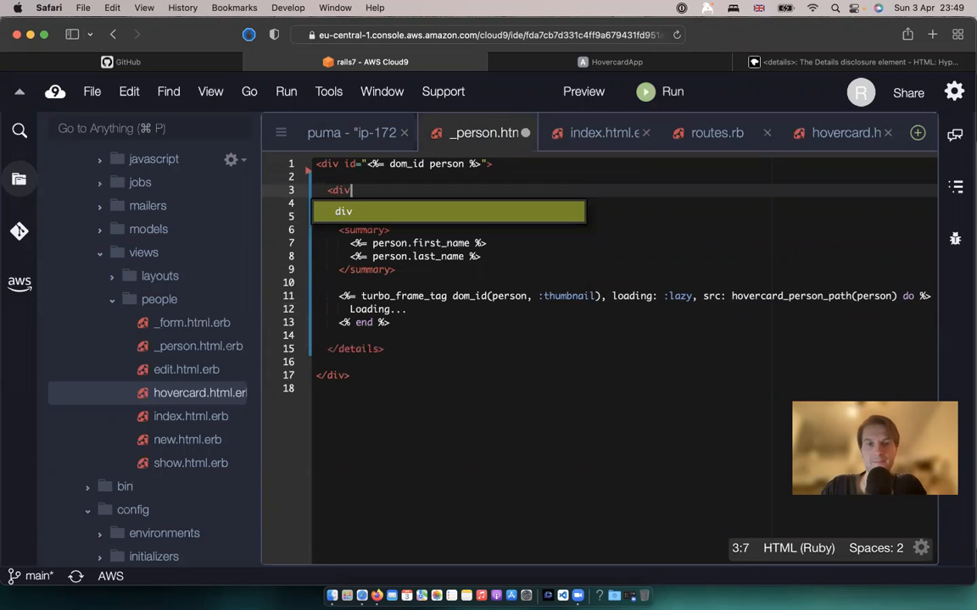
pyautogui.write('class="')
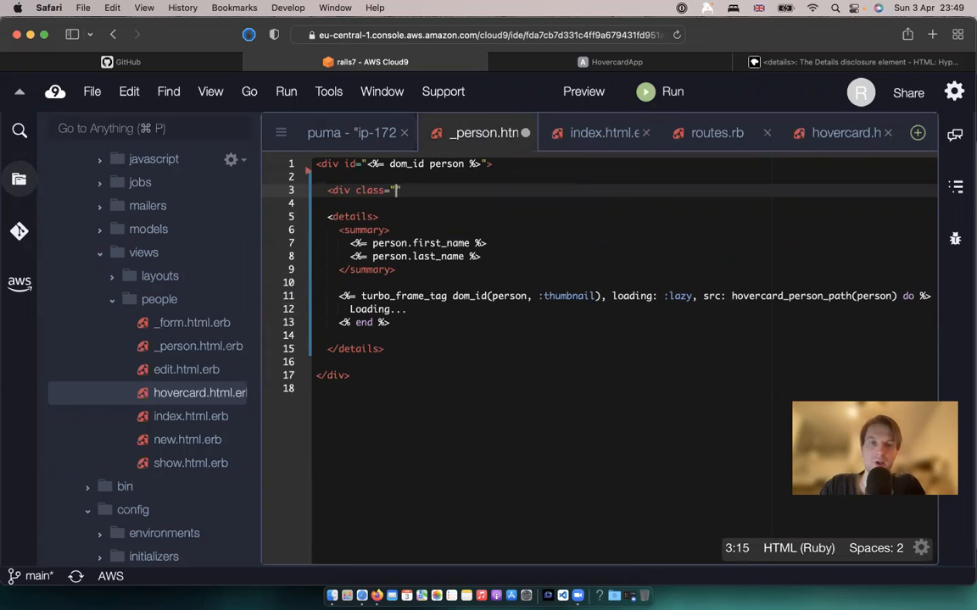
pyautogui.write('hoverWrapper">')
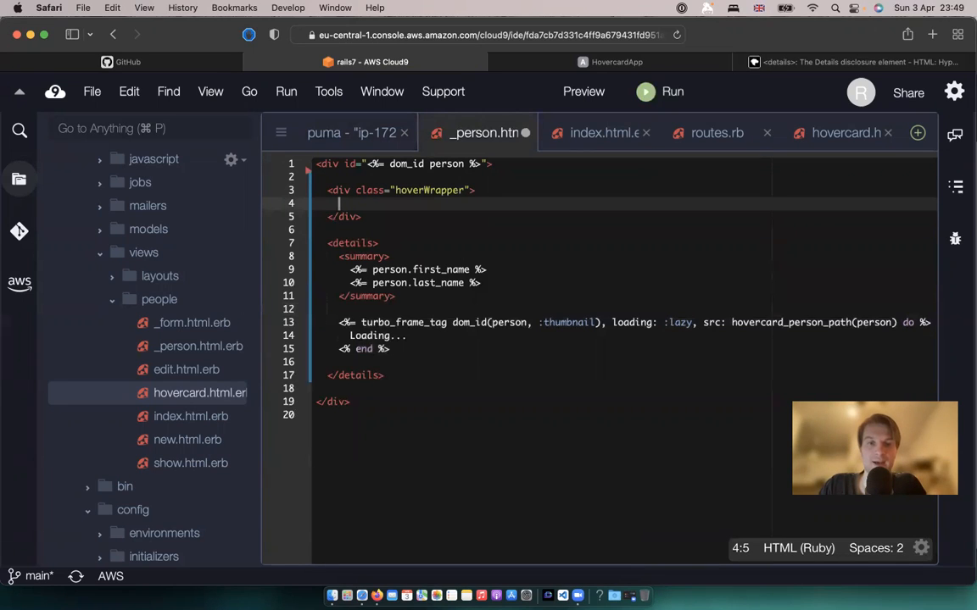
pyautogui.write('Hover on me')
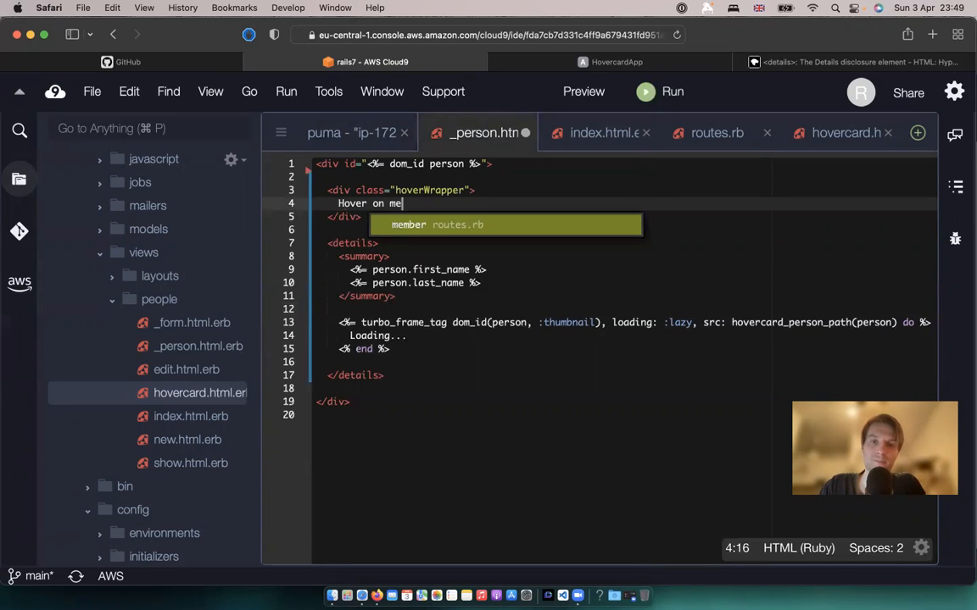
pyautogui.press('enter')
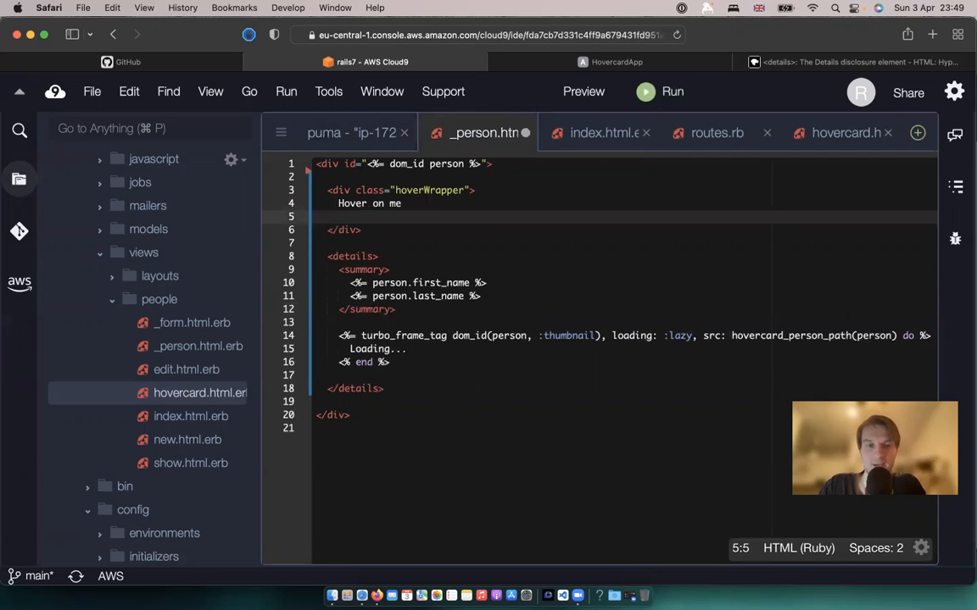
# Step: Nest a div with id hoverContent reading 'This is hidden' inside the wrapper
pyautogui.write('<')
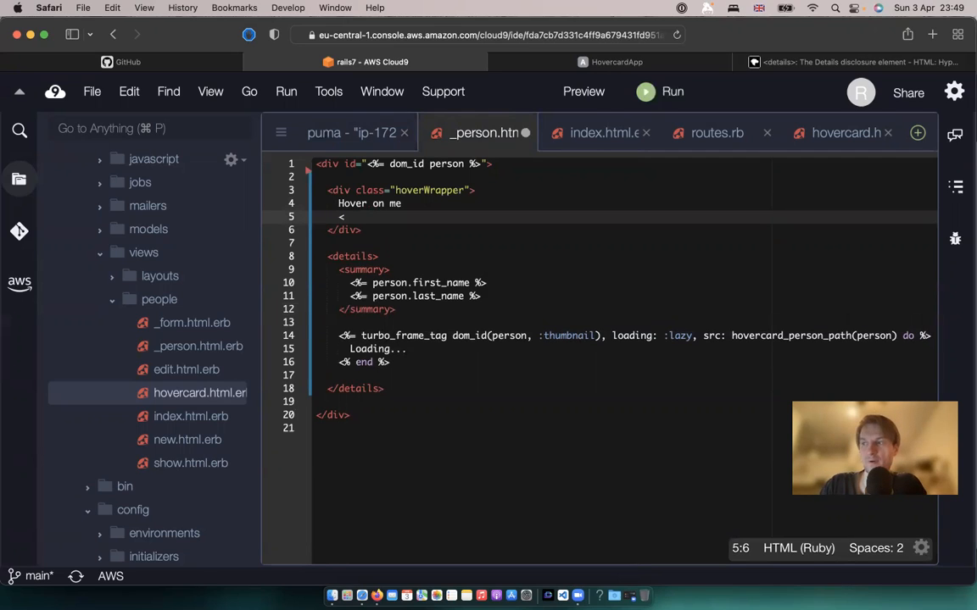
pyautogui.write('<div')
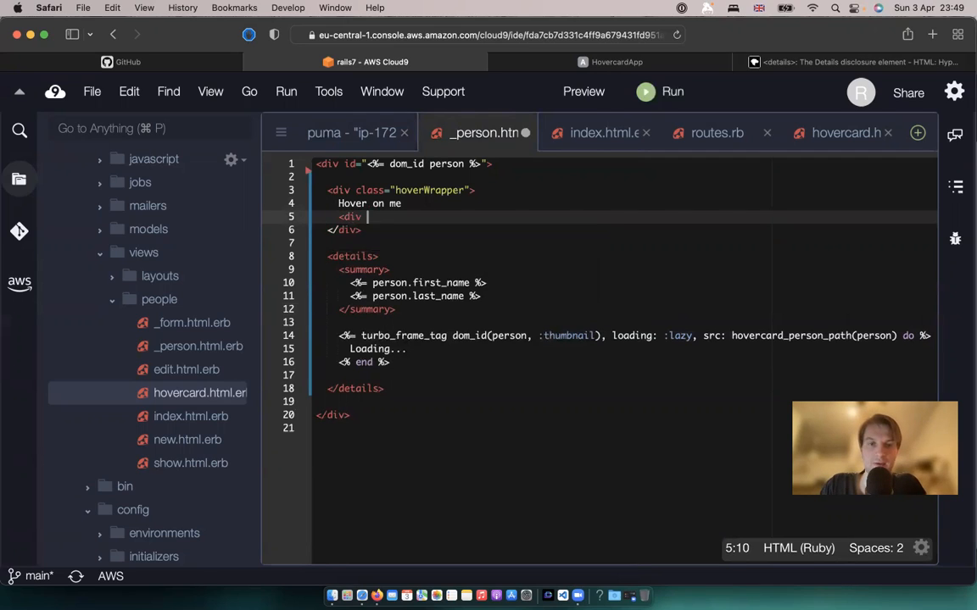
pyautogui.write('id="')
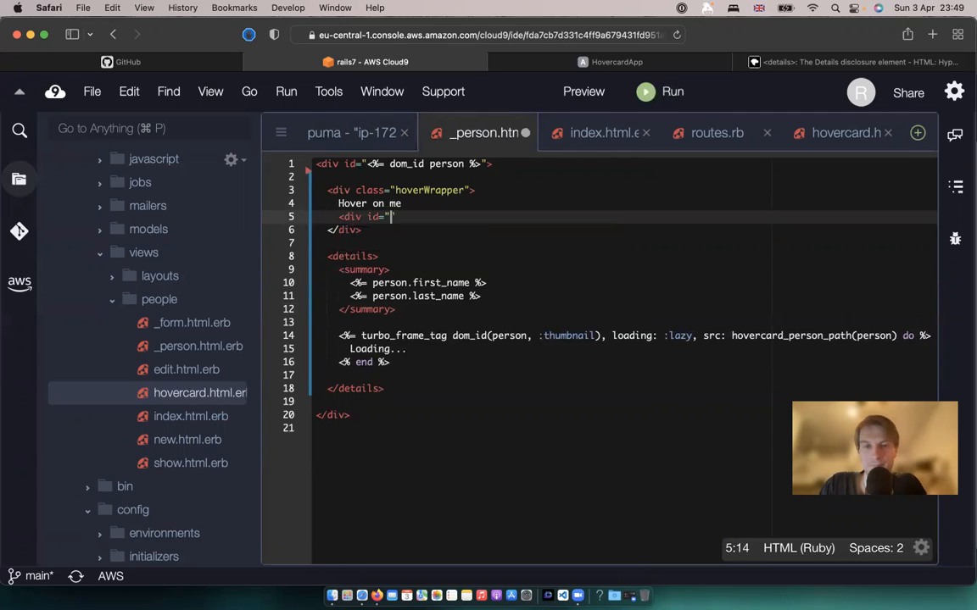
pyautogui.write('hoverContent">')
pyautogui.write('This is h')
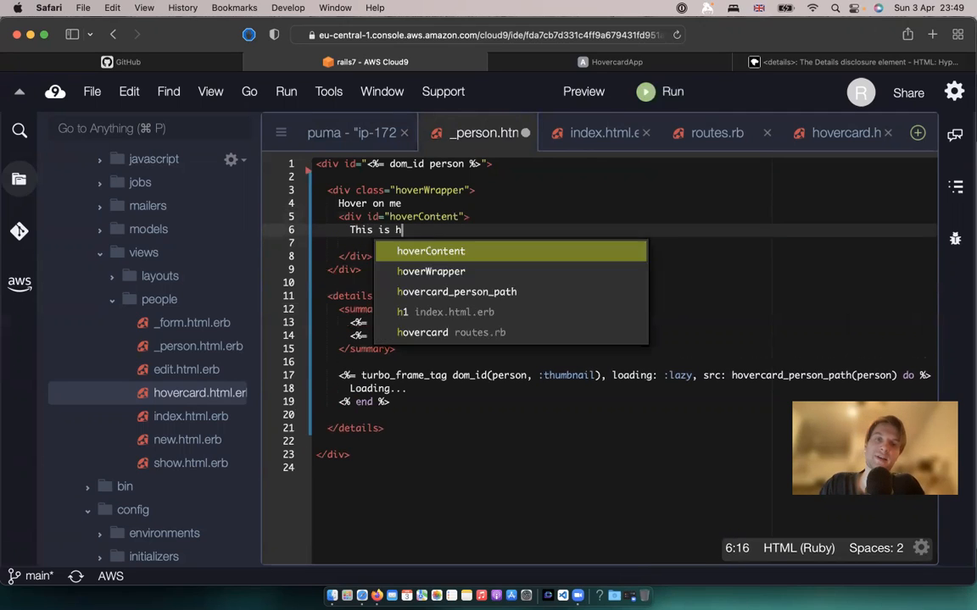
pyautogui.write('idden')
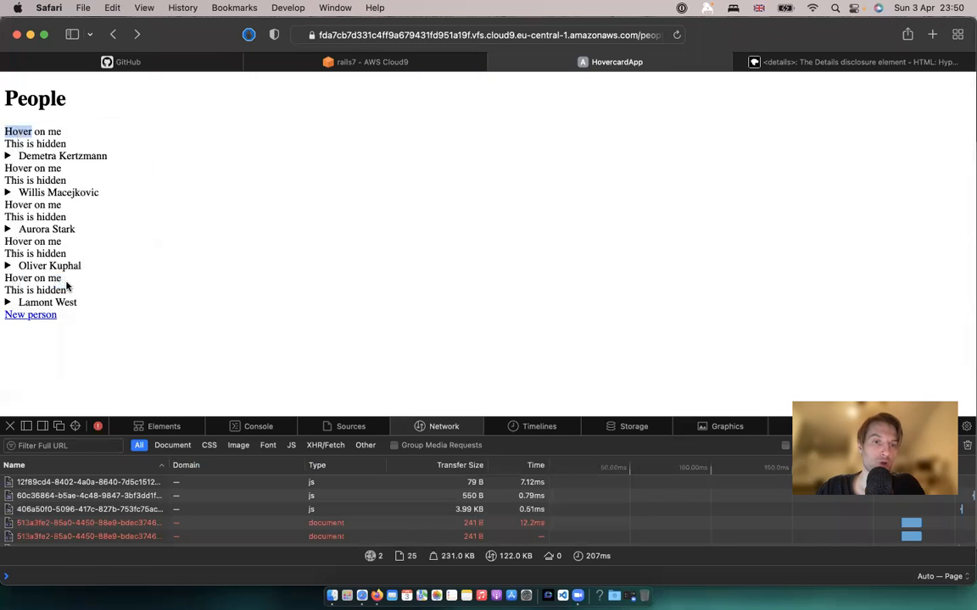
# Step: Inspect the hidden hoverContent element under the first person in Web Inspector
pyautogui.click(163, 427)
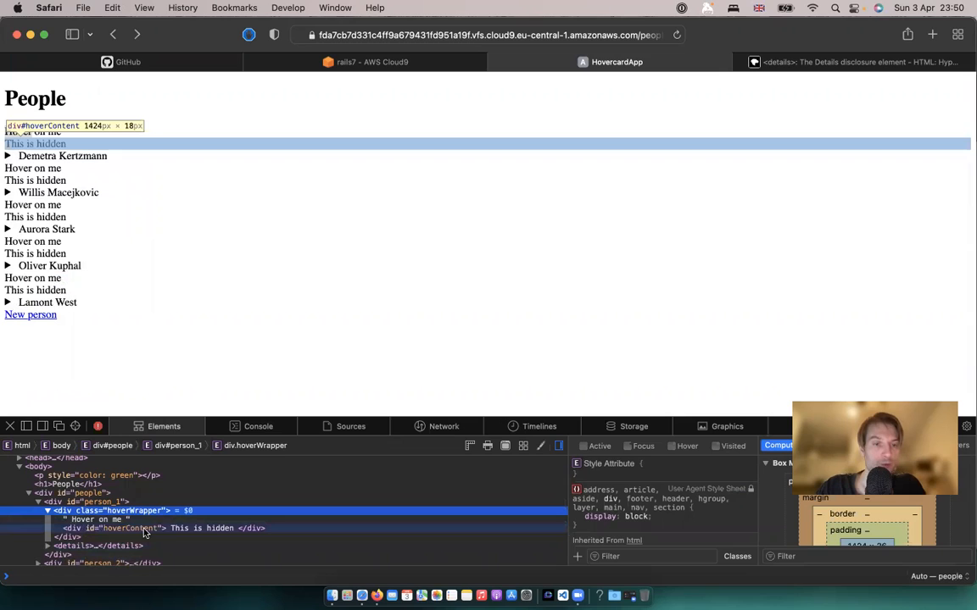
pyautogui.moveTo(176, 532)
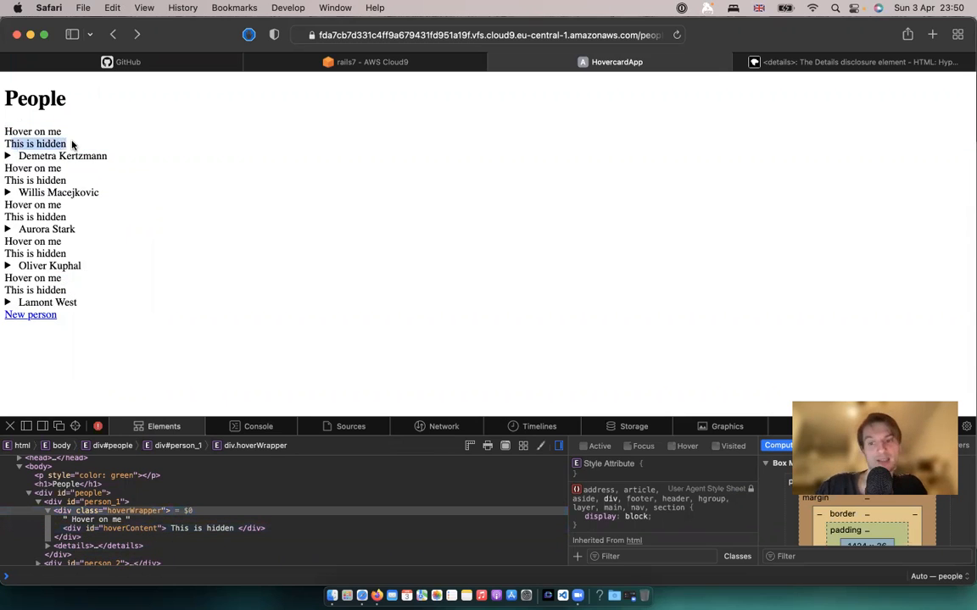
pyautogui.click(364, 61)
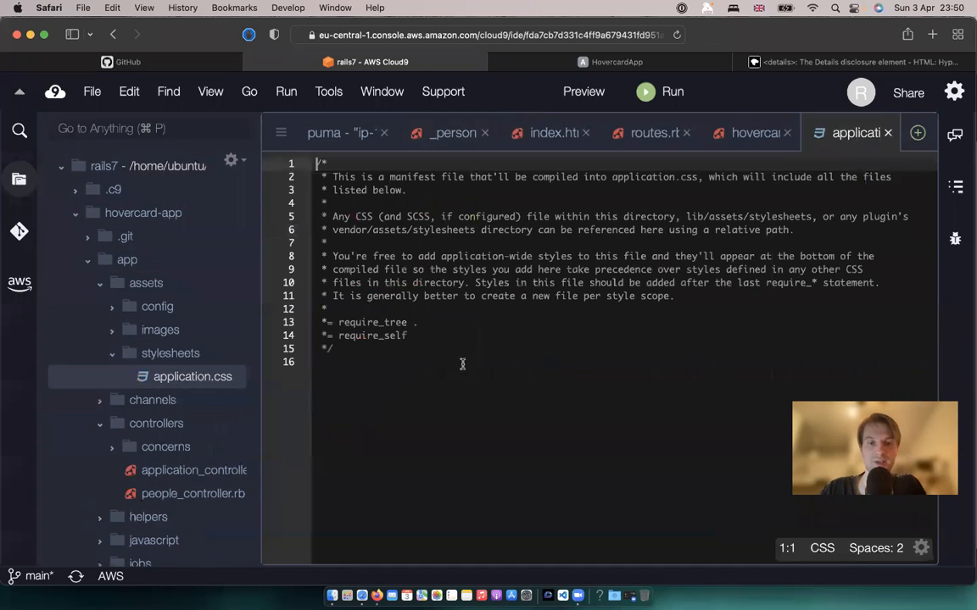
# Step: Add a .hoverWrapper #hoverContent { display: none; } rule to application.css
pyautogui.press('enter')
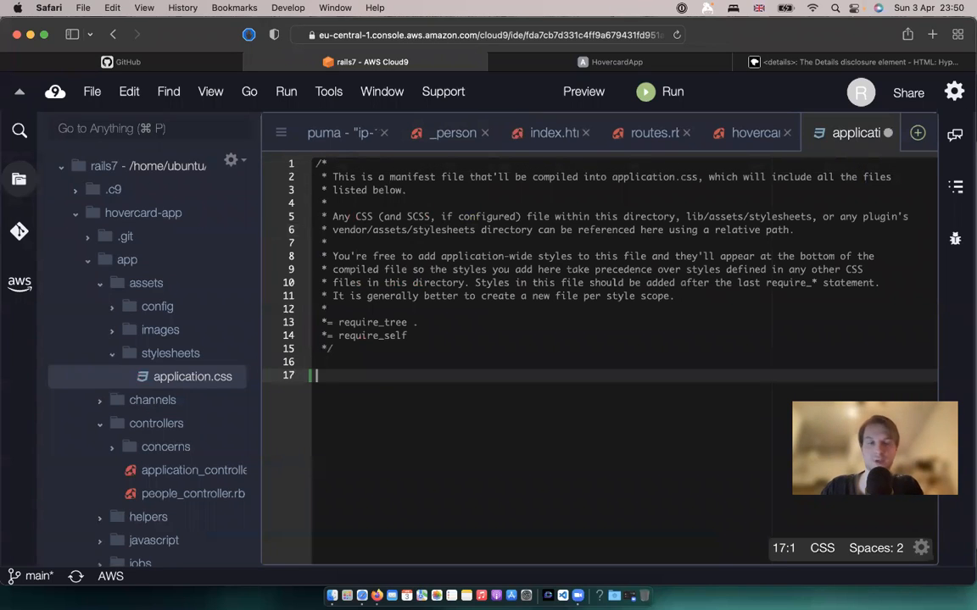
pyautogui.write('.hoverWrapper #')
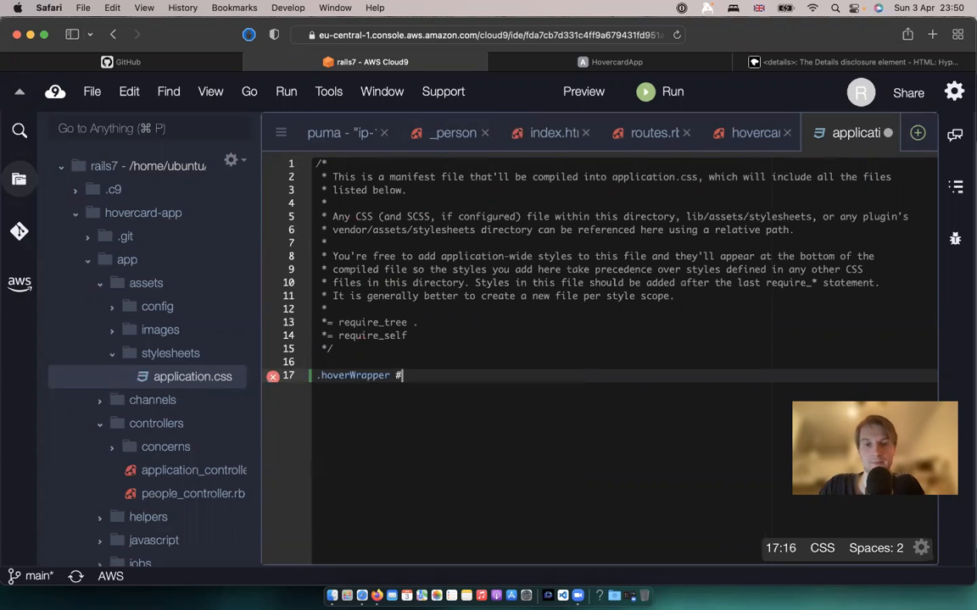
pyautogui.write('hoverContent')
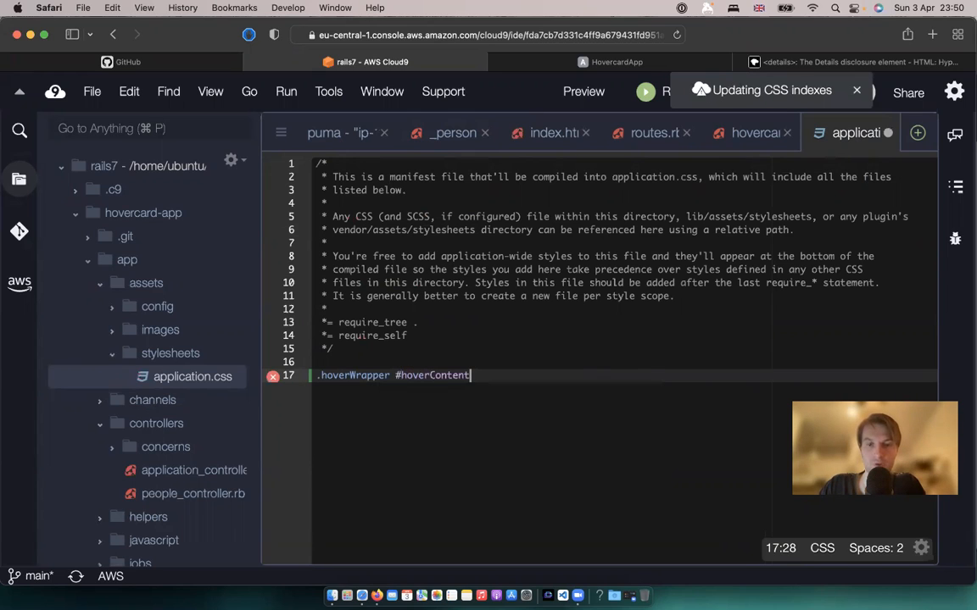
pyautogui.write('{')
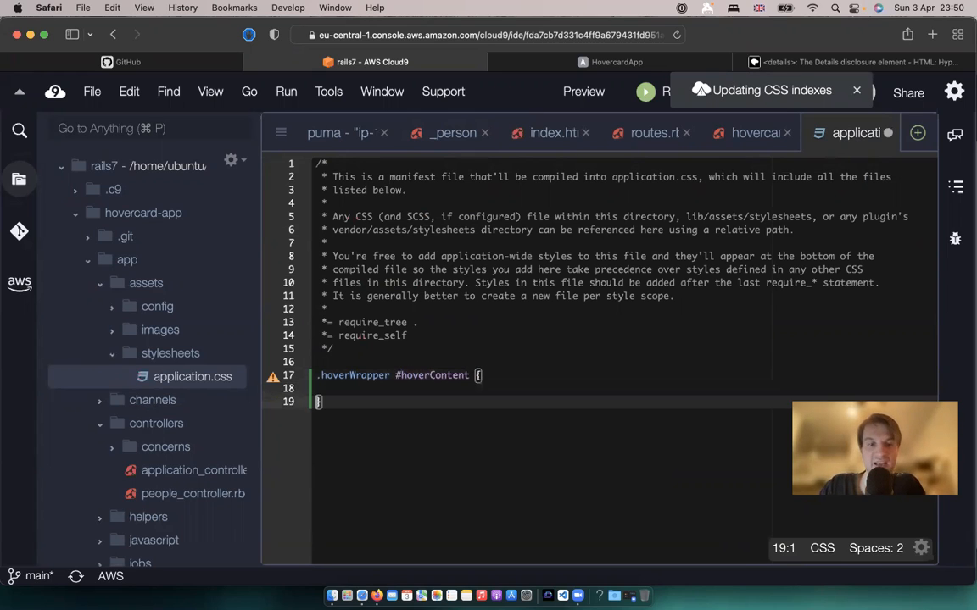
pyautogui.write('display: none;')
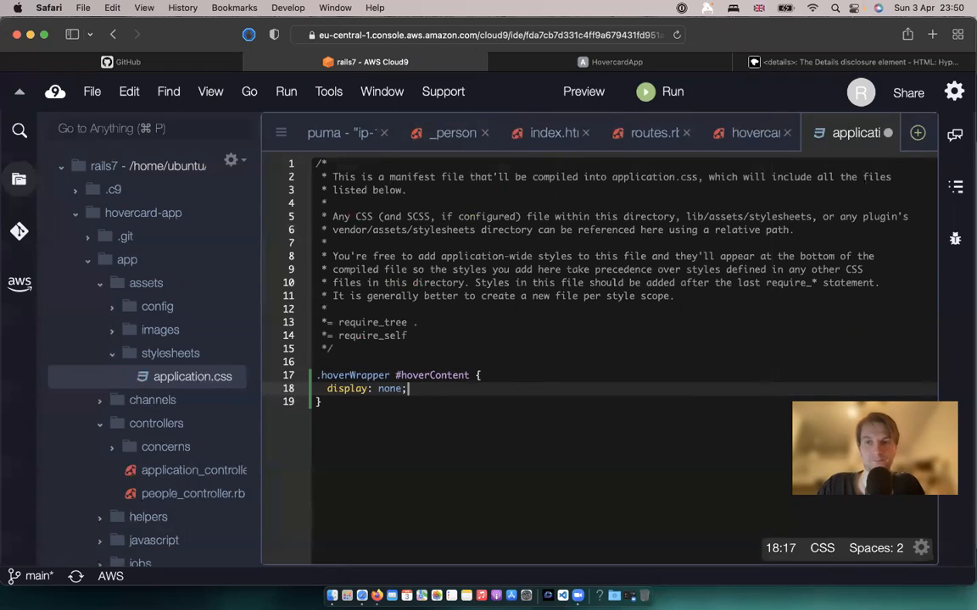
pyautogui.click(618, 61)
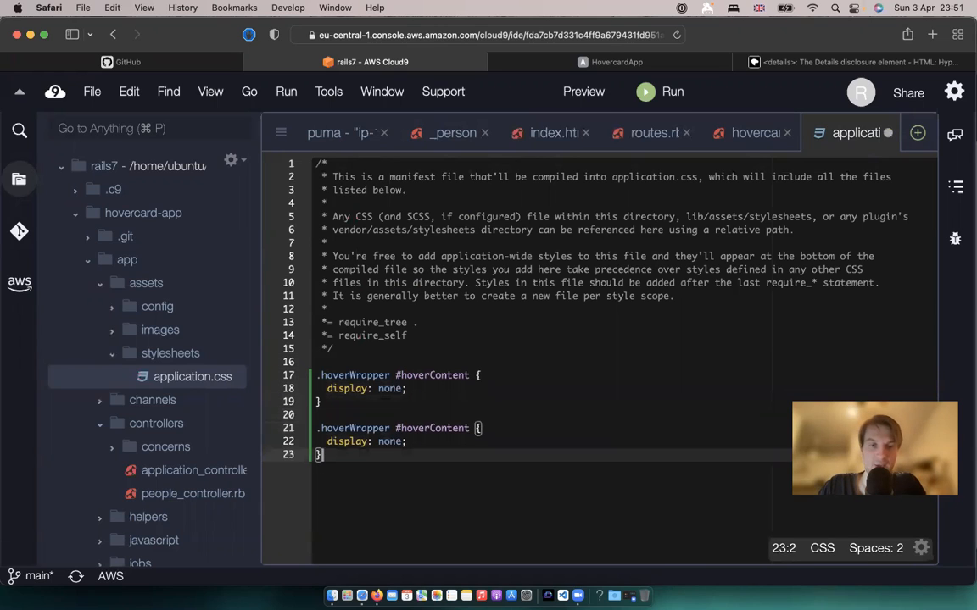
# Step: Add .hoverWrapper:hover #hoverContent { display: block; } and return to the browser to test
pyautogui.write(':h')
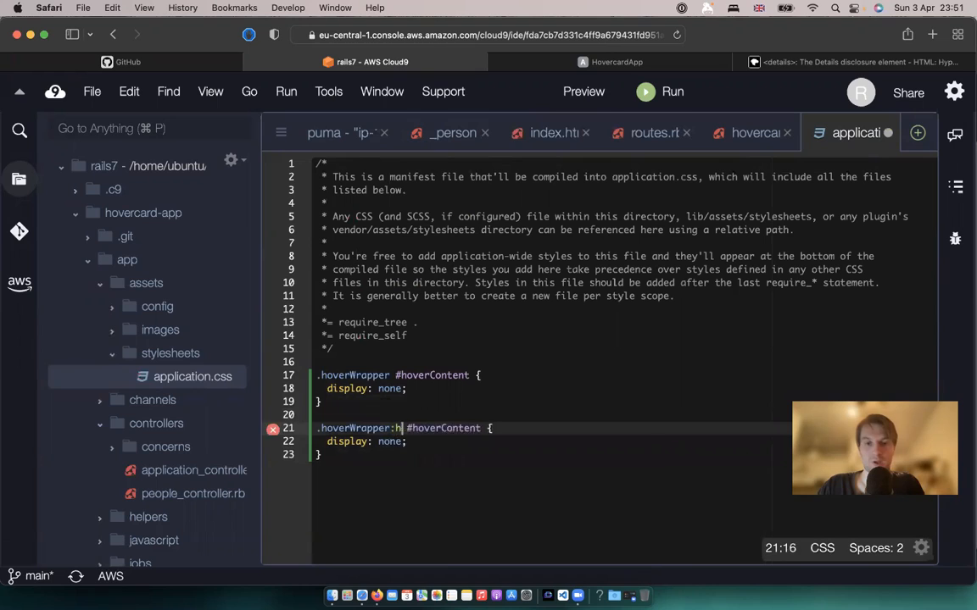
pyautogui.write('over')
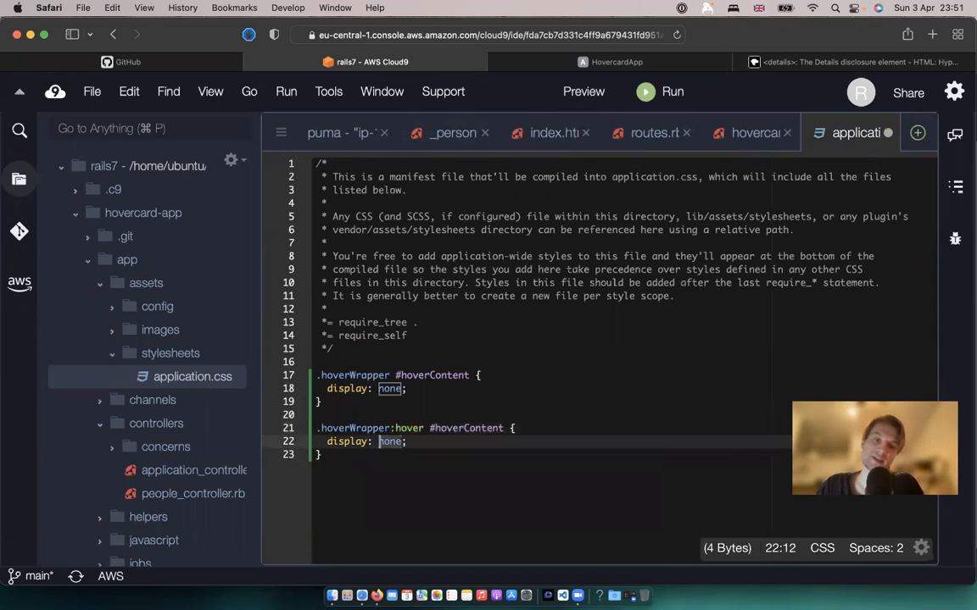
pyautogui.write('block')
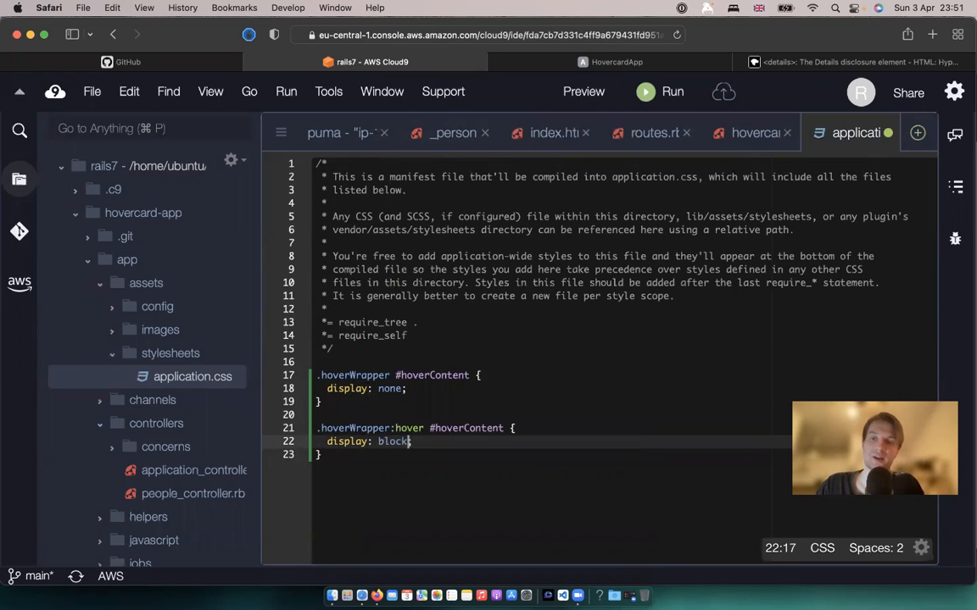
pyautogui.click(618, 61)
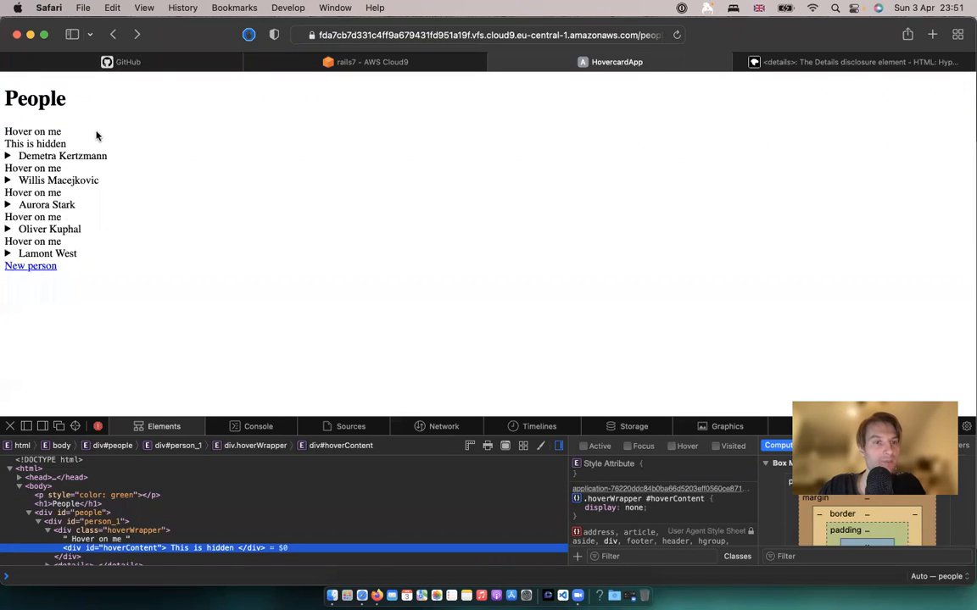
pyautogui.moveTo(315, 144)
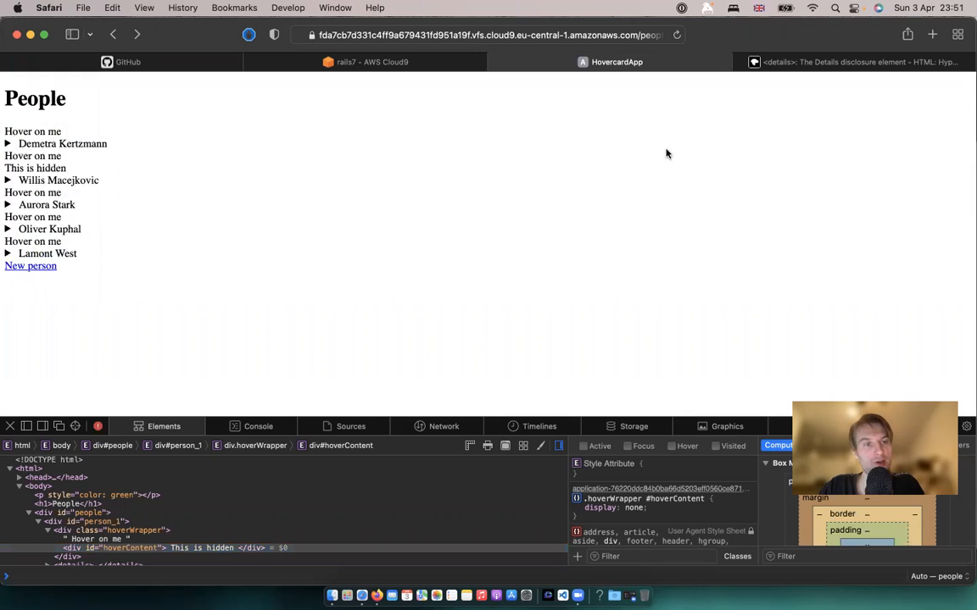
# Step: Change the hoverWrapper div to a span in _person.html.erb and reload the People page
pyautogui.click(365, 61)
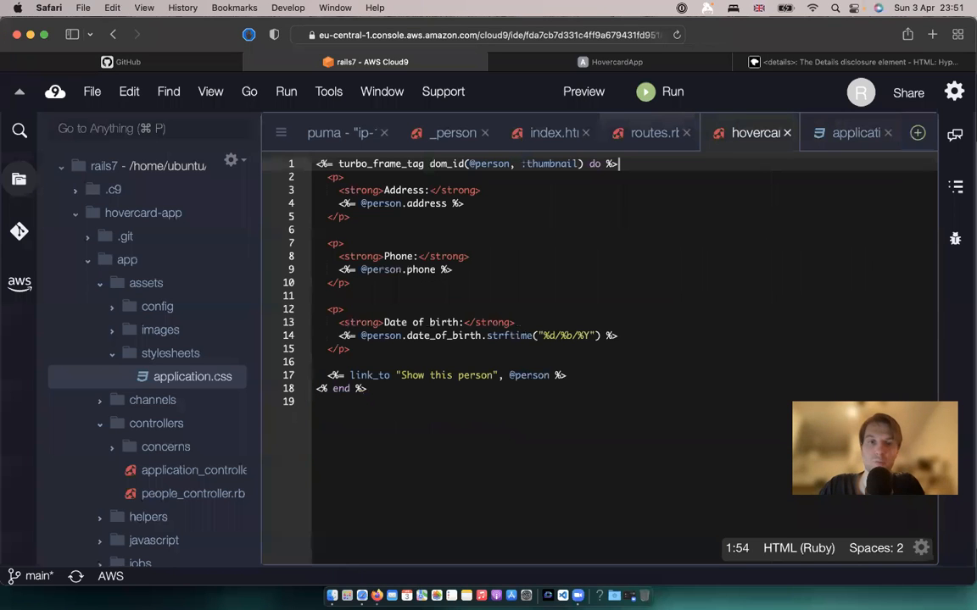
pyautogui.click(453, 132)
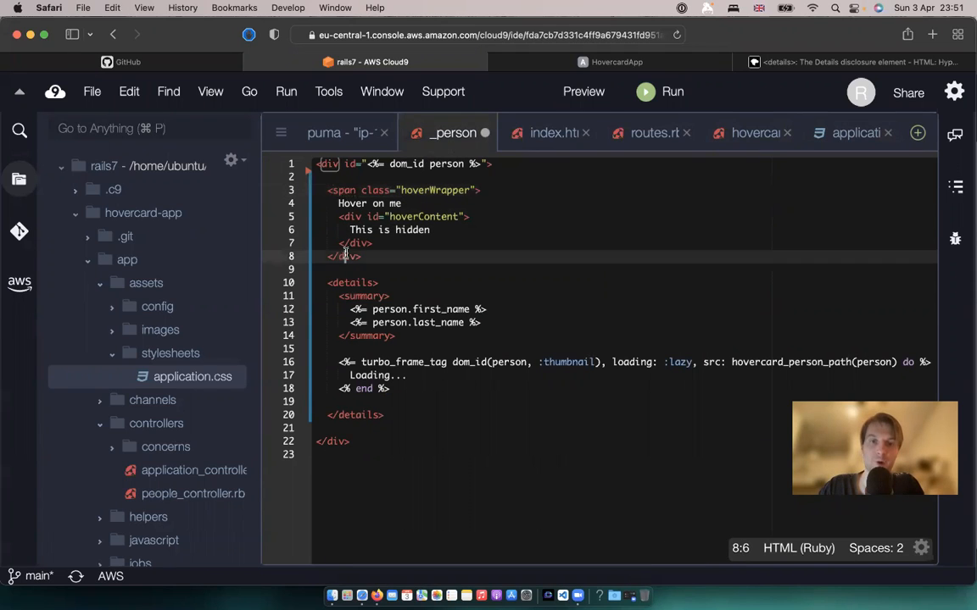
pyautogui.click(617, 61)
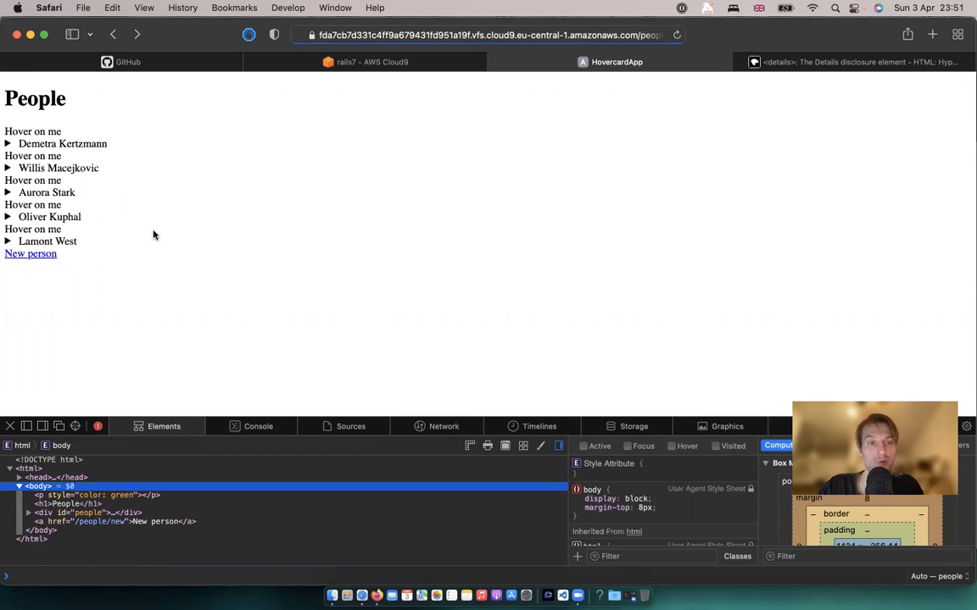
pyautogui.click(365, 61)
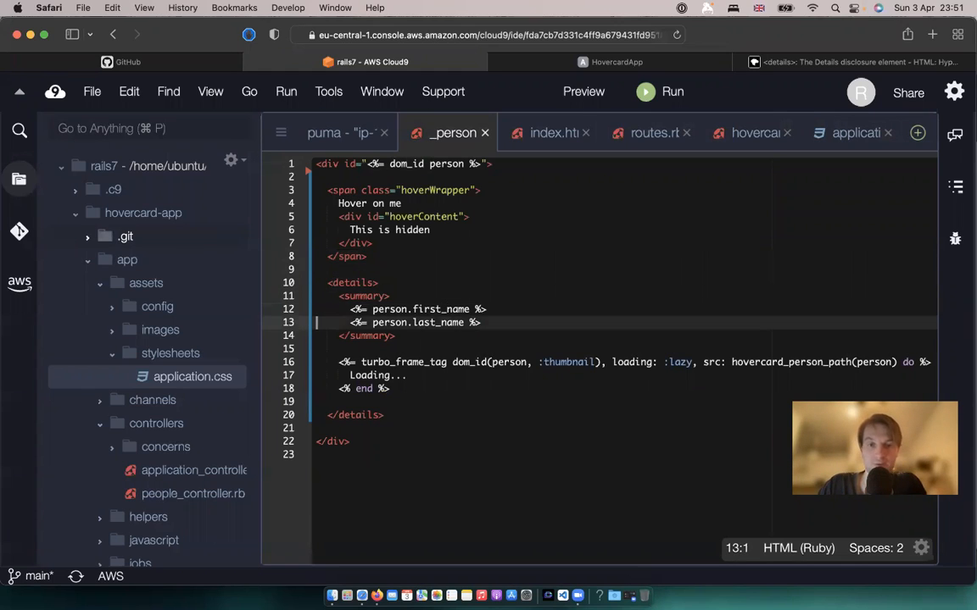
pyautogui.click(364, 295)
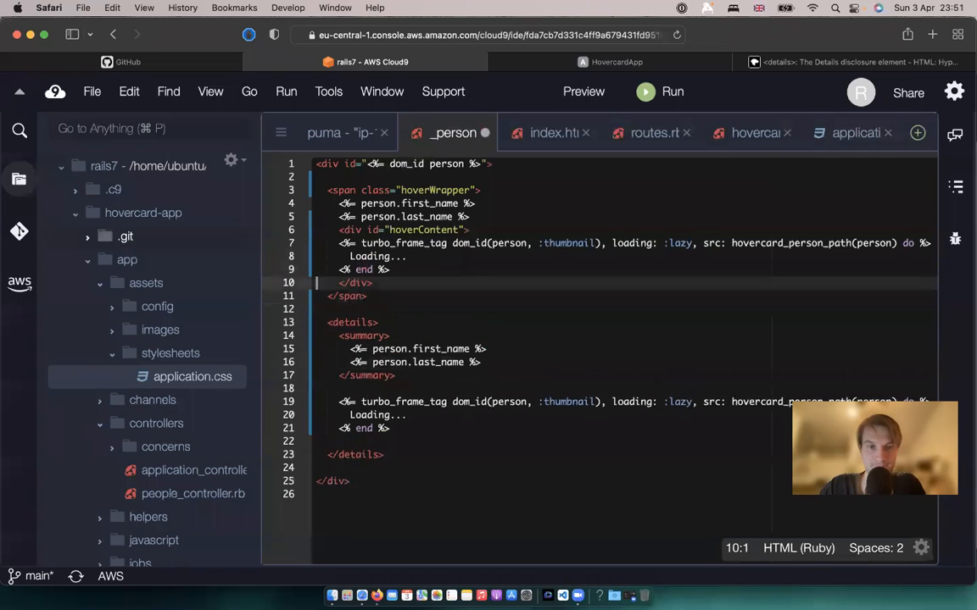
# Step: Switch to the HovercardApp tab to see the hover label above each collapsible entry
pyautogui.click(617, 61)
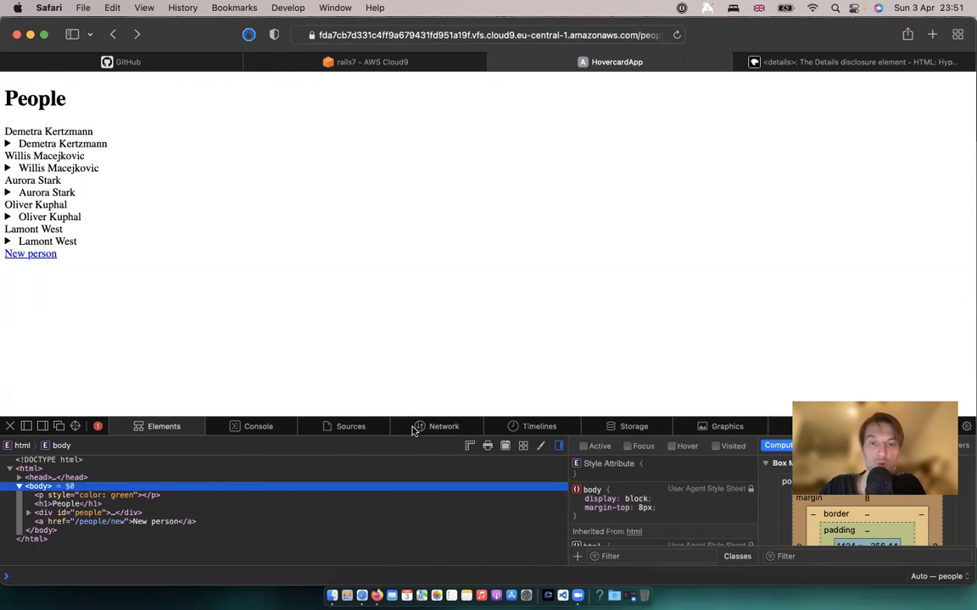
pyautogui.click(444, 428)
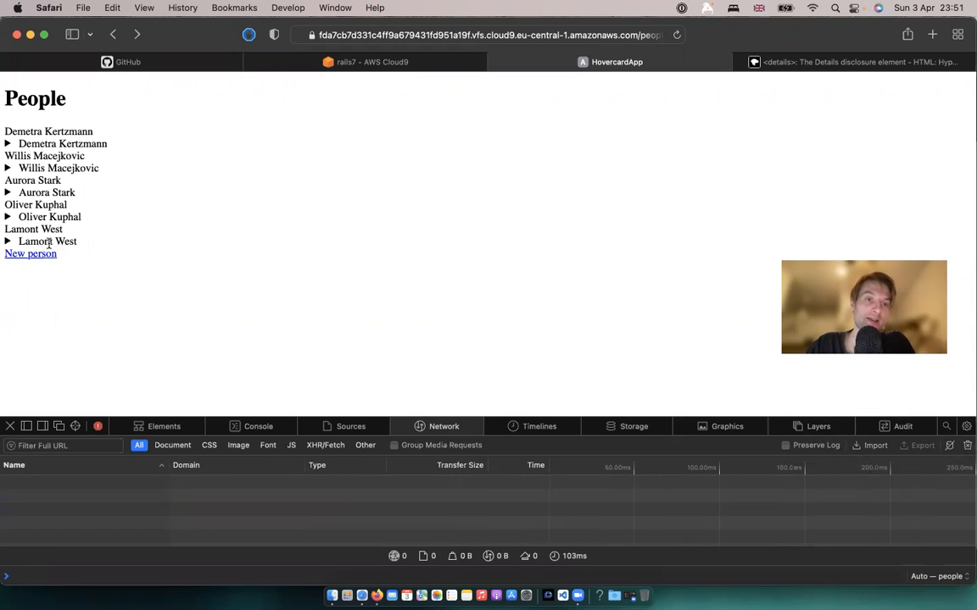
pyautogui.click(6, 241)
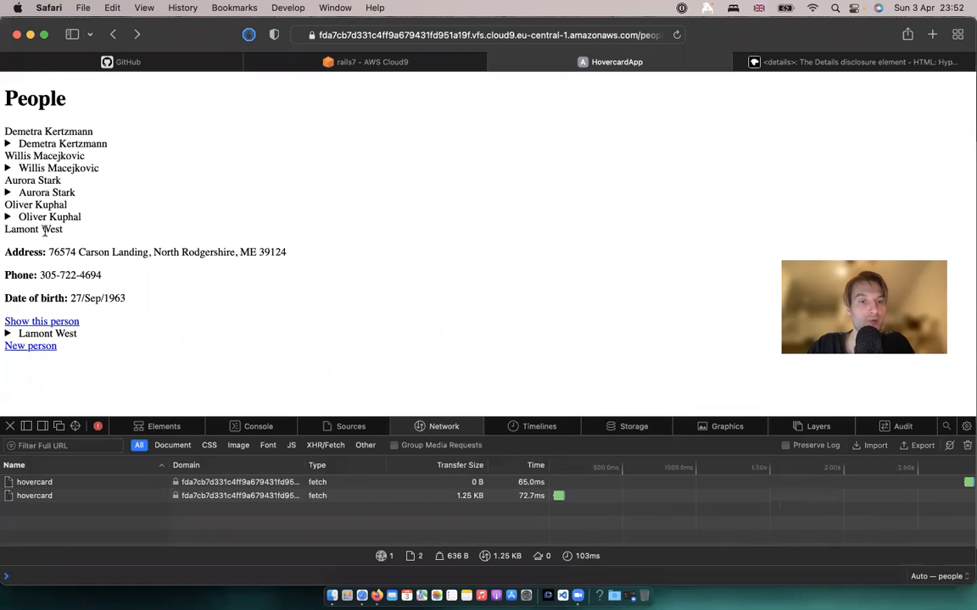
pyautogui.click(7, 241)
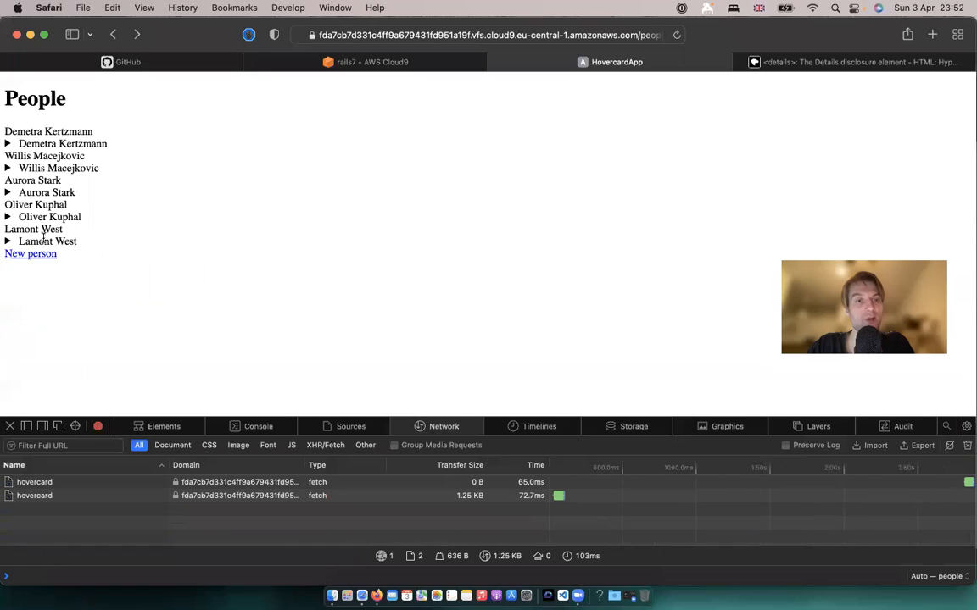
pyautogui.click(7, 241)
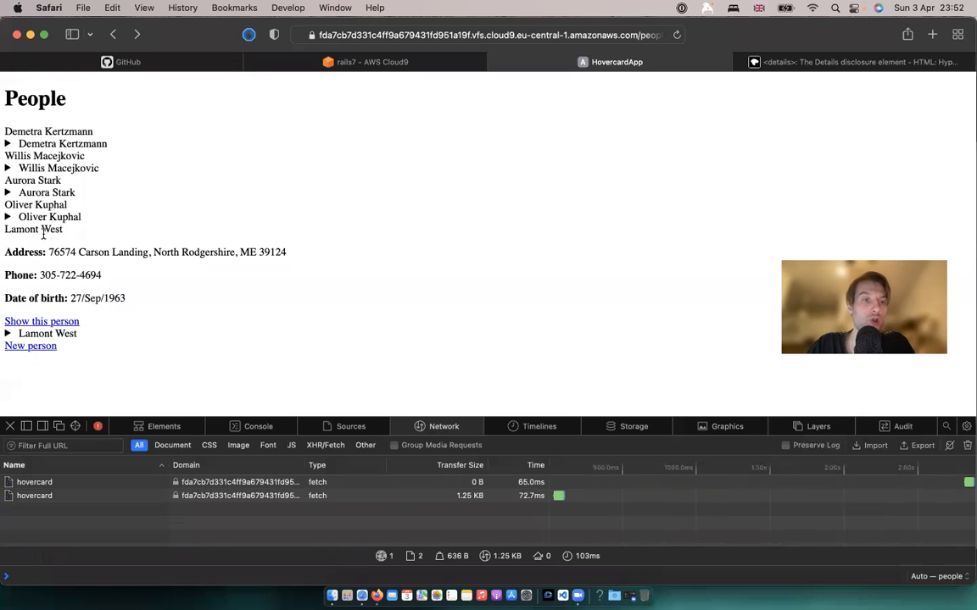
pyautogui.click(6, 241)
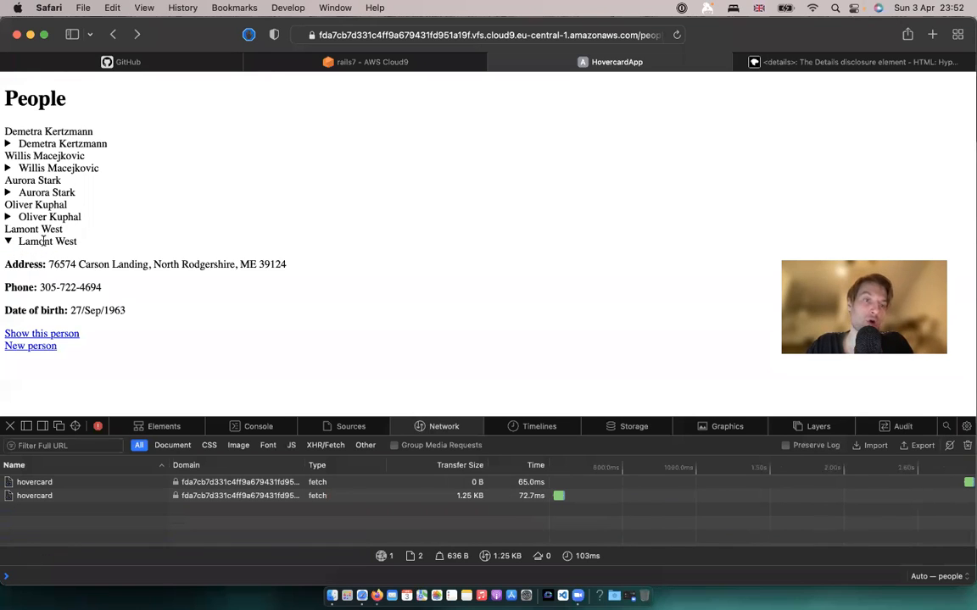
pyautogui.click(7, 241)
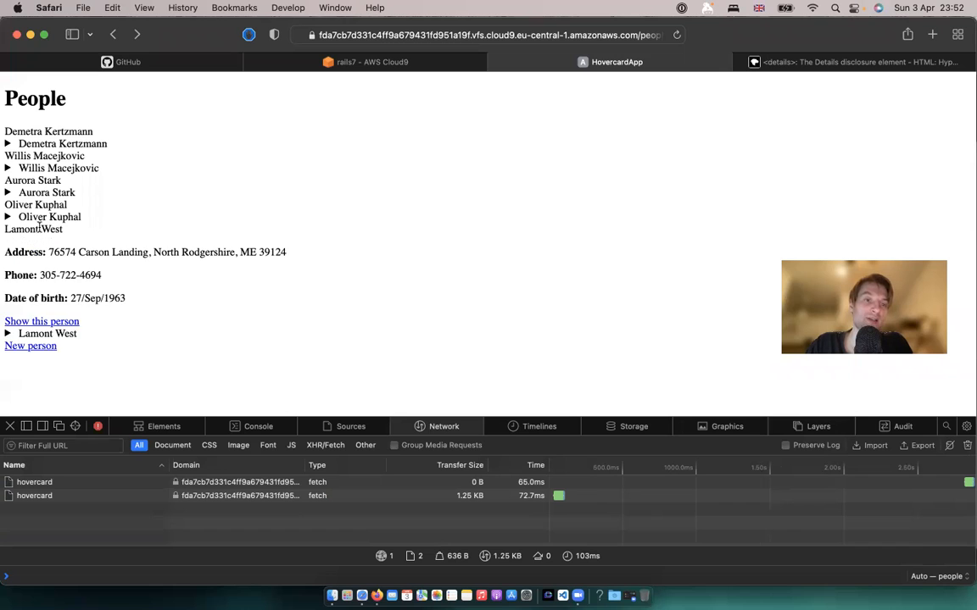
pyautogui.click(365, 61)
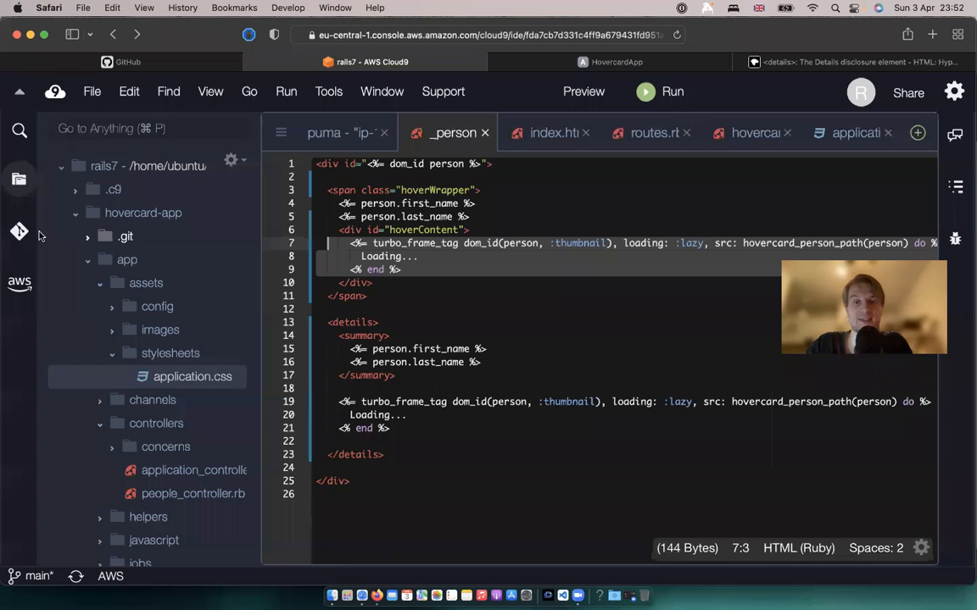
# Step: Style hoverContent with position: absolute, padding 10px, border-radius 4px, black background and white text
pyautogui.click(851, 132)
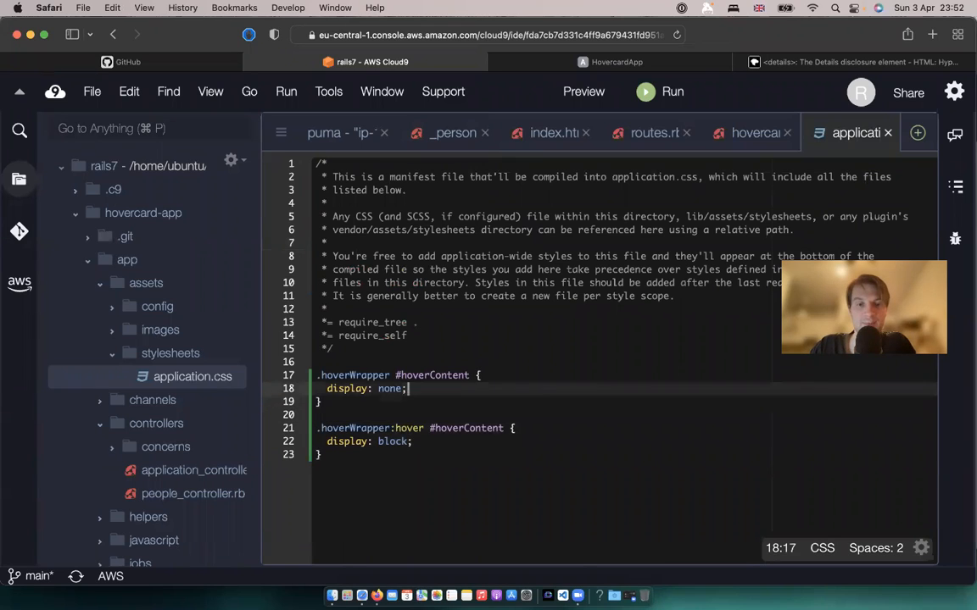
pyautogui.write('position: absolute;')
pyautogui.write('padding: 5;')
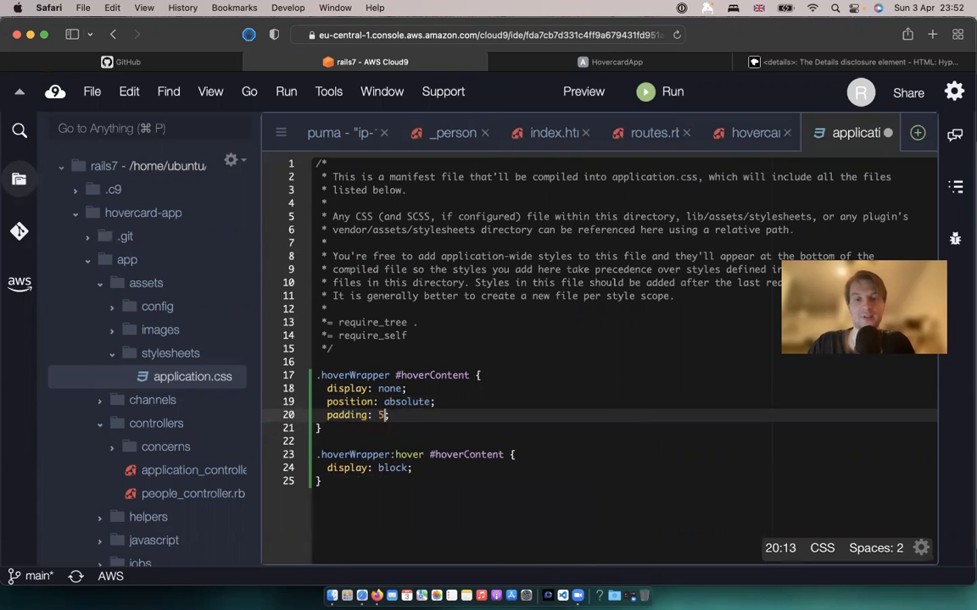
pyautogui.write('6px')
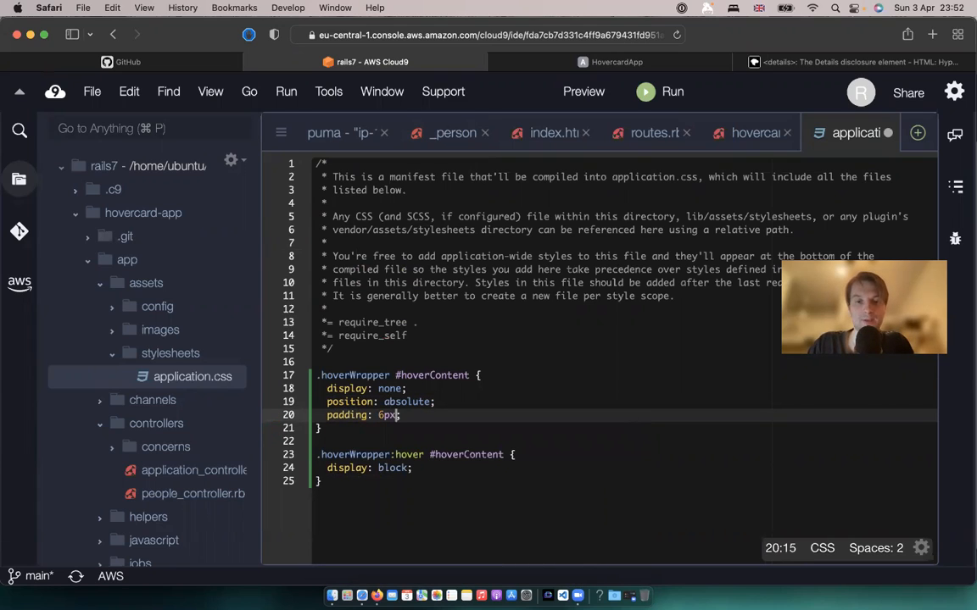
pyautogui.write('10px;')
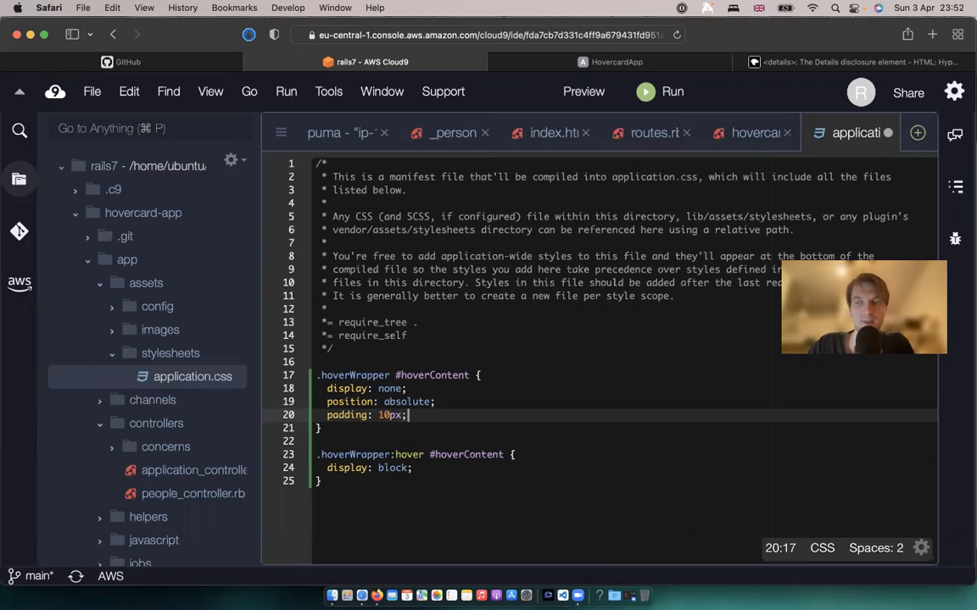
pyautogui.write('border')
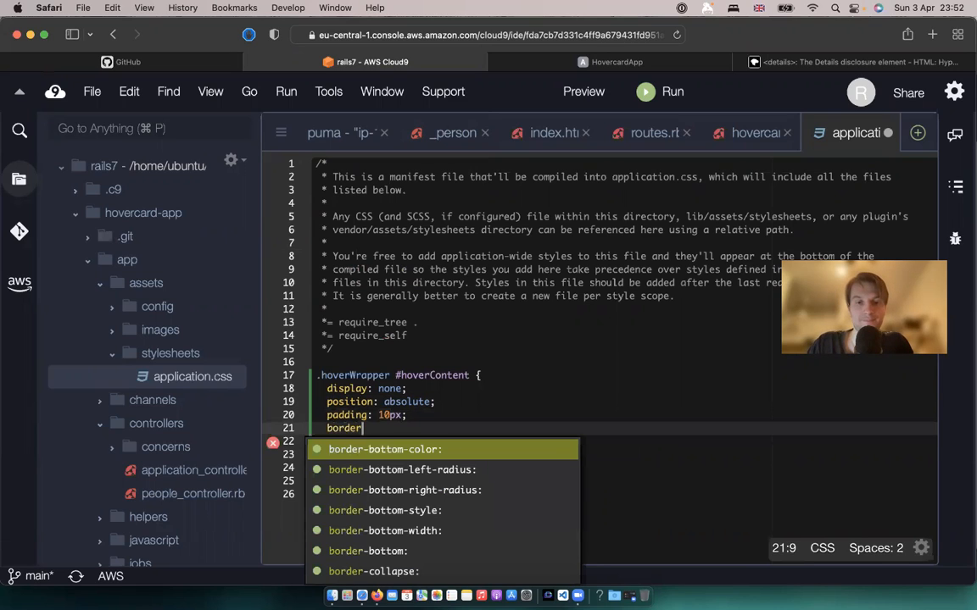
pyautogui.write('-radius: 4px;')
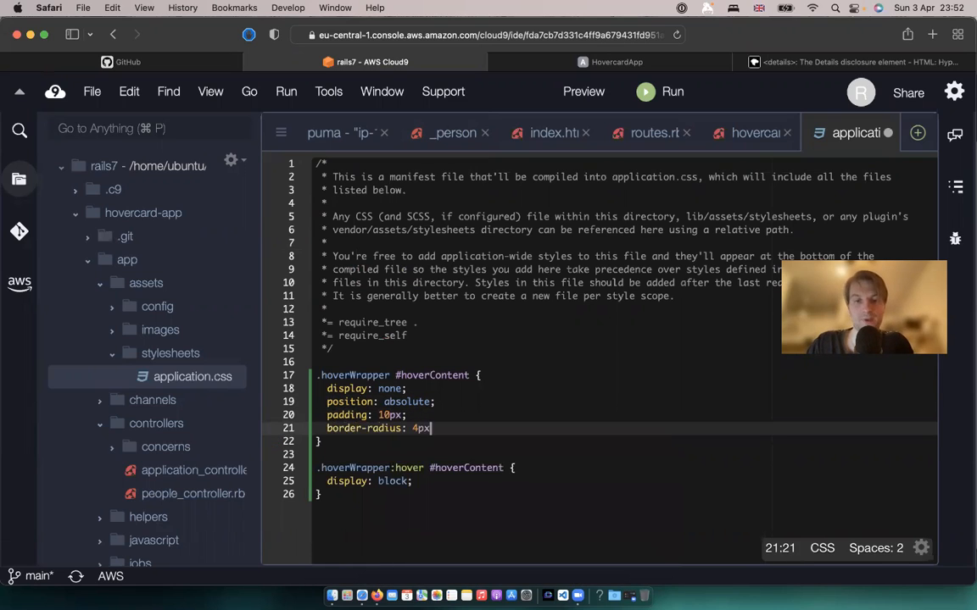
pyautogui.write('back')
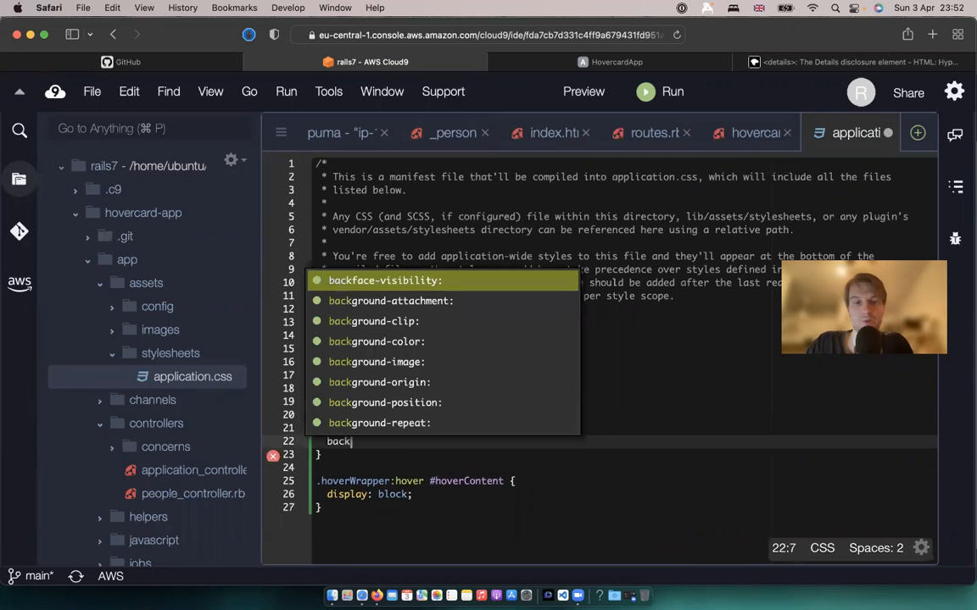
pyautogui.write('ground-color: black;')
pyautogui.write('color: white;')
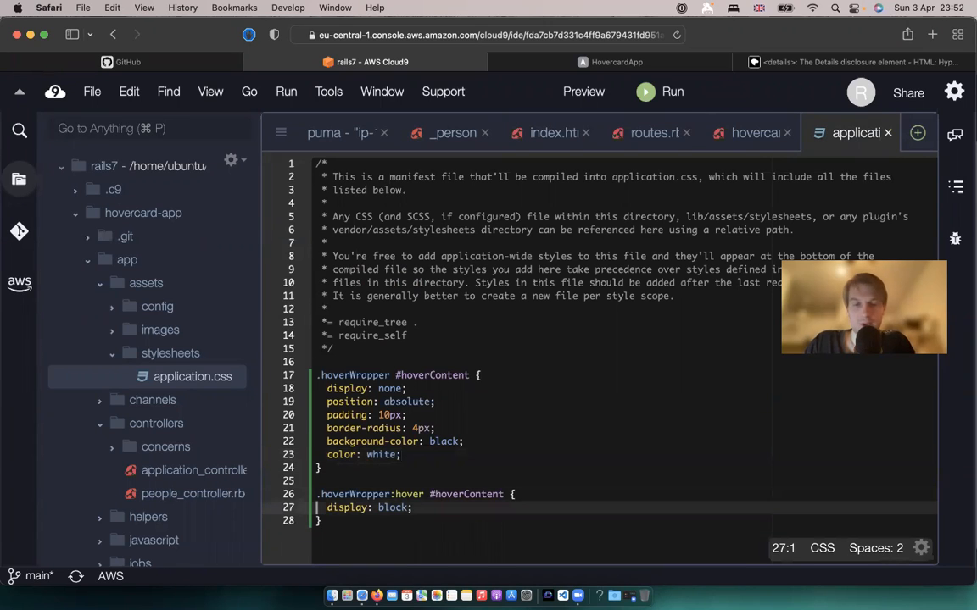
pyautogui.click(617, 61)
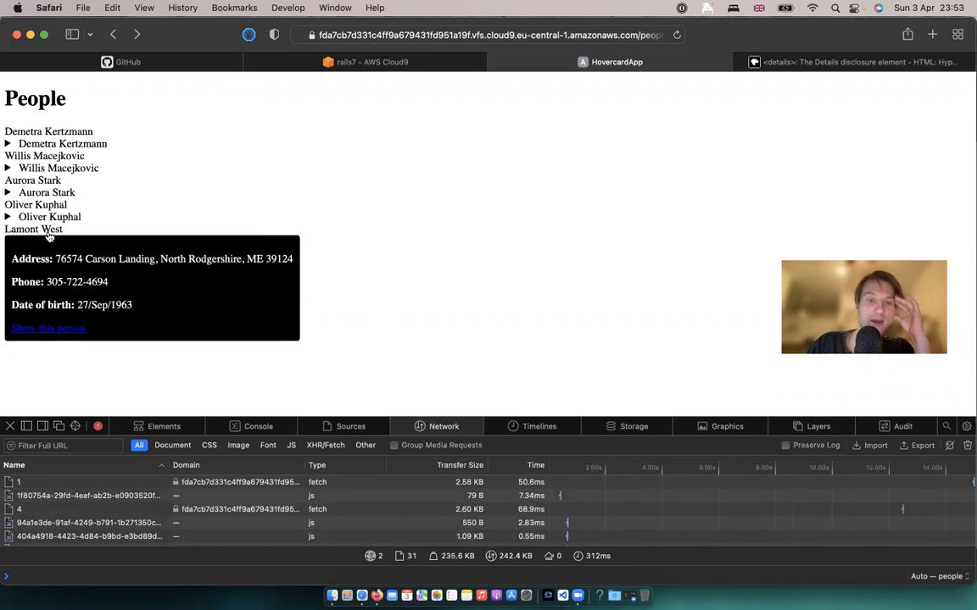
pyautogui.click(366, 61)
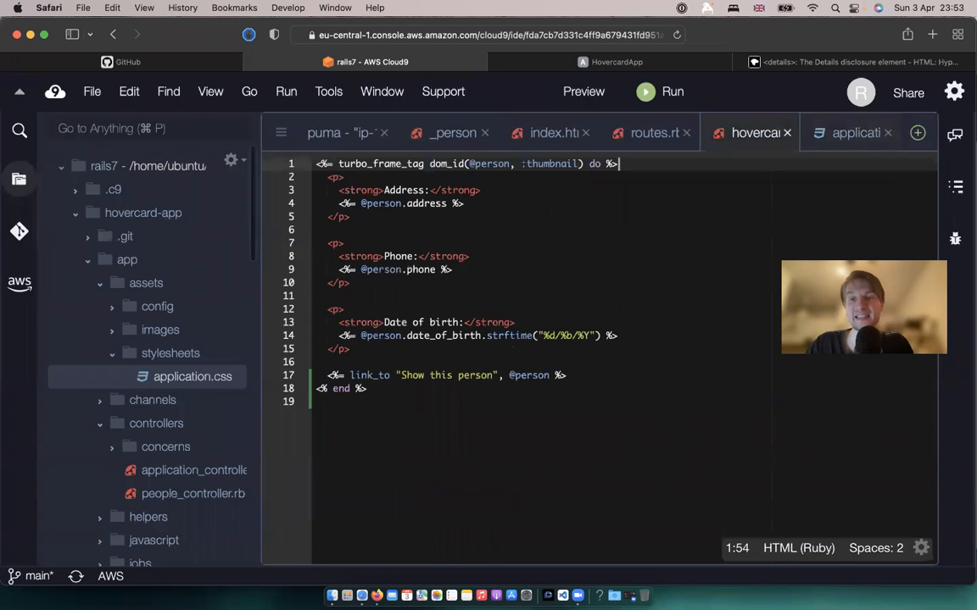
# Step: Add target: "_top" to both turbo_frame_tag calls in _person.html.erb and reload Safari
pyautogui.click(453, 132)
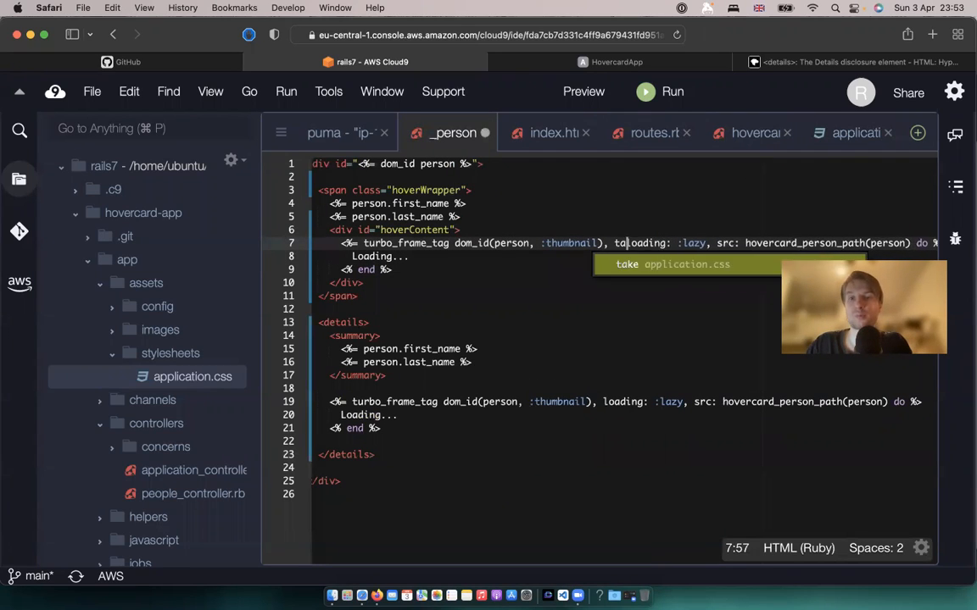
pyautogui.write('target: "_top",')
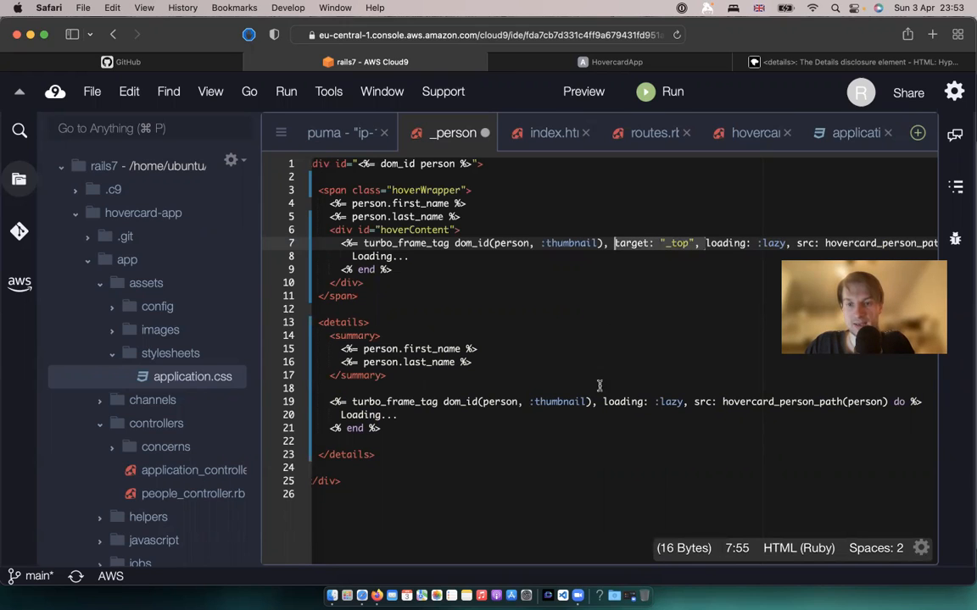
pyautogui.write('target: "_top",')
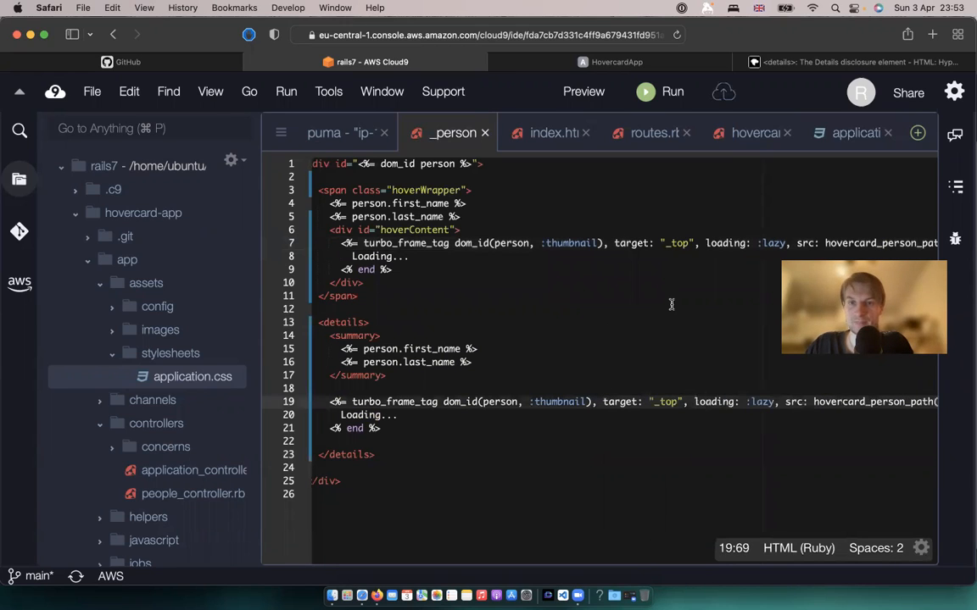
pyautogui.click(330, 389)
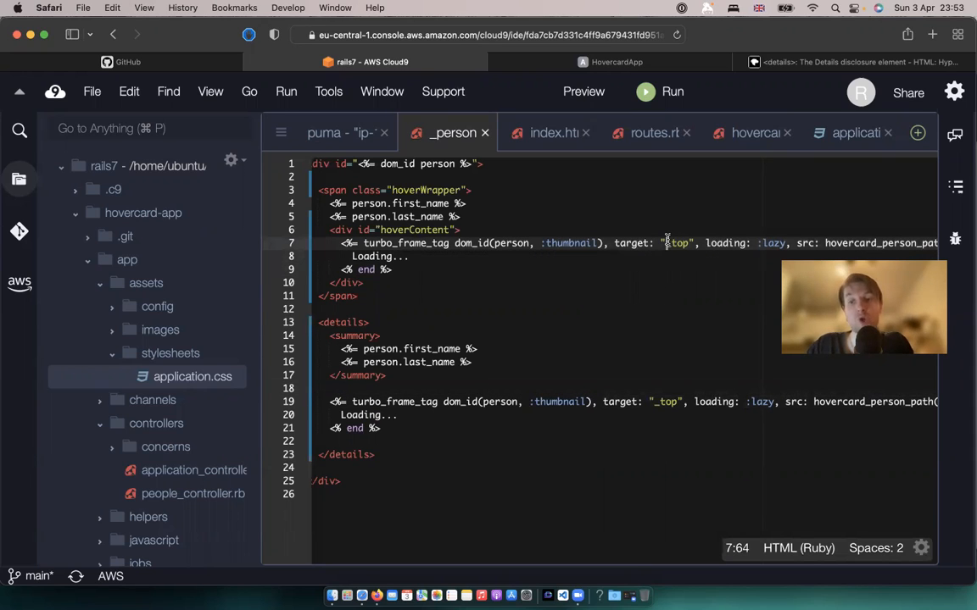
pyautogui.click(617, 61)
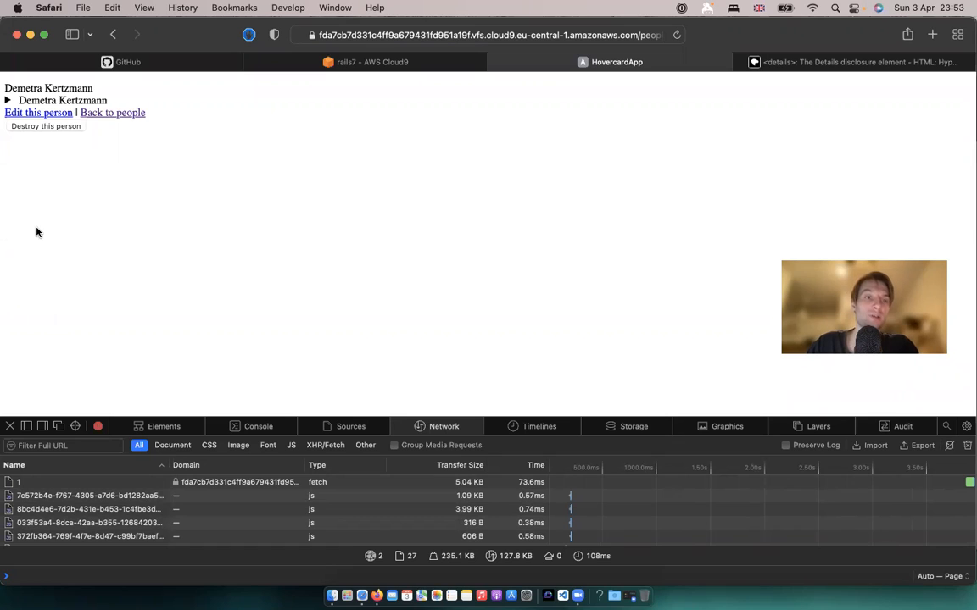
# Step: Follow Demetra Kertzmann's 'Show this person' card link to navigate the whole page to her show page
pyautogui.click(7, 100)
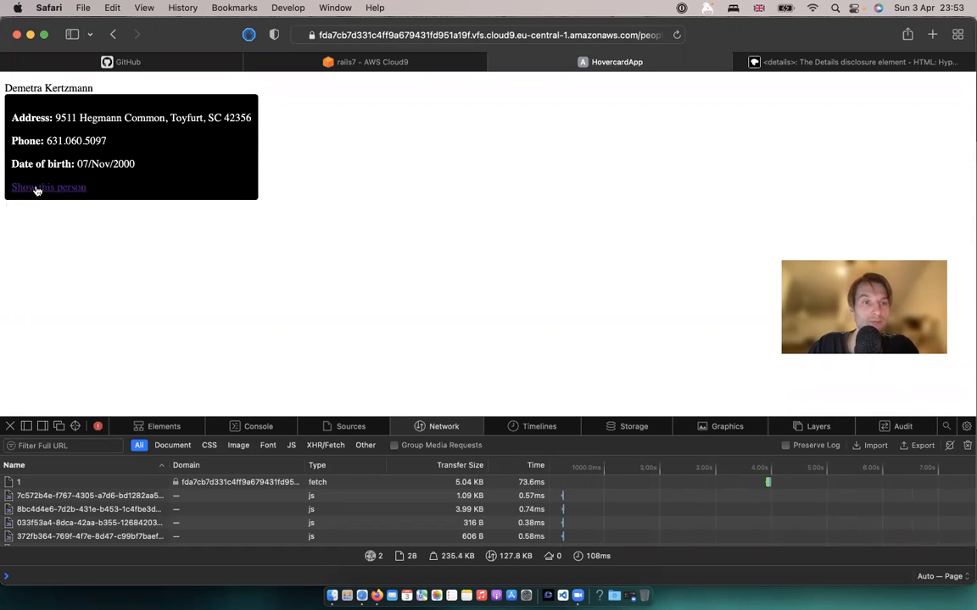
pyautogui.click(47, 187)
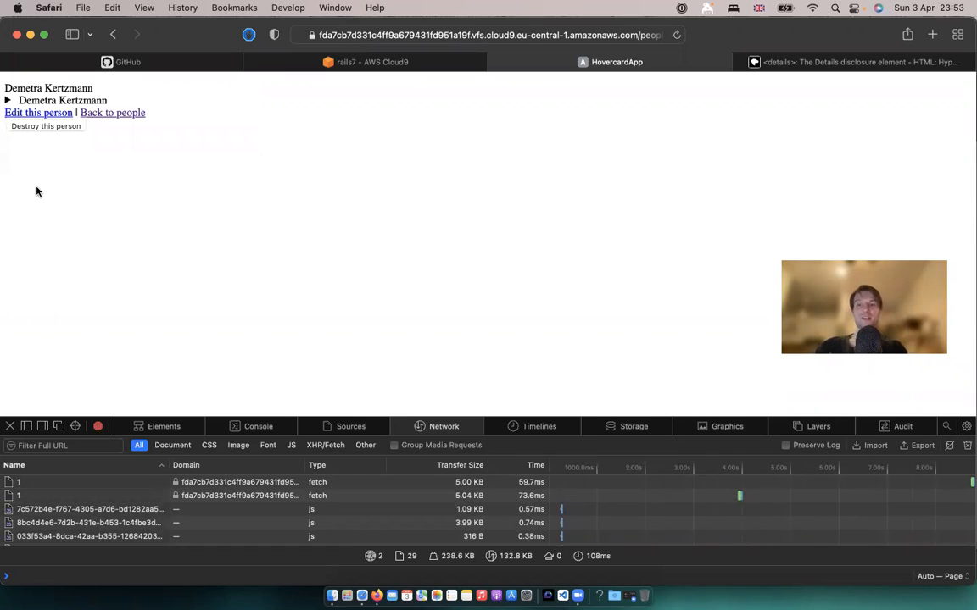